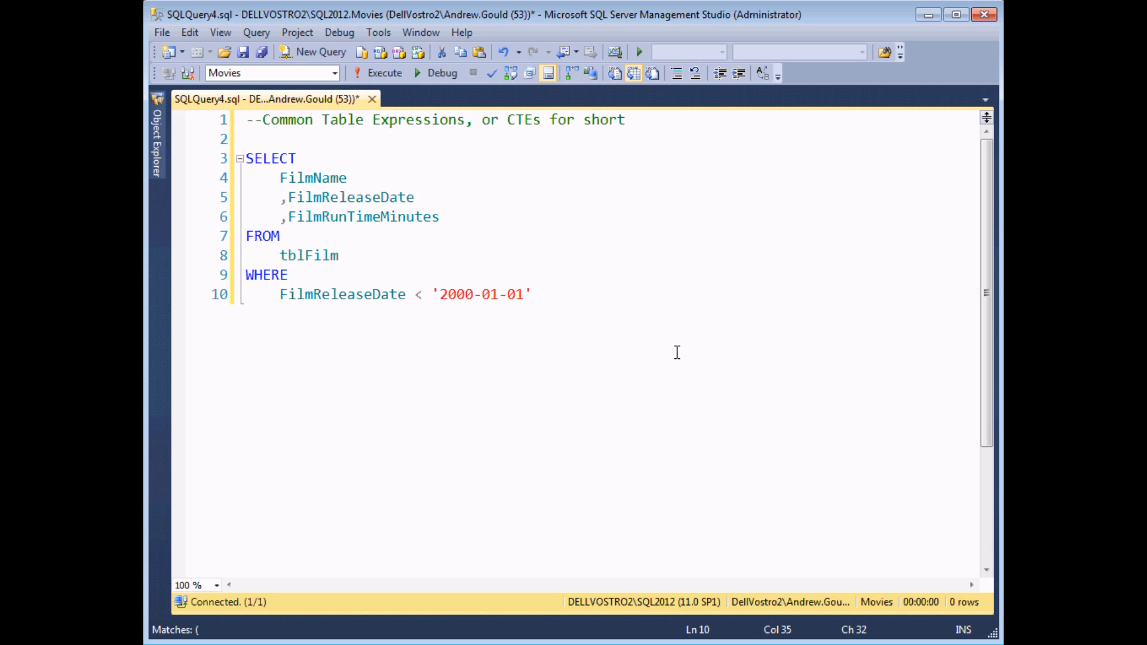
Position the cursor to insert a blank line above the pre-2000 film SELECT query
left_click(535, 294)
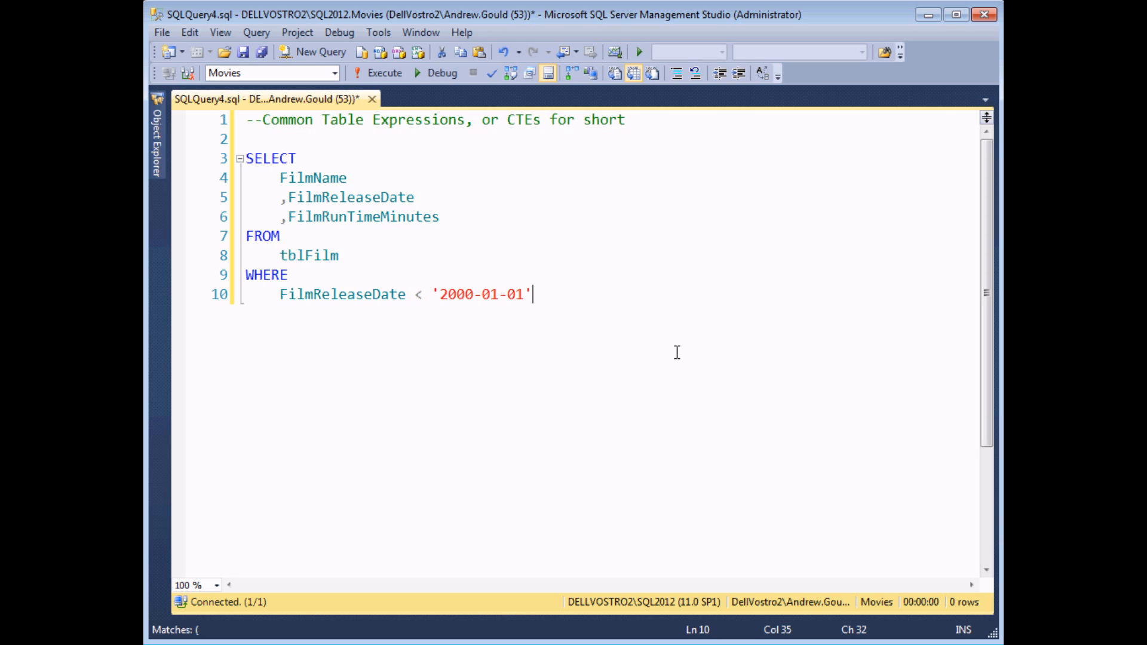
mouse_move(653, 348)
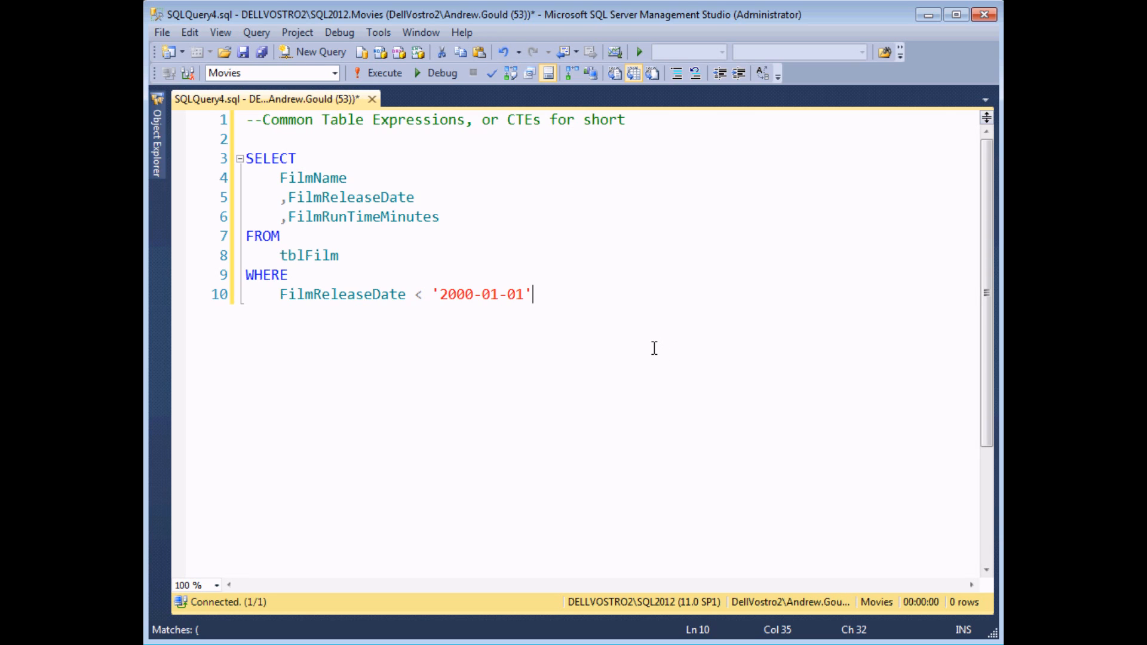
mouse_move(627, 315)
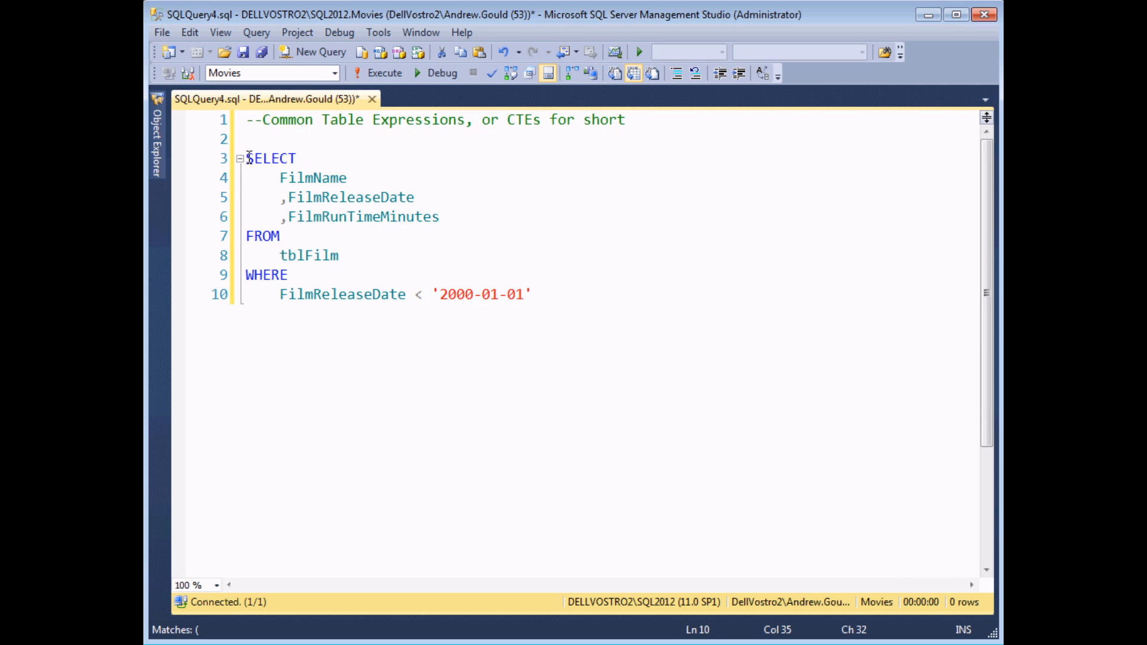
mouse_move(550, 293)
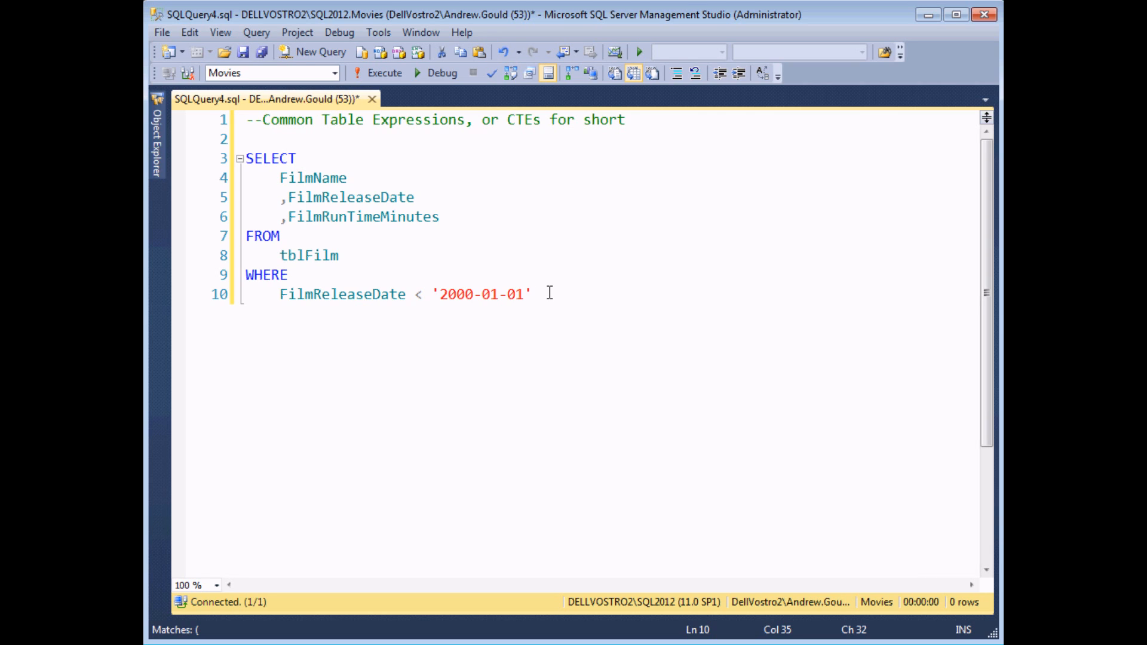
mouse_move(271, 143)
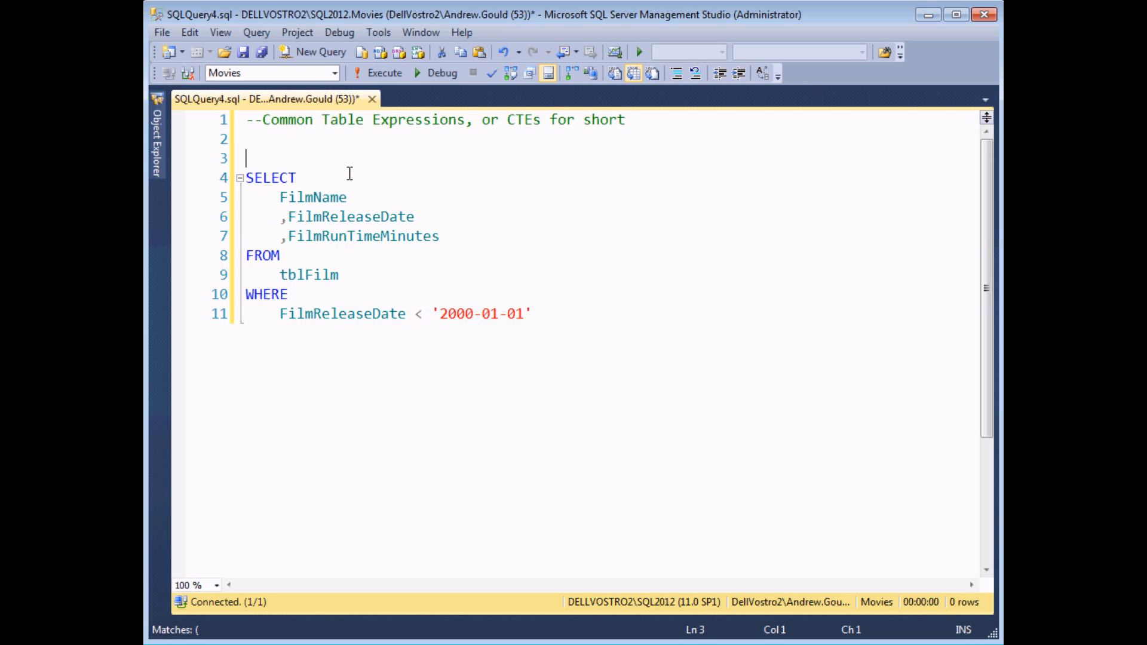
Type the 'WITH EarlyFilms AS' header and lines for parentheses around the pre-2000 film query
type("WIT")
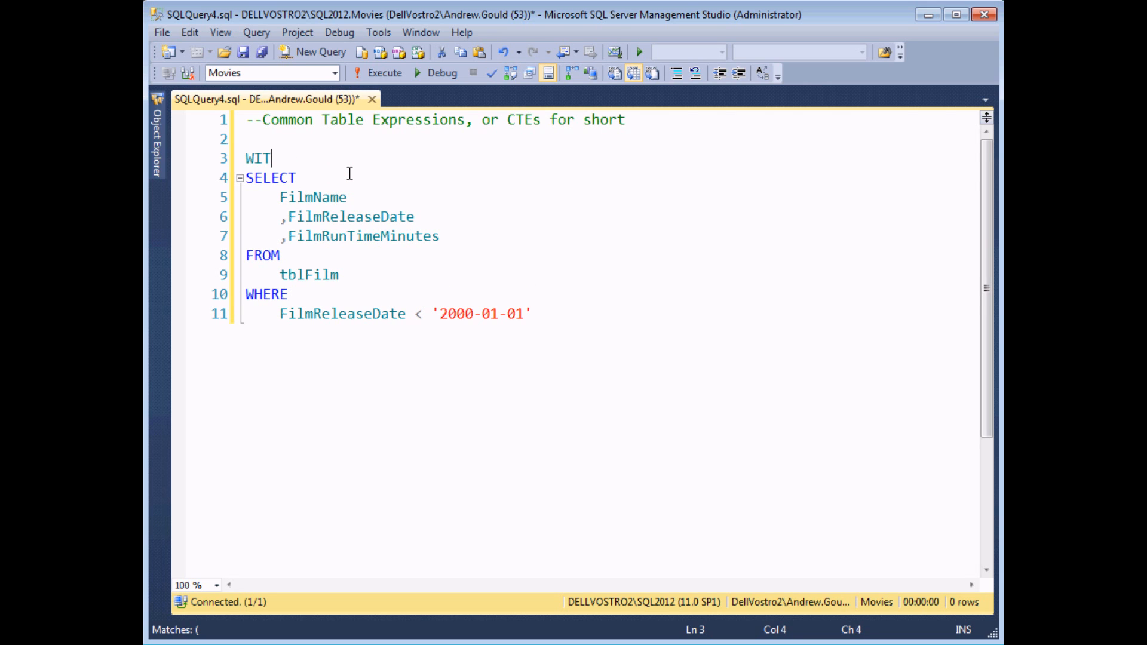
type("H")
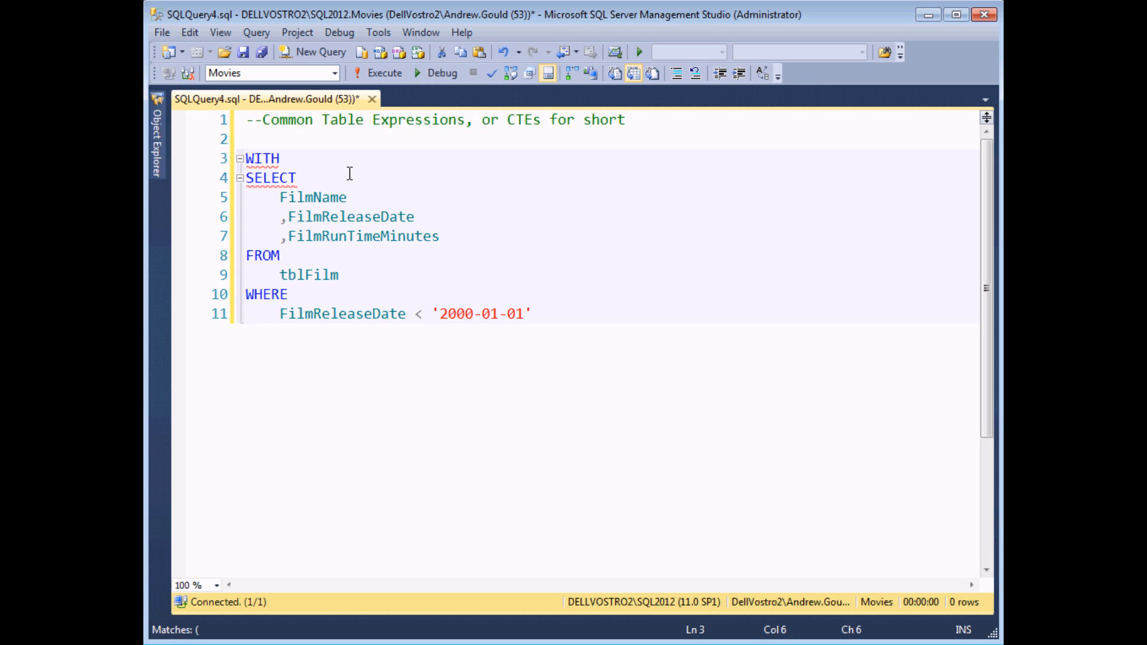
mouse_move(401, 129)
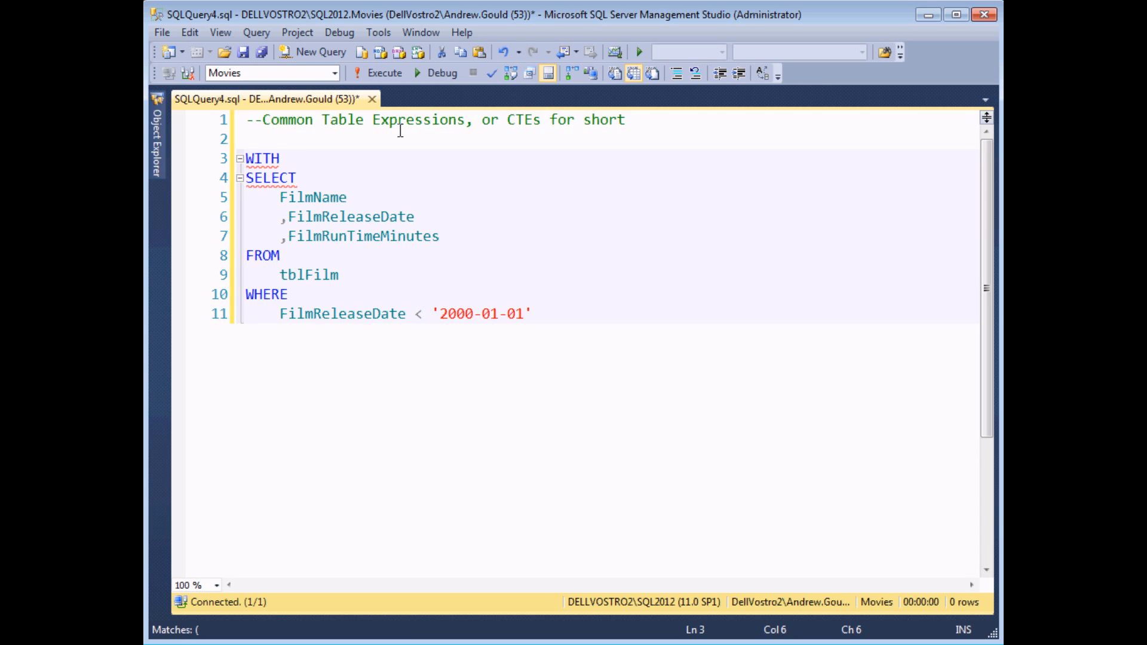
type("EarlyFilm")
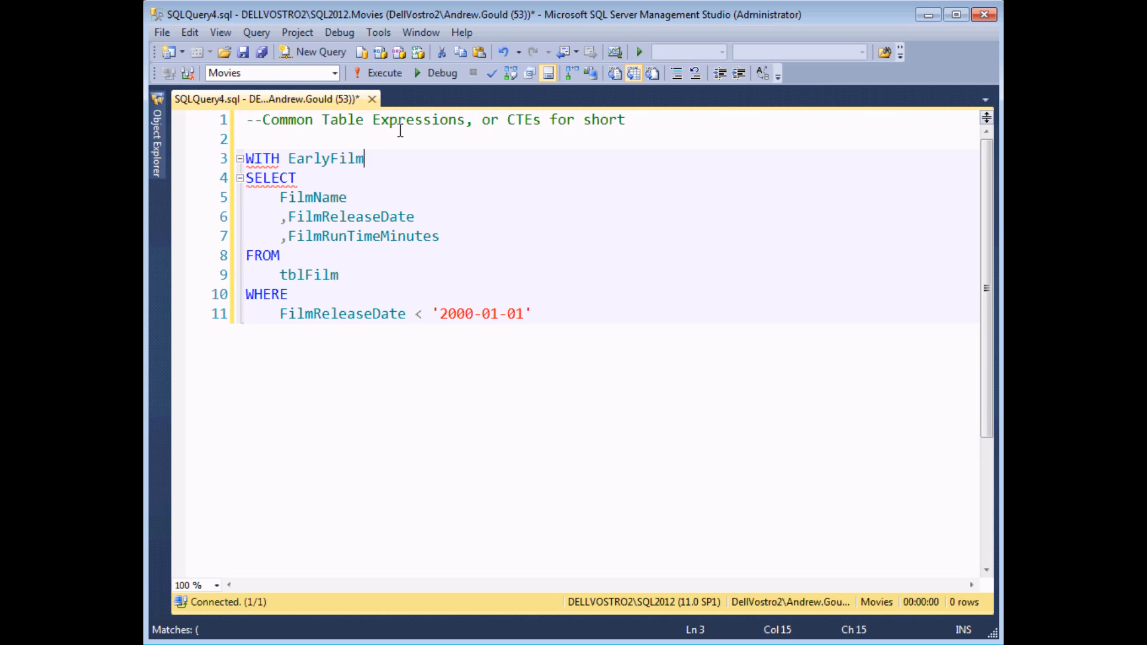
type("s AS")
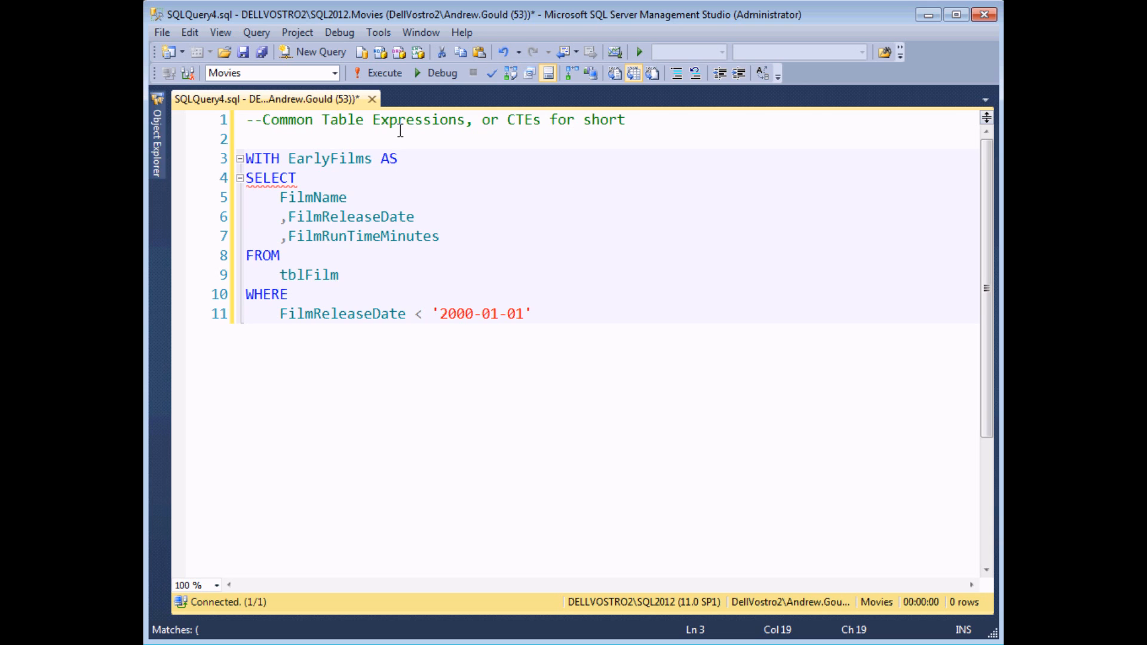
key("Return")
type("(")
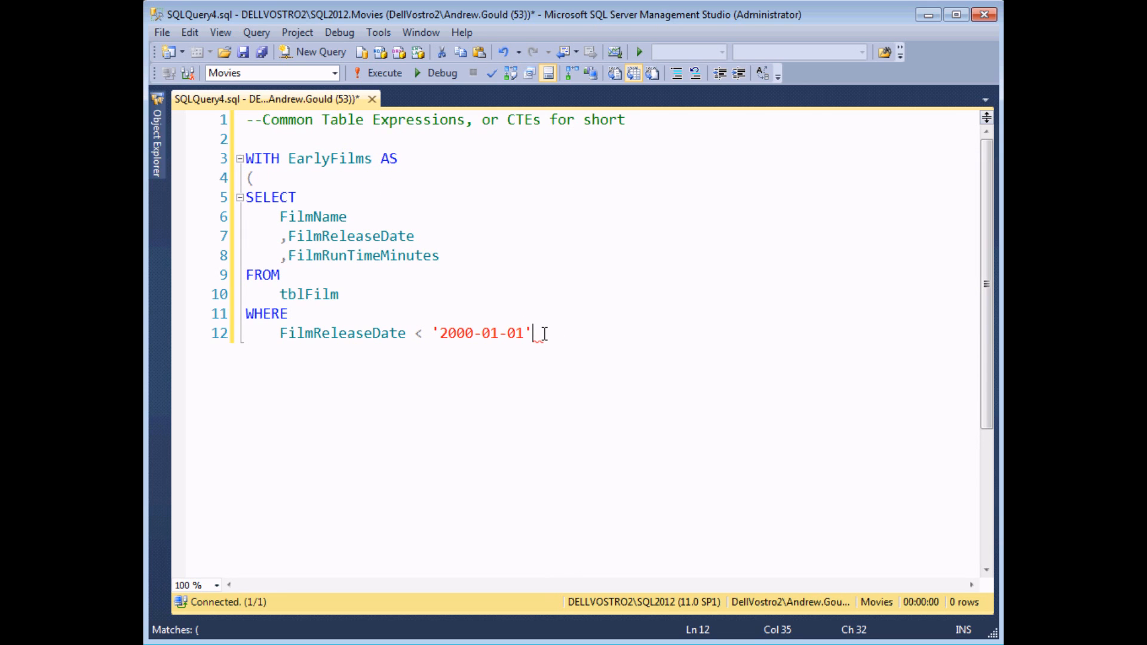
key("Return")
type(")")
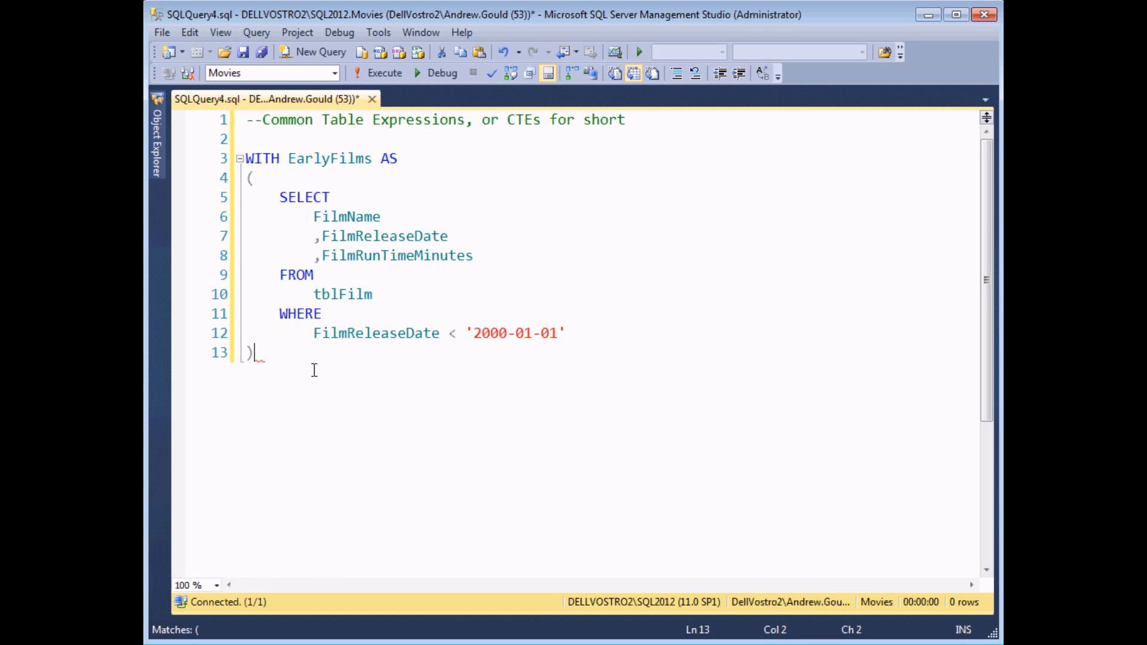
mouse_move(314, 443)
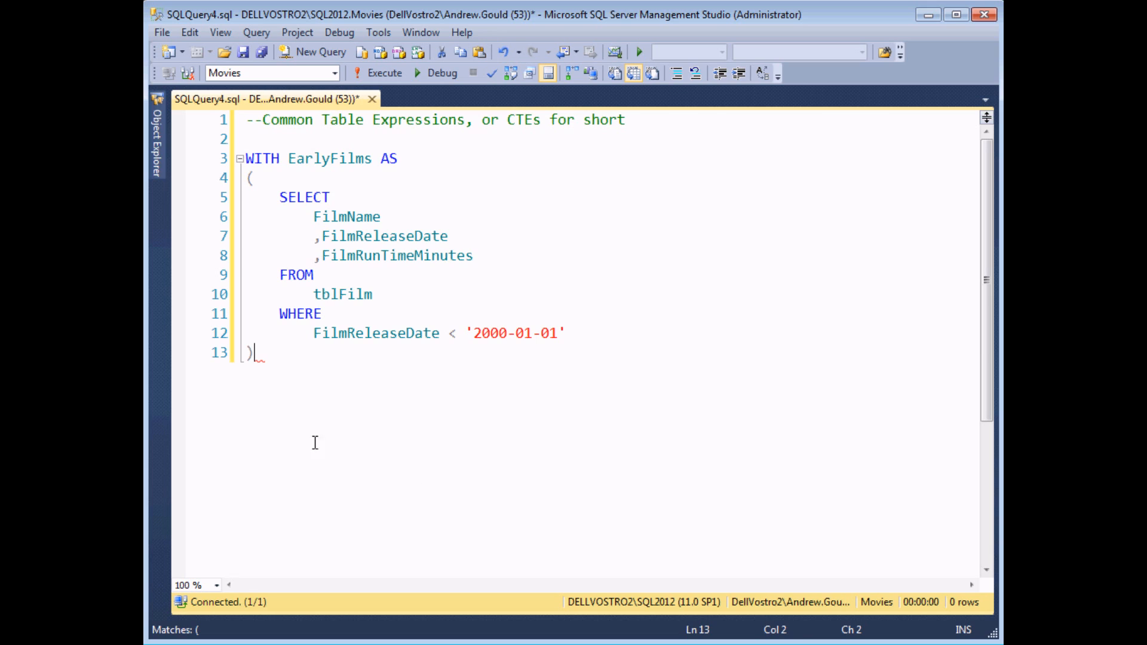
mouse_move(257, 378)
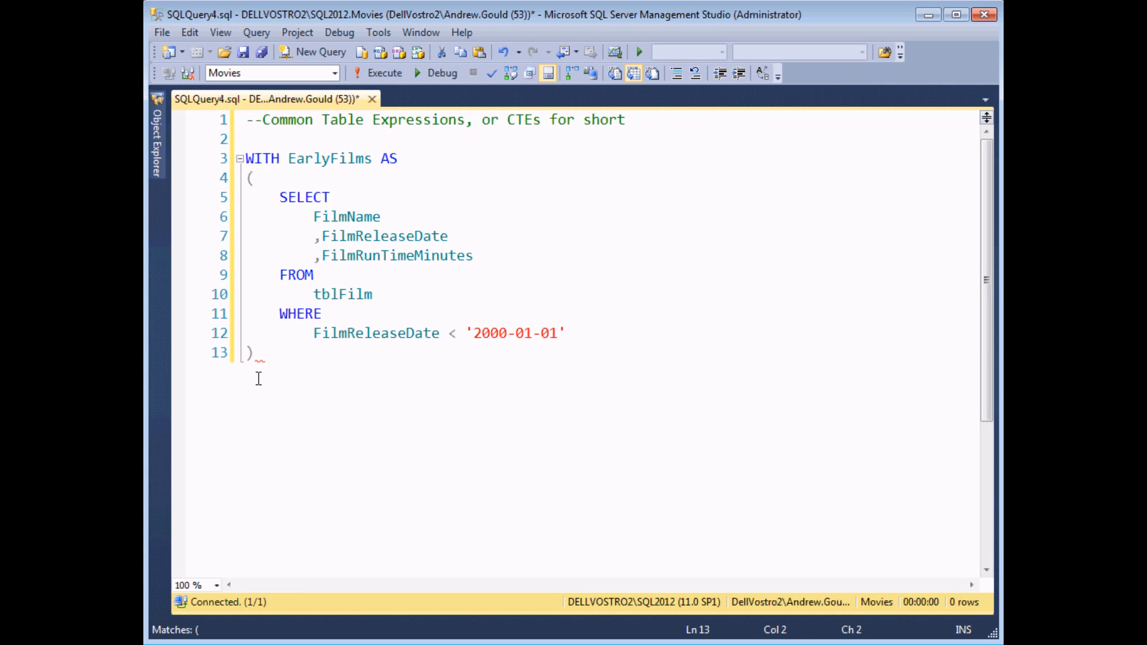
mouse_move(258, 374)
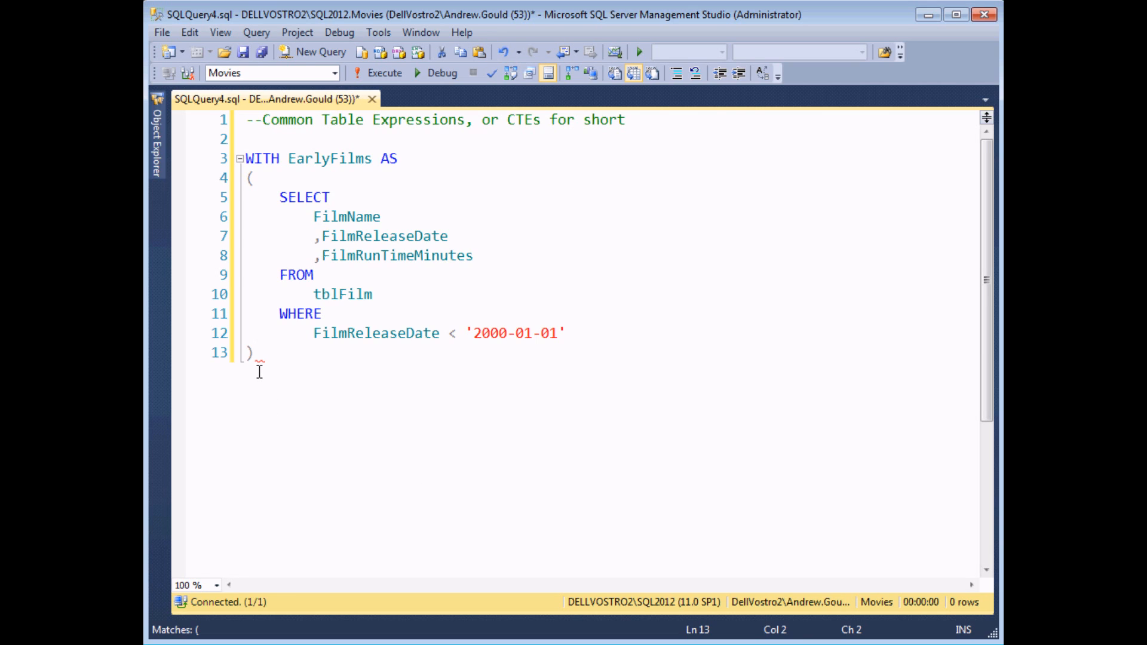
mouse_move(389, 414)
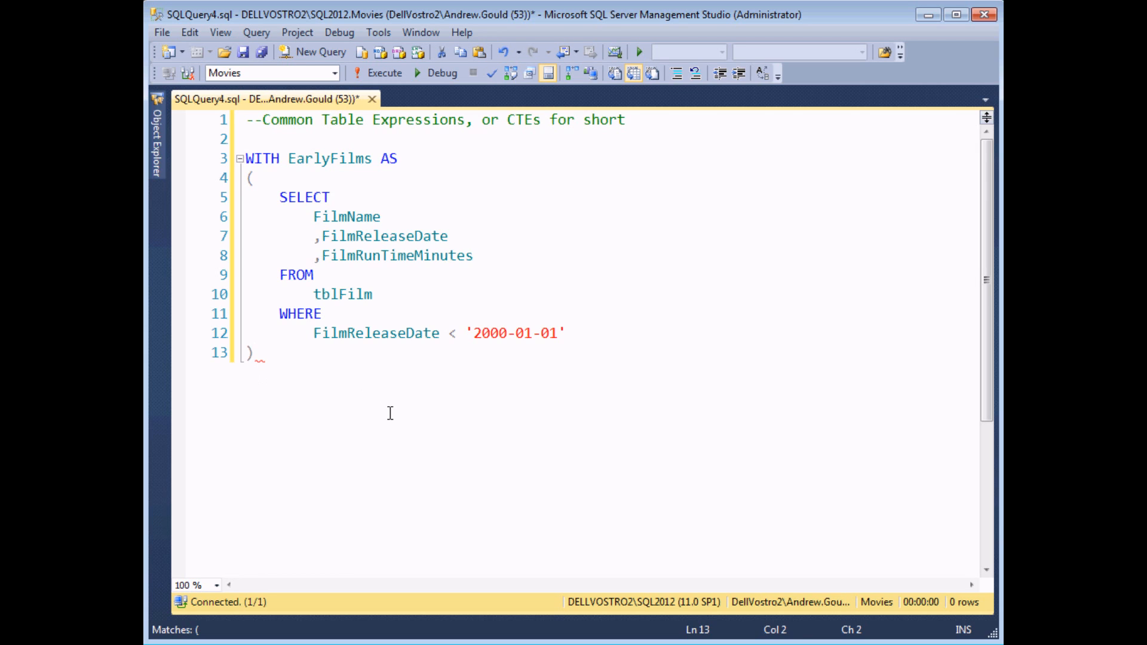
mouse_move(374, 416)
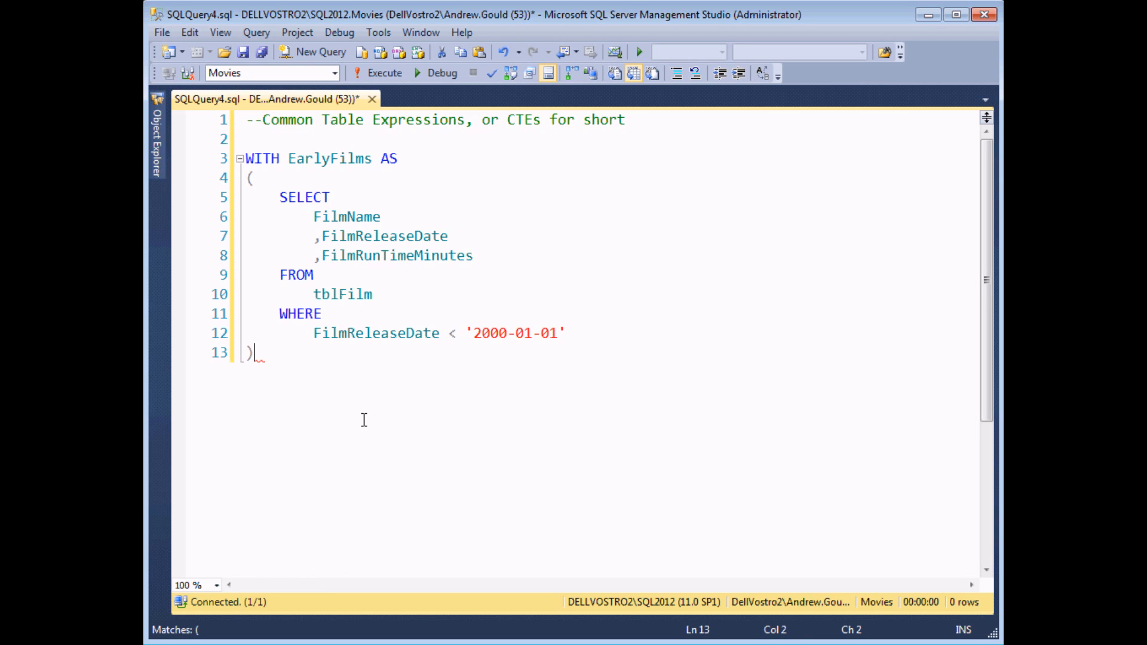
mouse_move(302, 374)
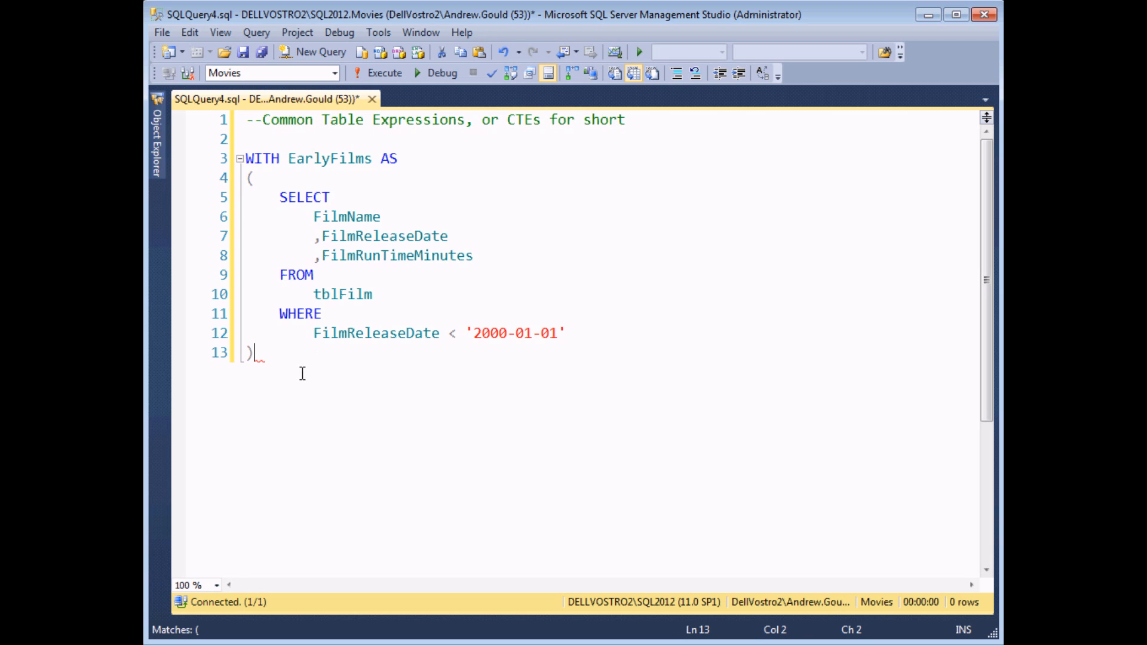
mouse_move(384, 407)
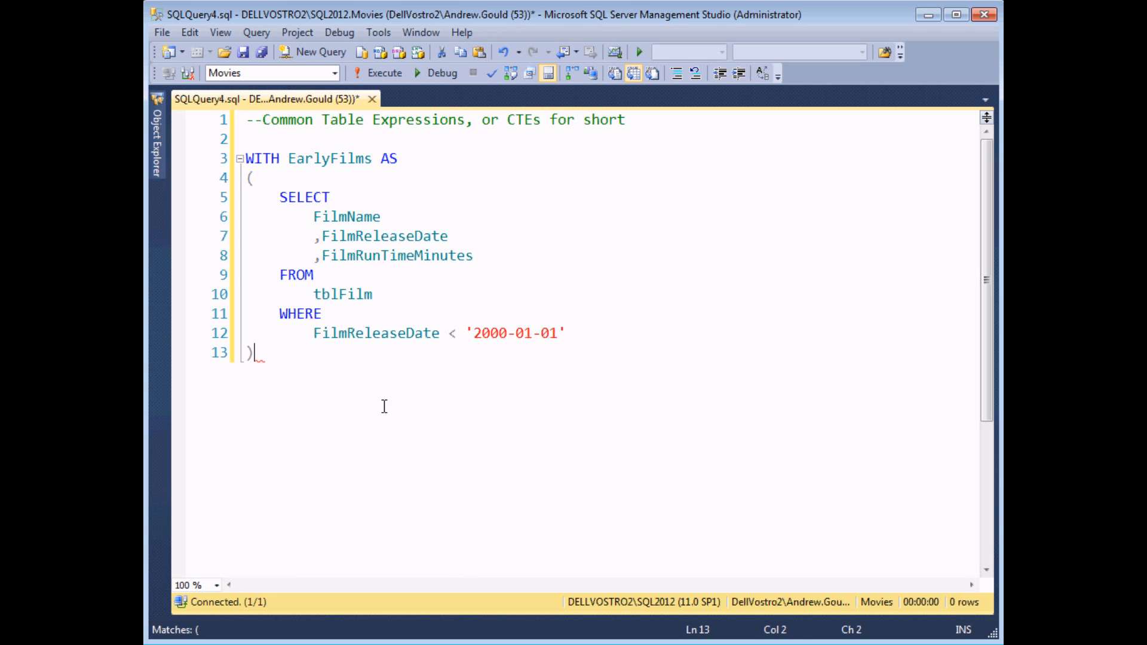
Add the outer query SELECT * FROM EarlyFilms WHERE FilmRunTimeMinutes > 120
key("Return")
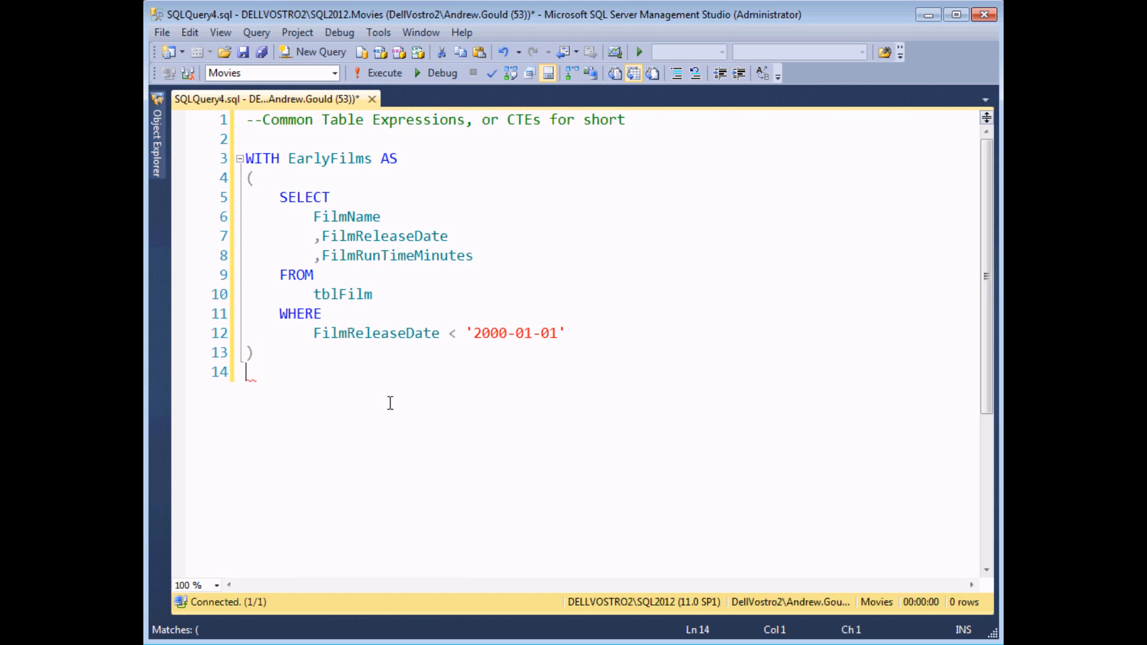
type("SELECT")
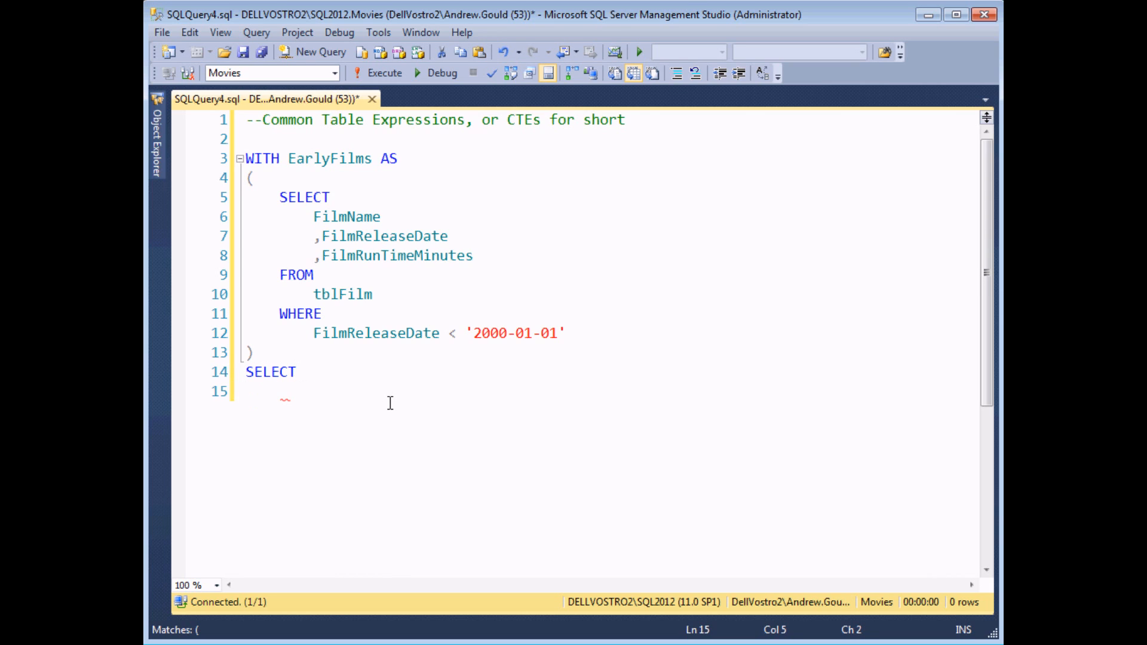
type("*")
type("FROM")
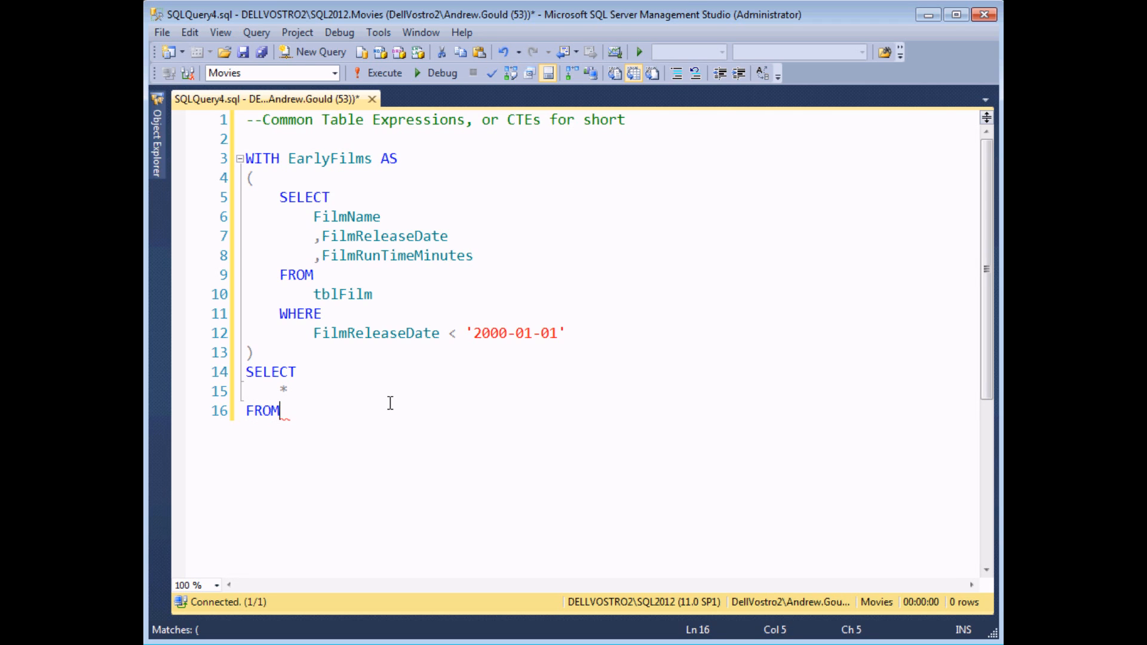
key("Return")
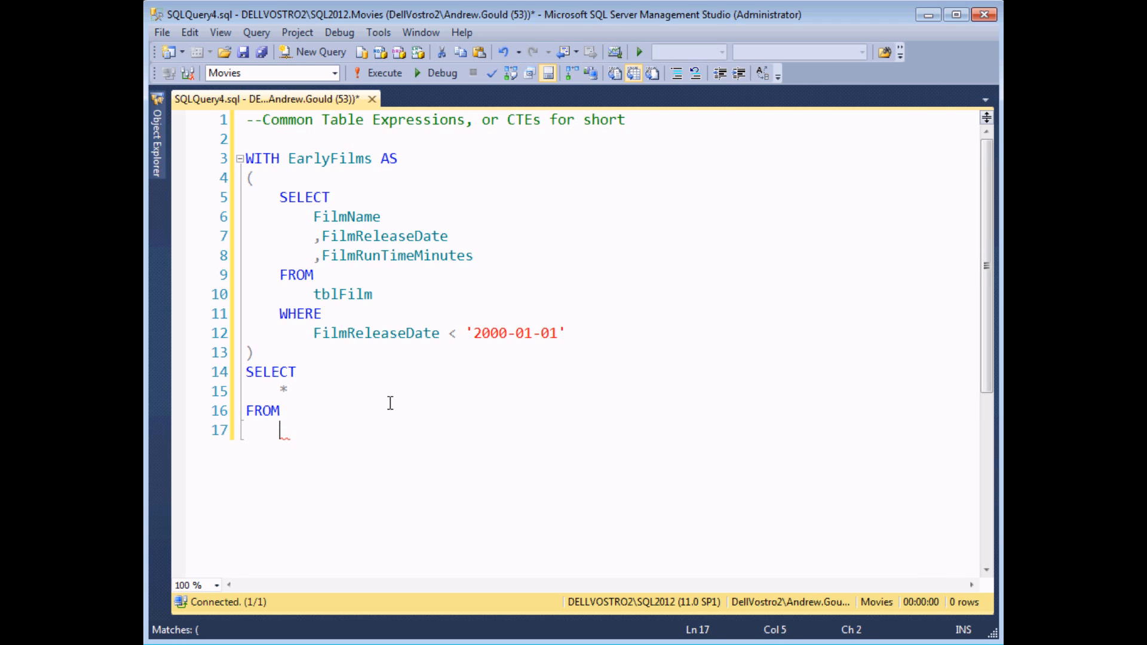
type("ear")
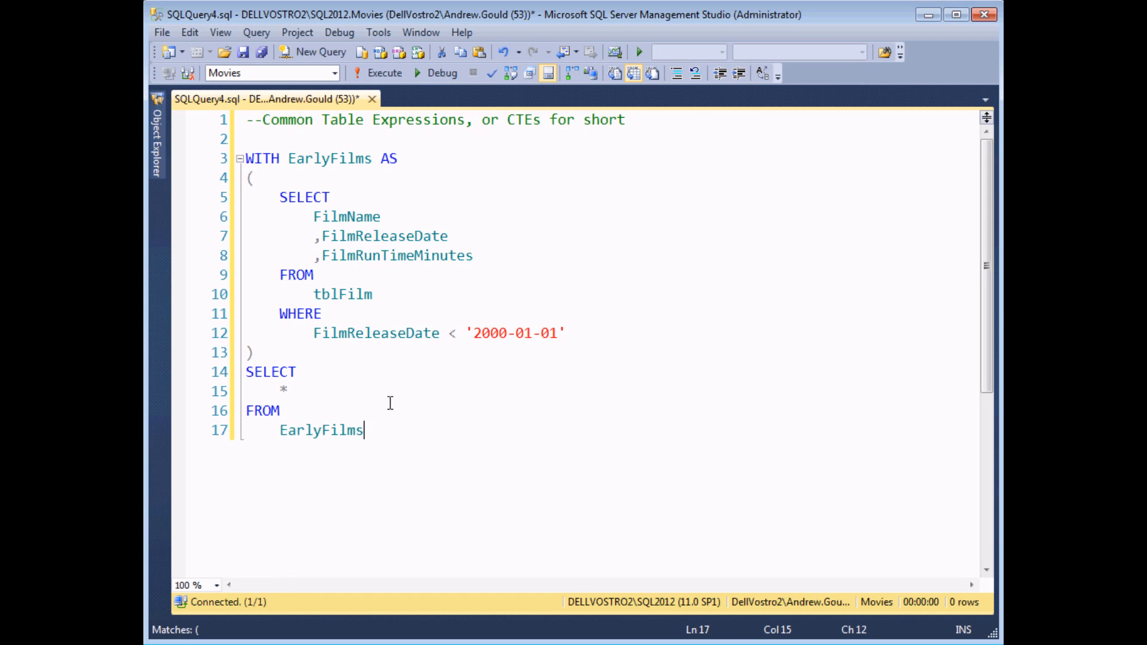
mouse_move(414, 428)
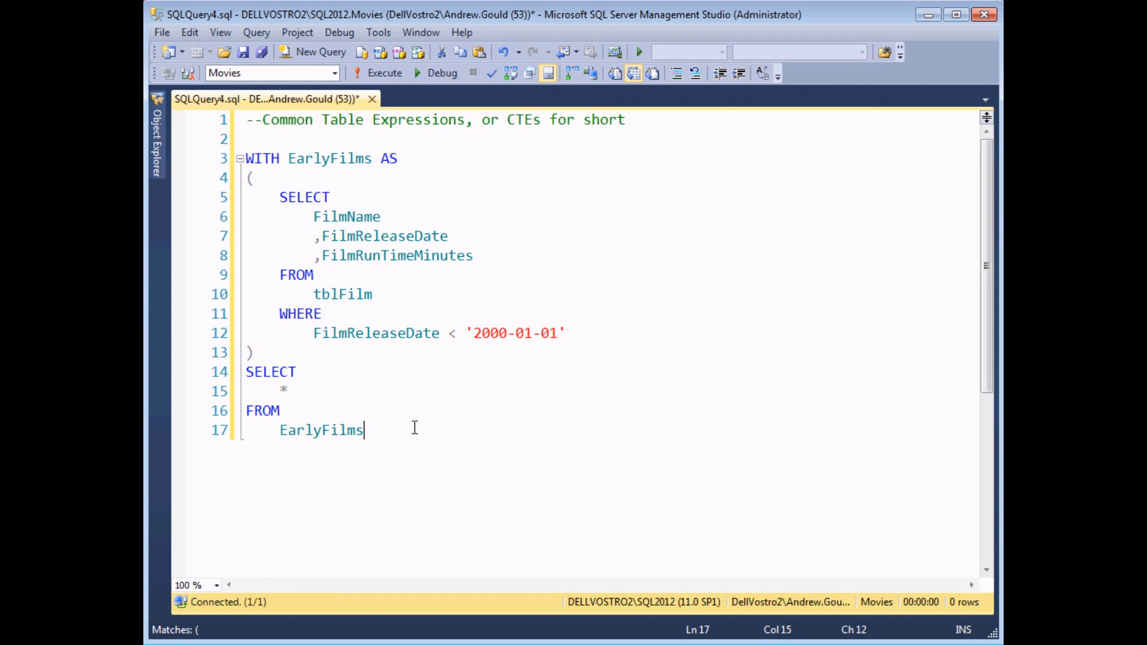
key("enter")
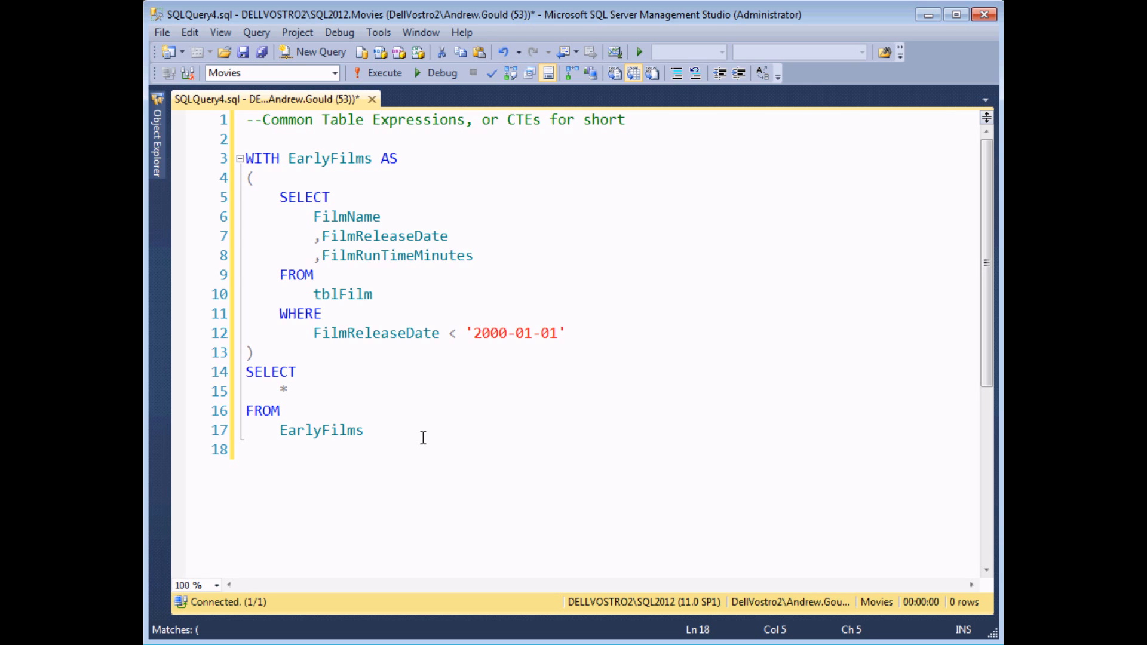
type("WHER")
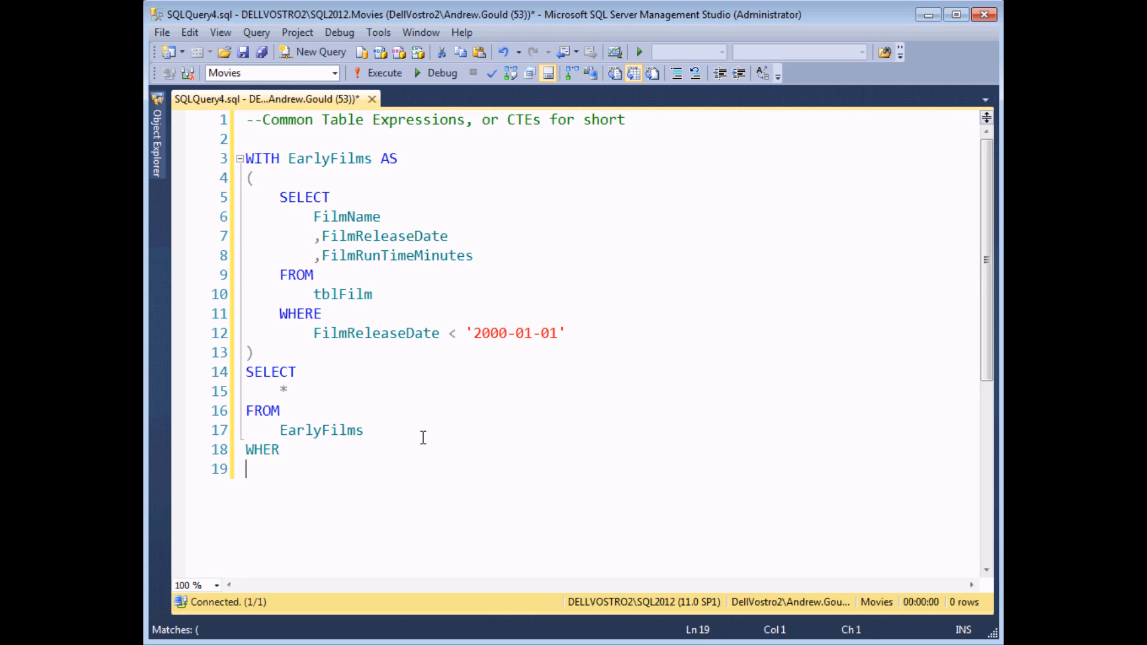
type("E")
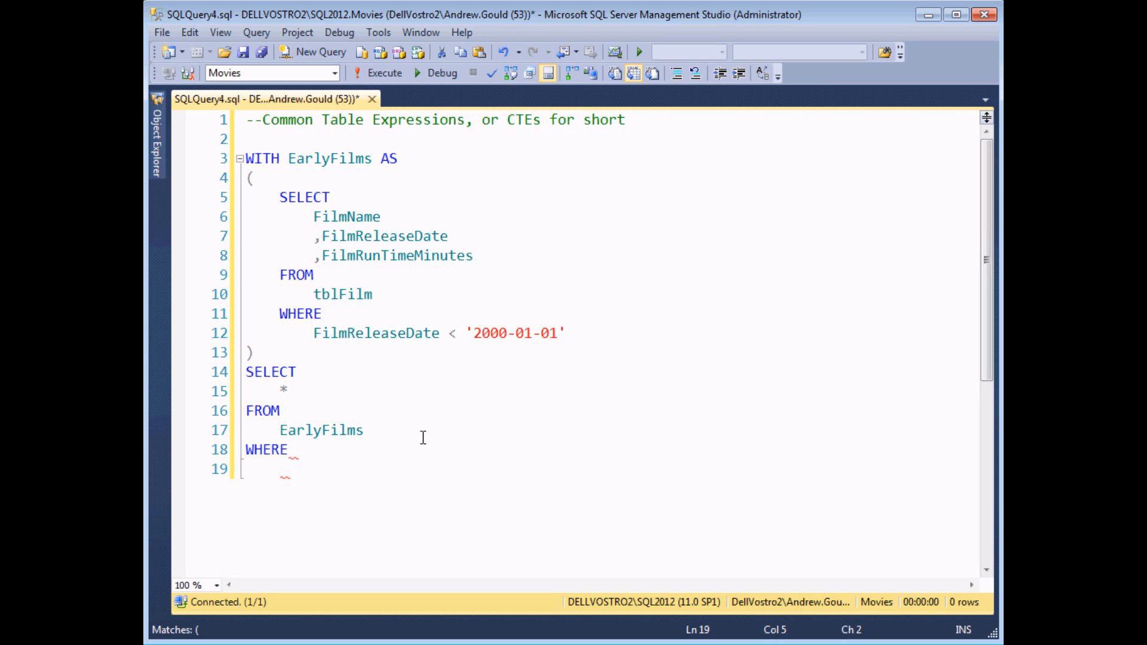
type("FilmrunTimeMinutes")
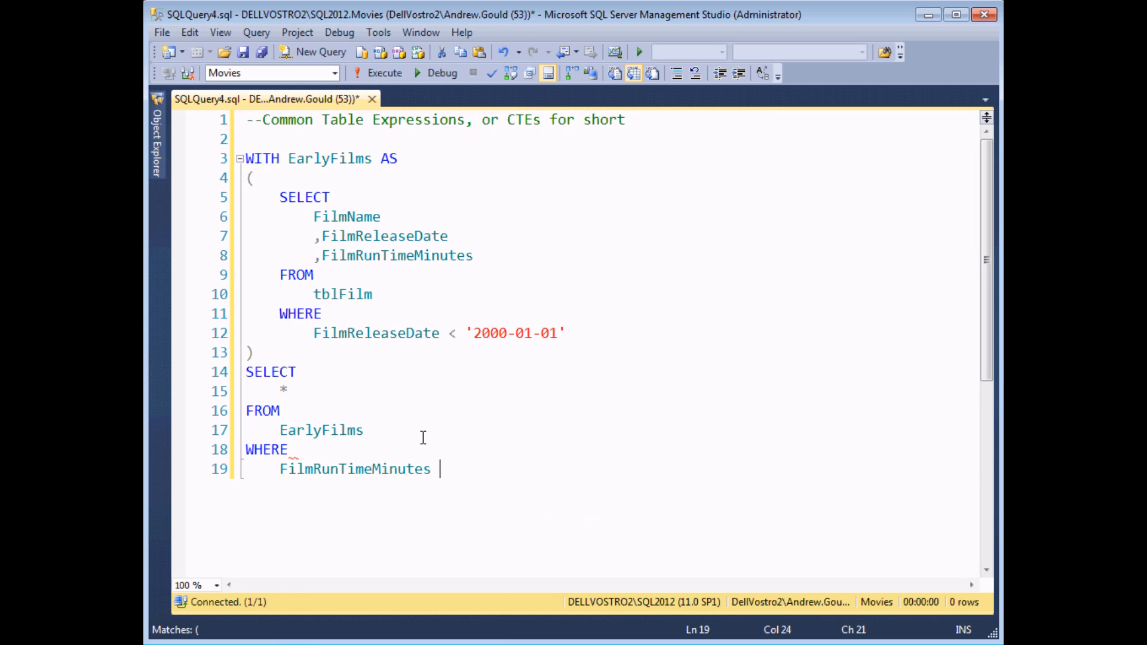
type("> 120")
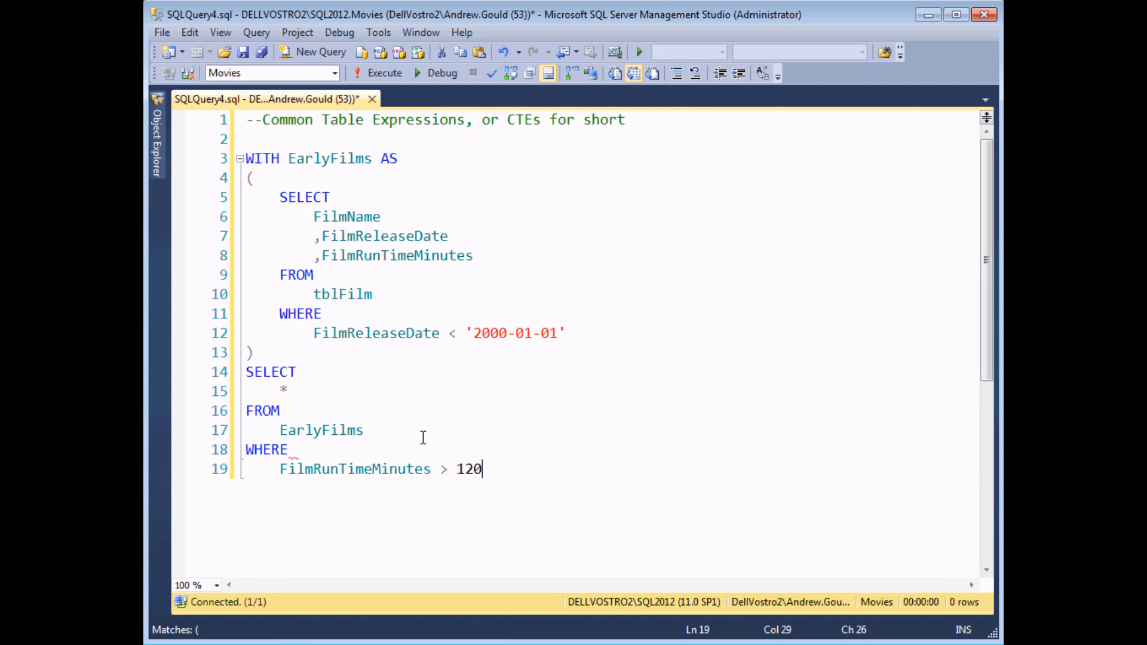
mouse_move(467, 476)
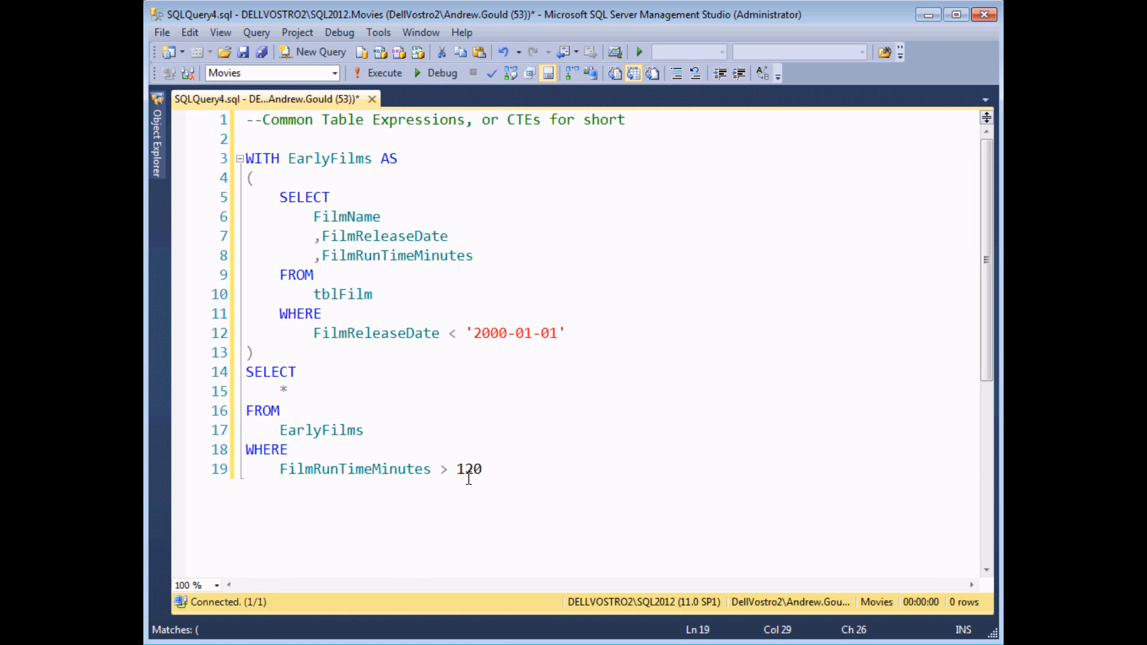
mouse_move(496, 469)
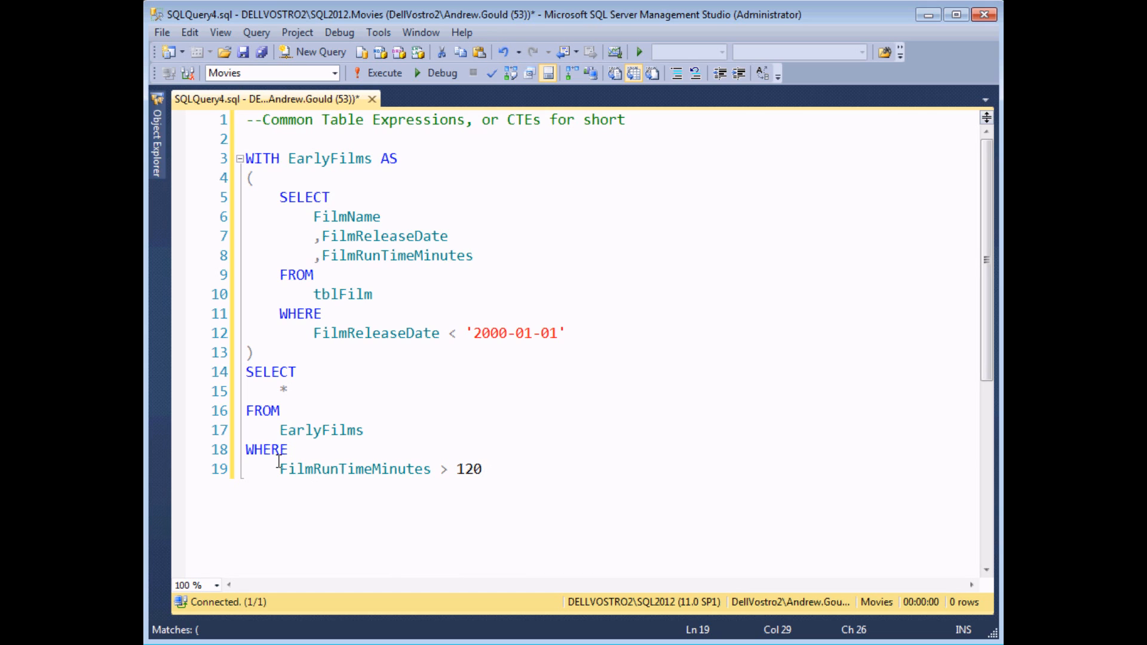
mouse_move(501, 328)
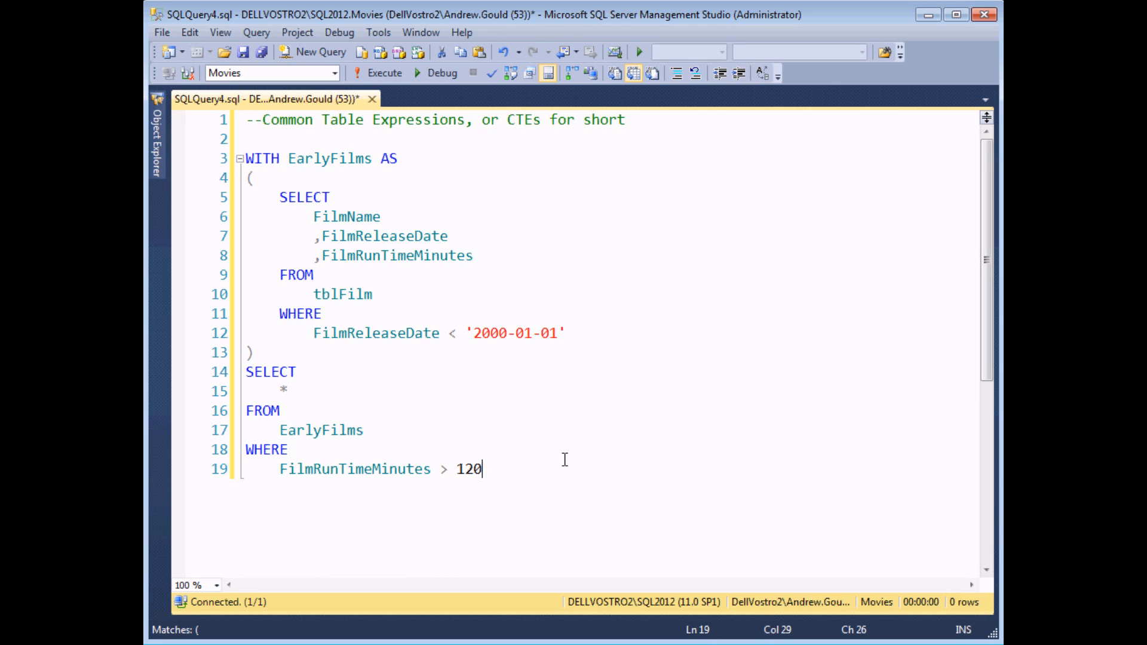
mouse_move(577, 449)
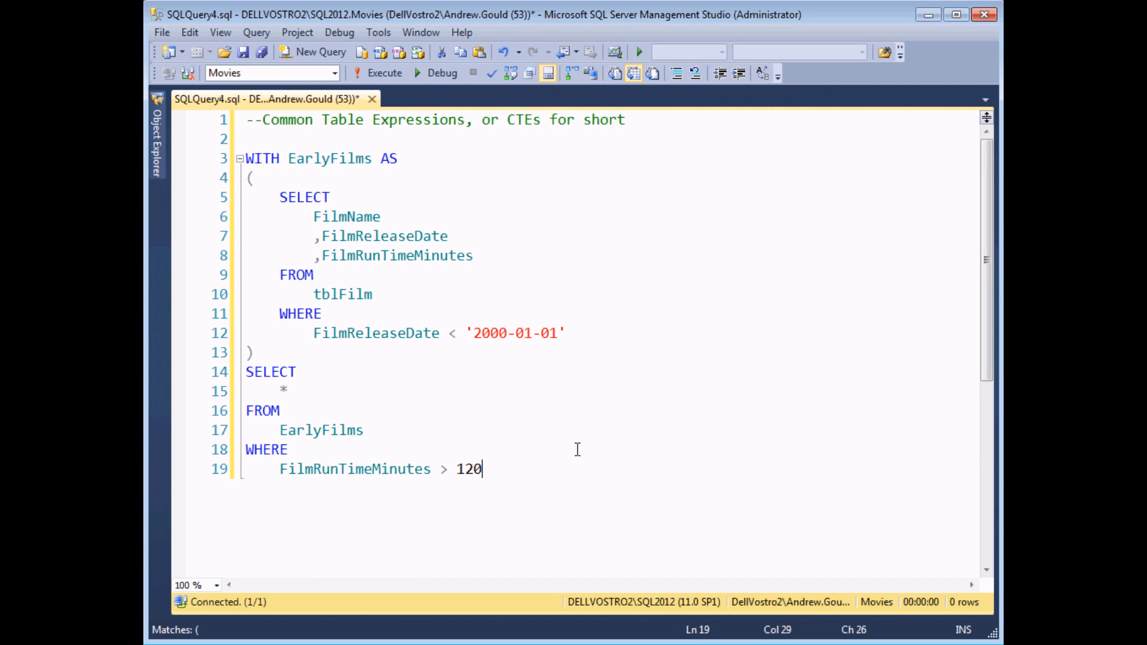
mouse_move(378, 73)
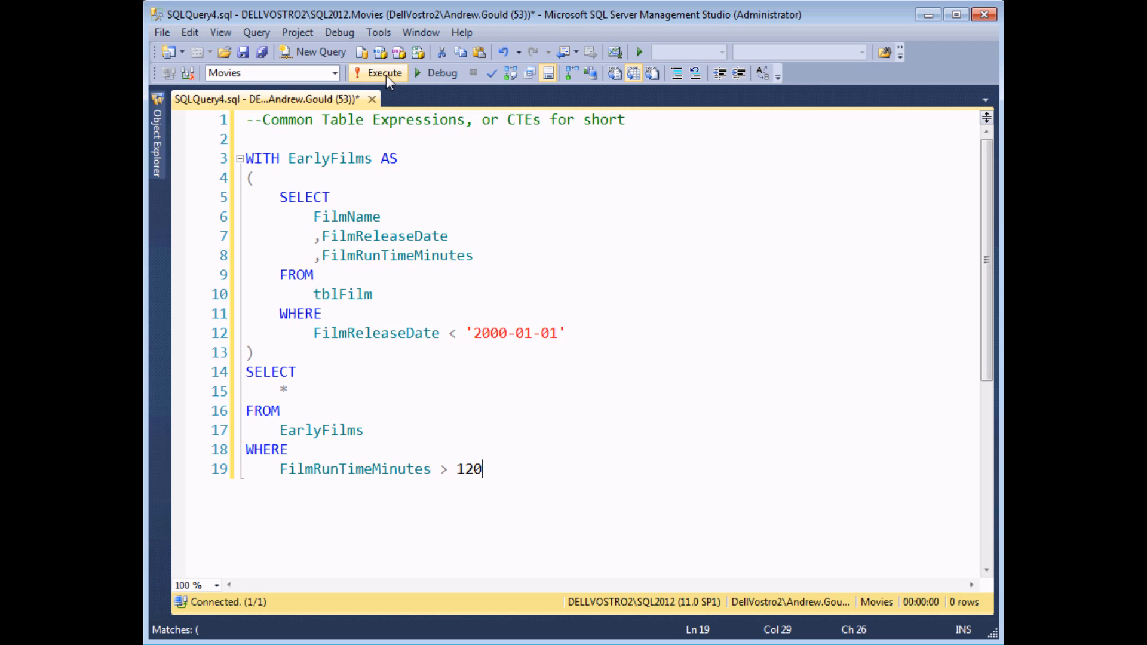
Execute the EarlyFilms query, returning 64 pre-2000 films longer than 120 minutes
left_click(377, 72)
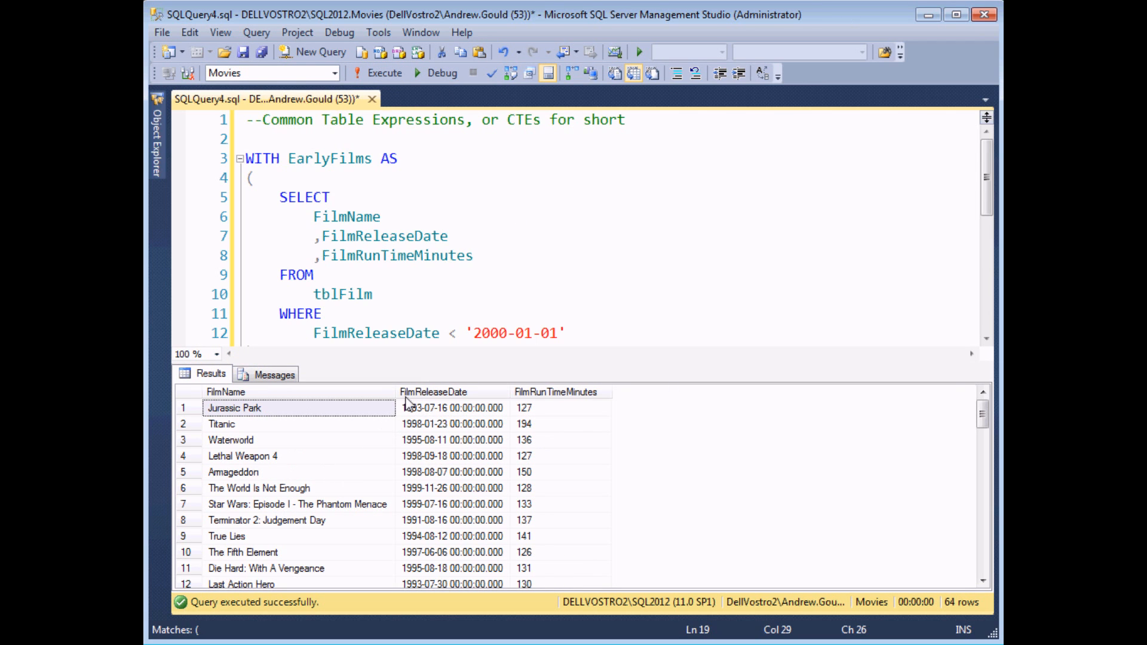
mouse_move(546, 423)
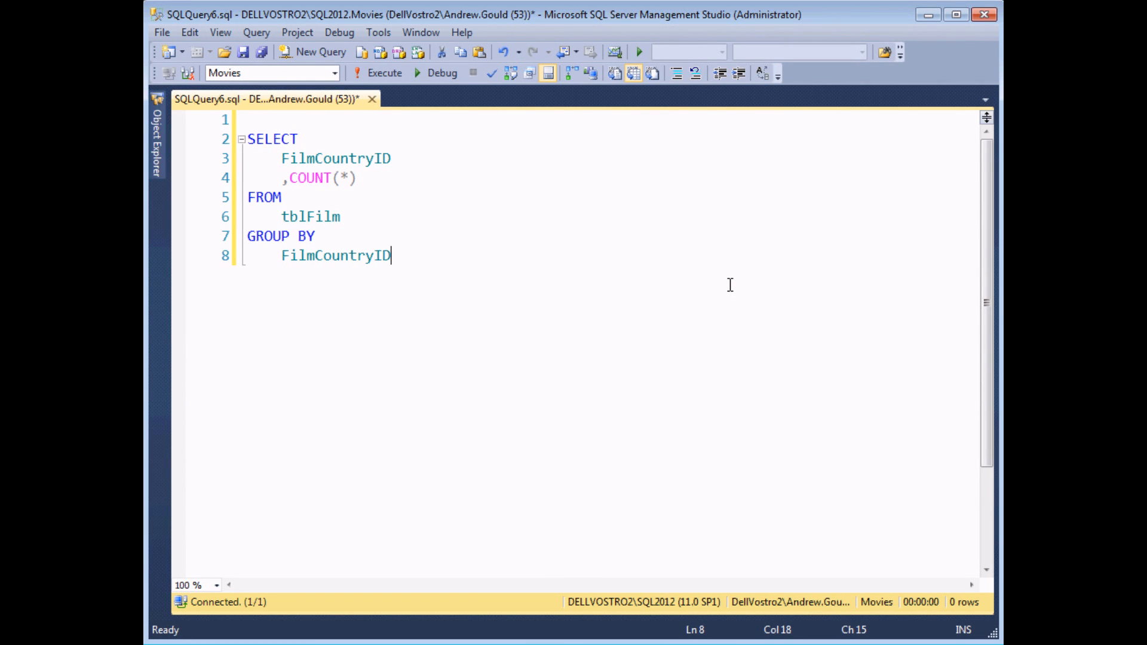
mouse_move(622, 301)
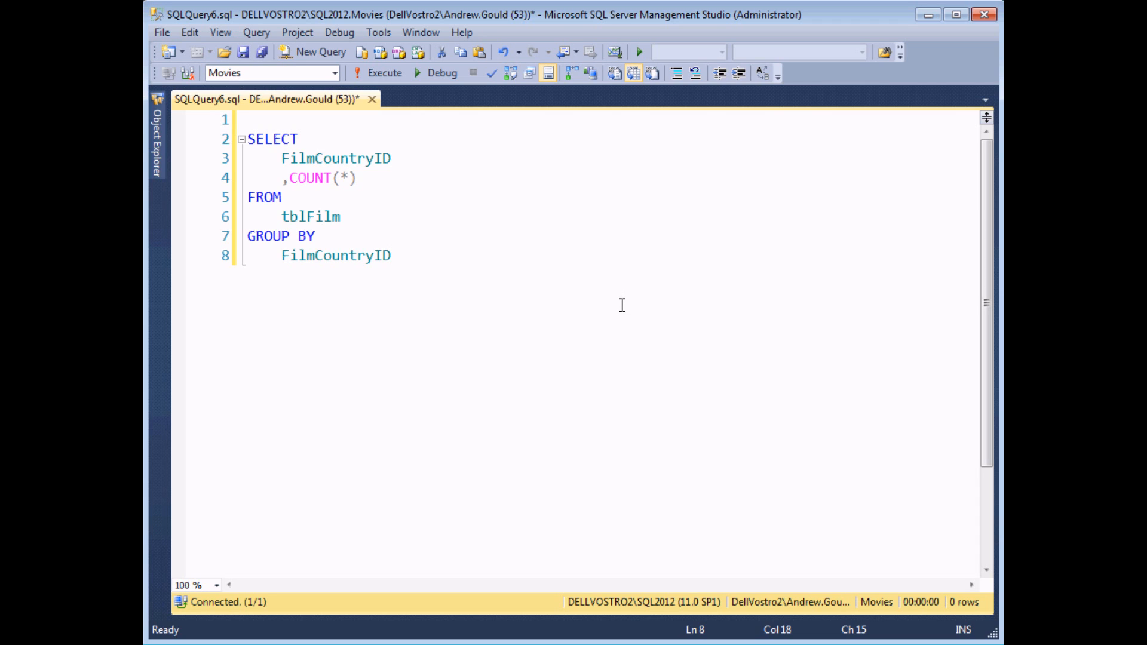
mouse_move(511, 239)
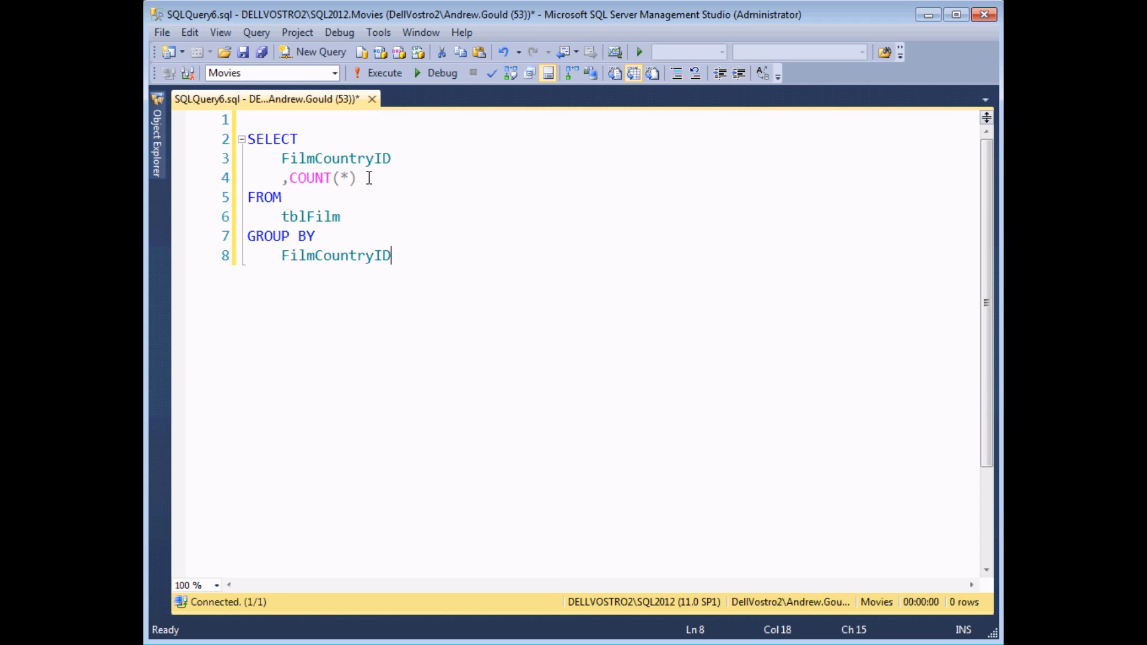
mouse_move(381, 225)
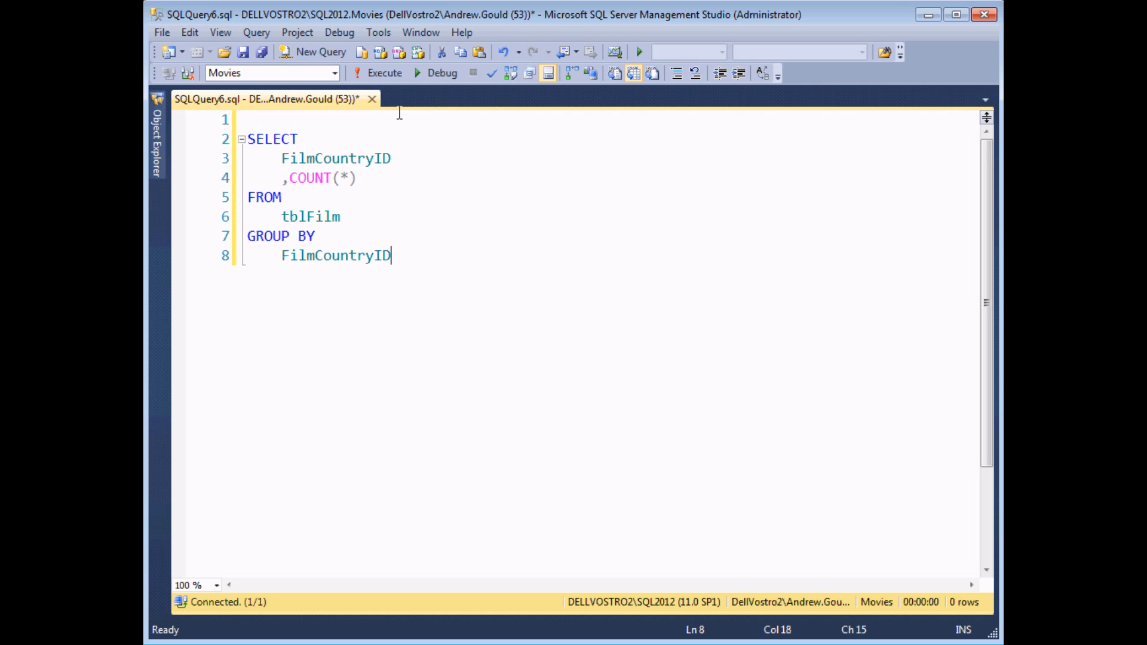
Run the per-FilmCountryID count query (8 rows) and alias COUNT(*) as [NumberOfFilms]
left_click(384, 72)
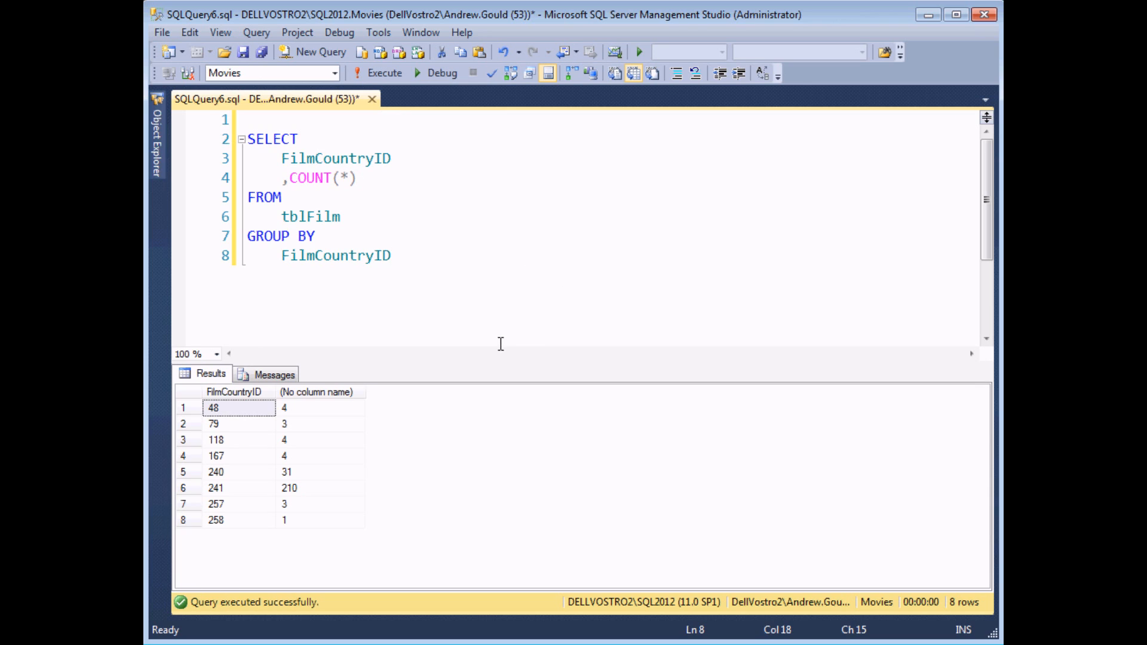
mouse_move(318, 525)
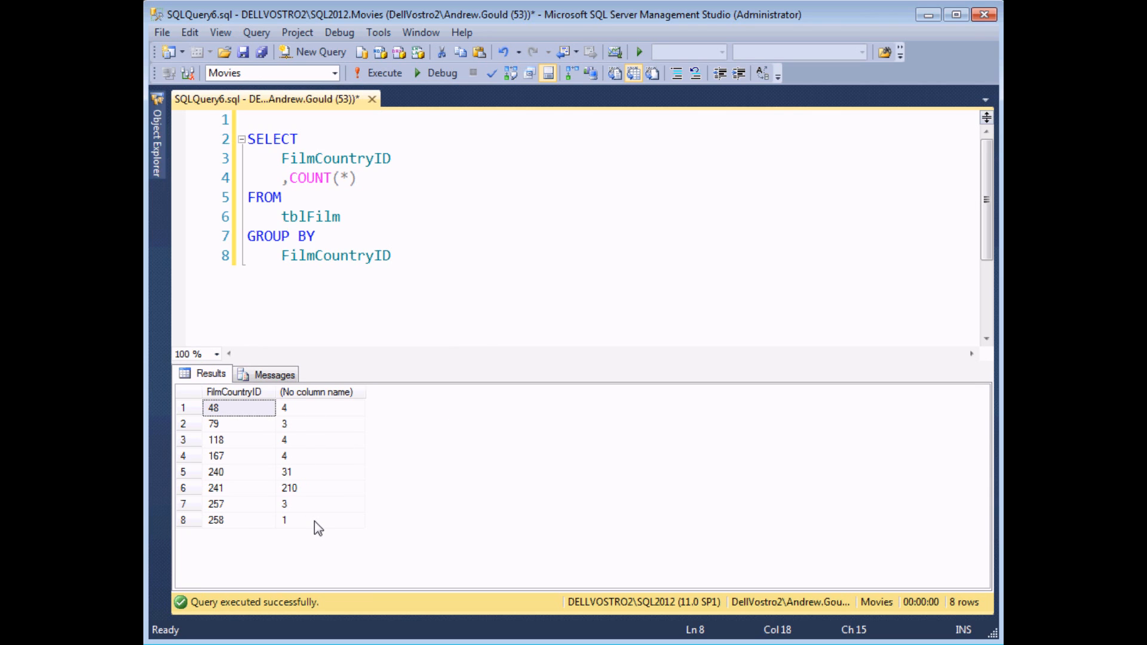
left_click(392, 255)
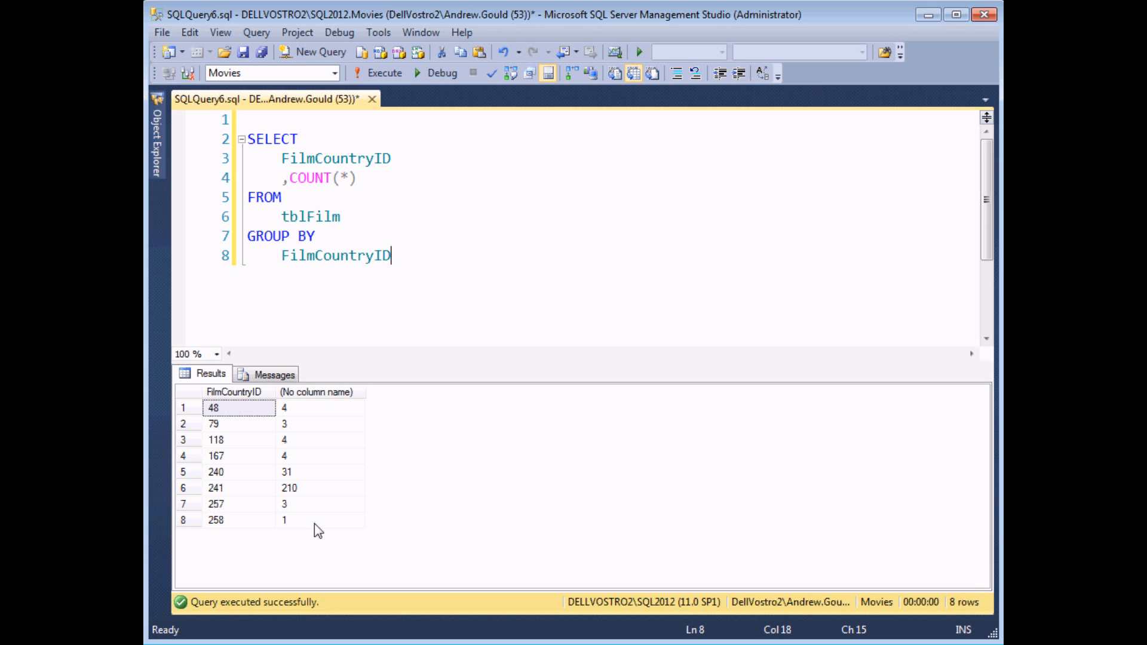
mouse_move(286, 431)
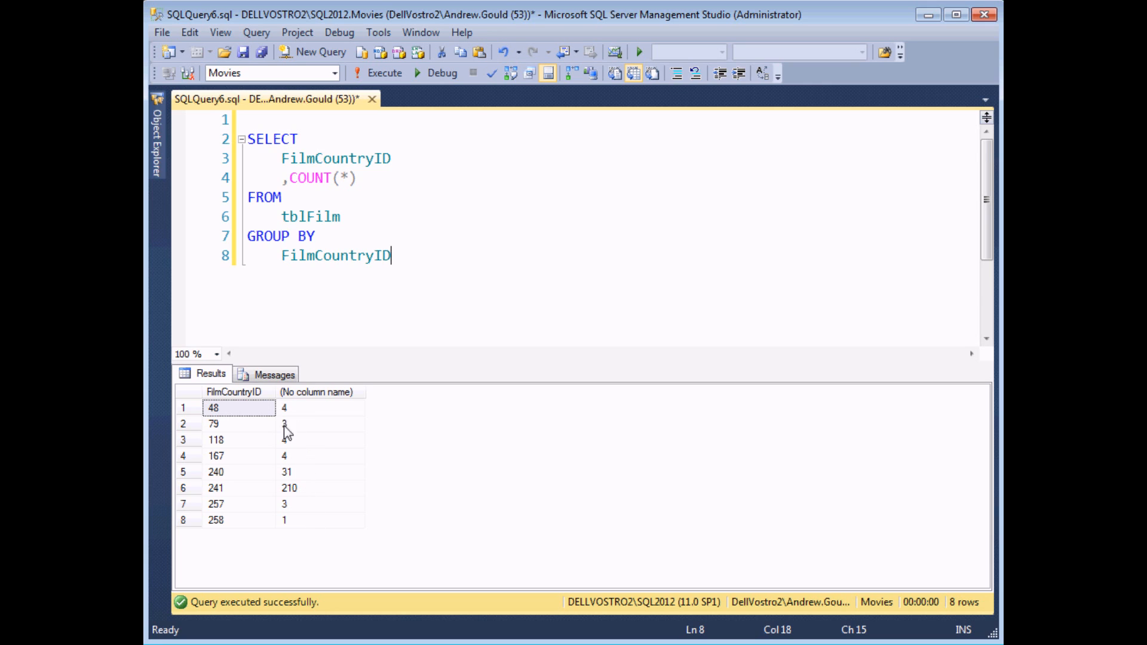
mouse_move(291, 541)
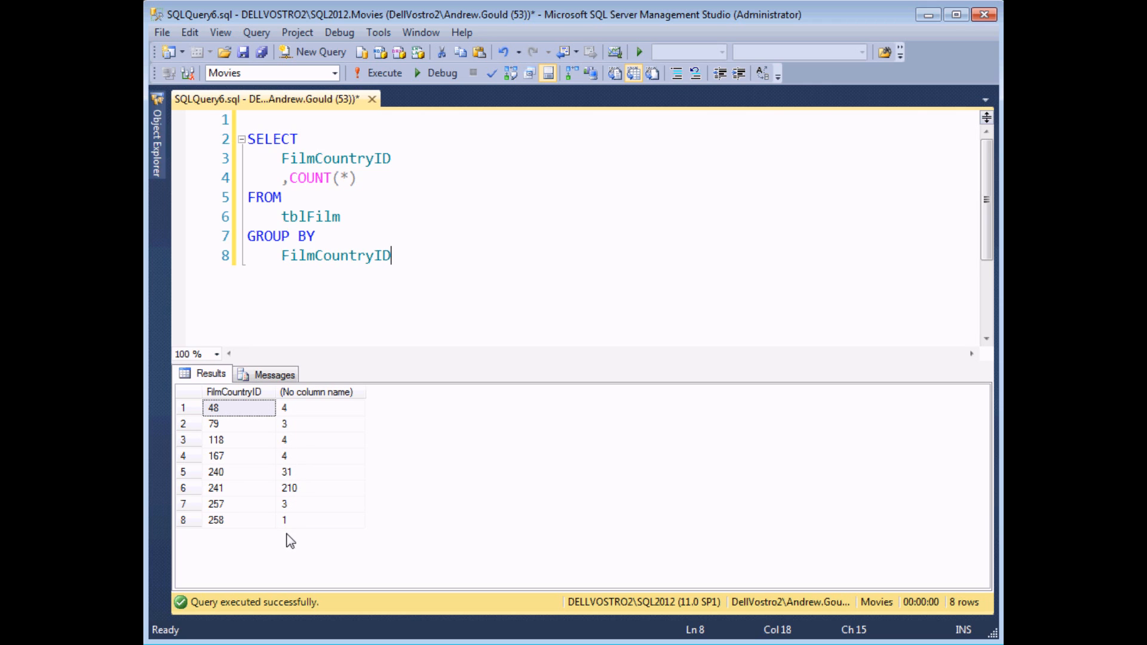
mouse_move(450, 270)
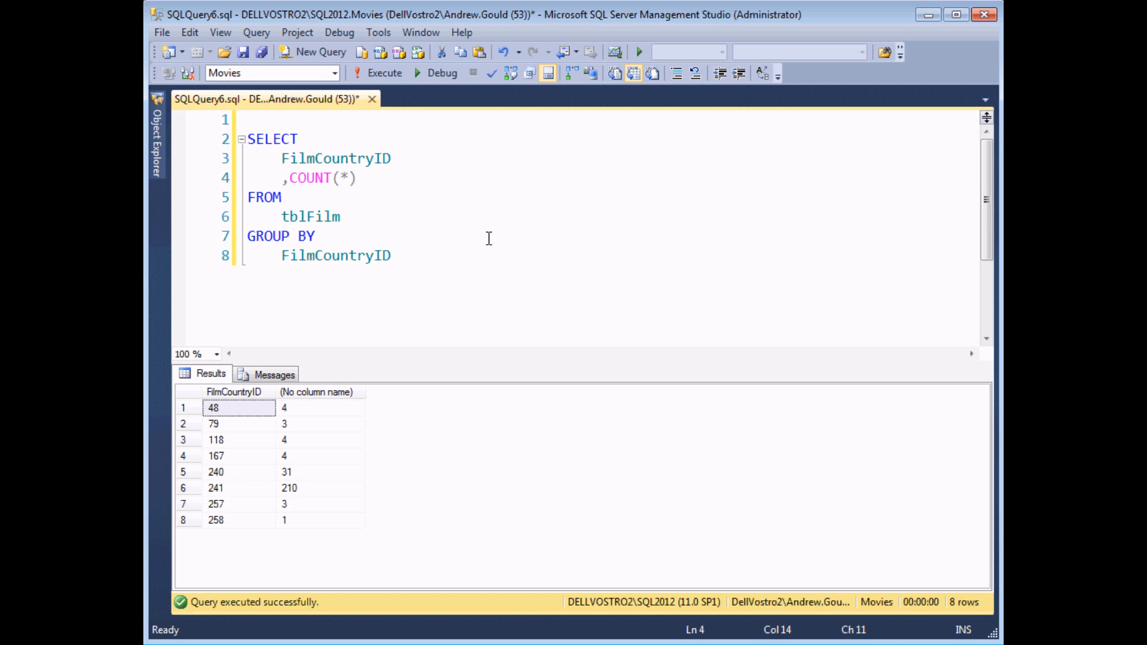
left_click(364, 178)
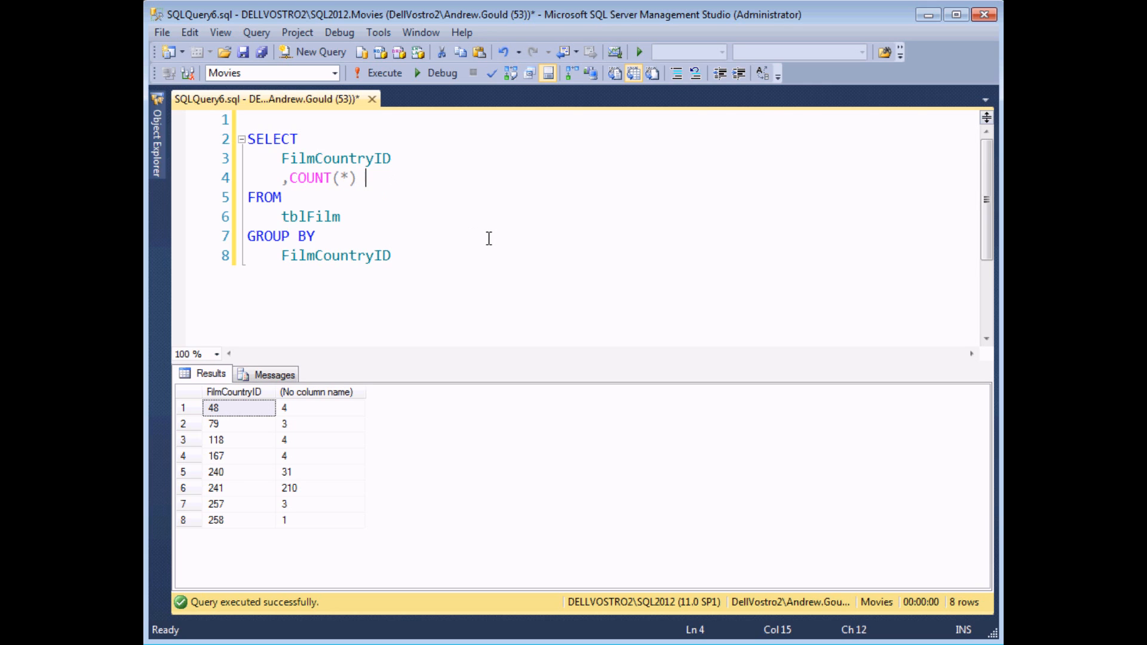
type("AS [")
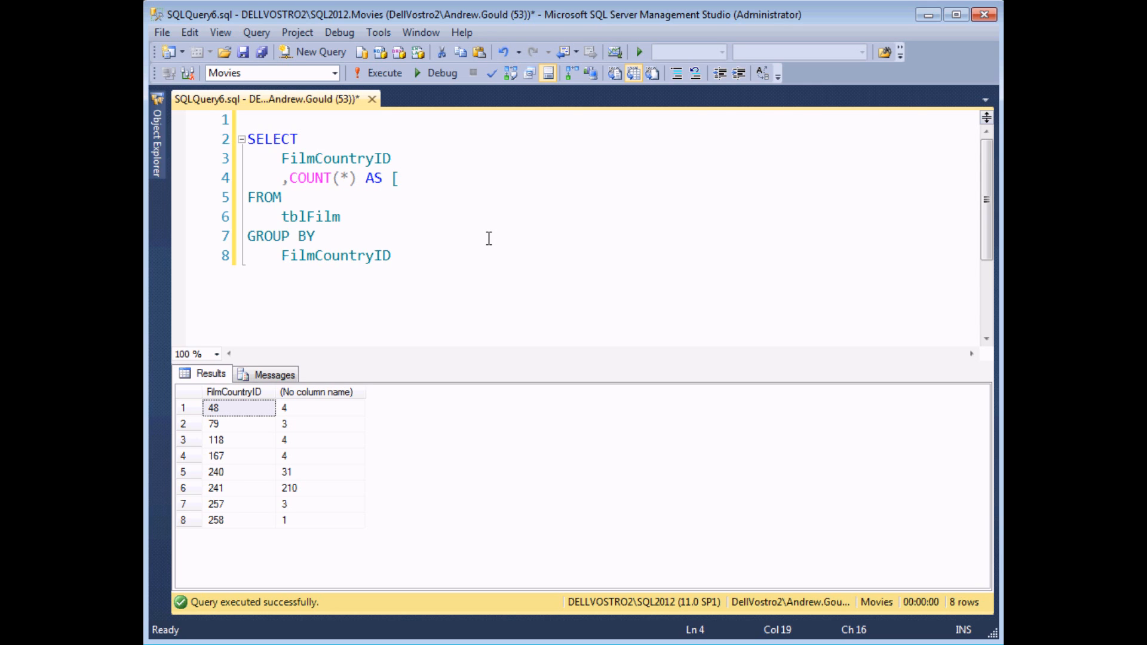
type("NumberO")
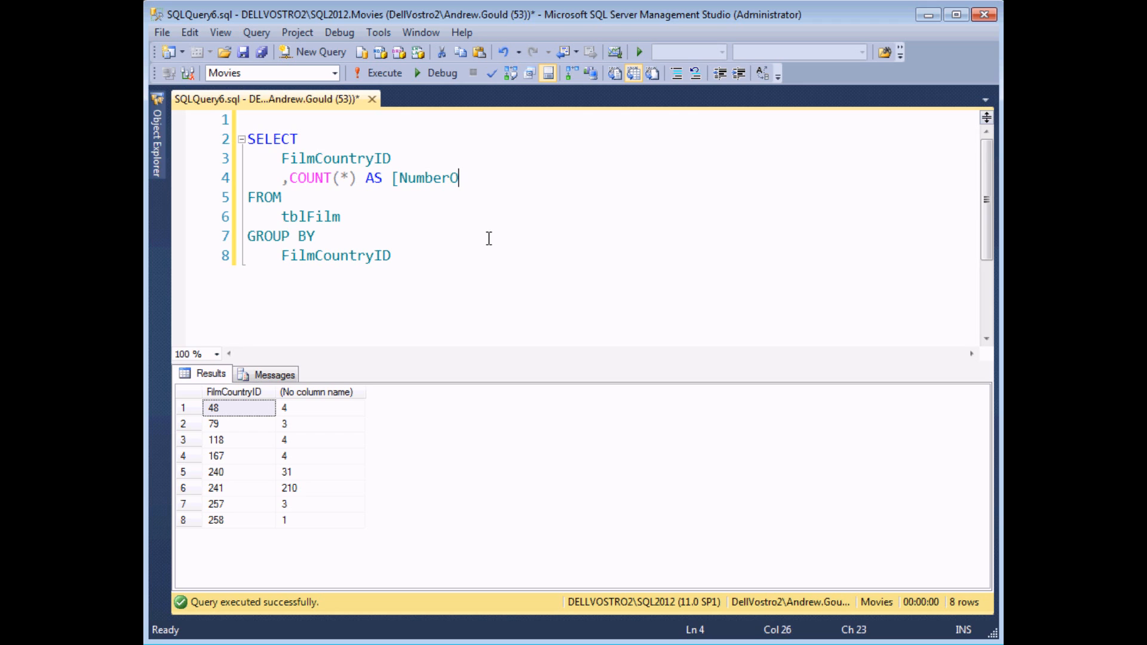
type("fFilms]")
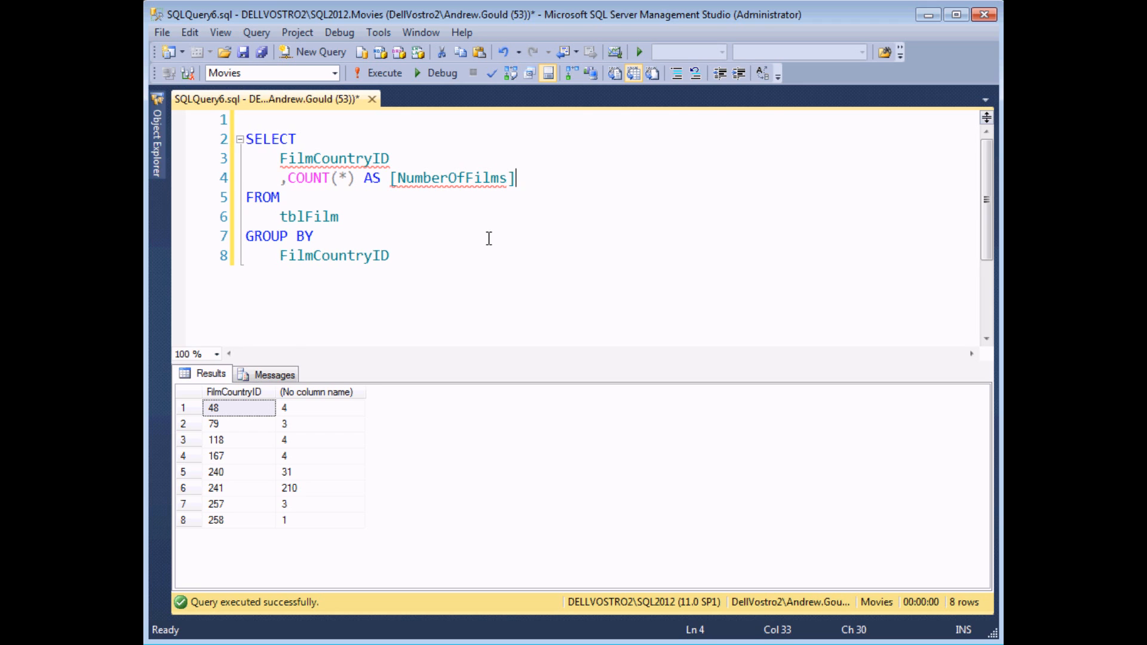
left_click(255, 119)
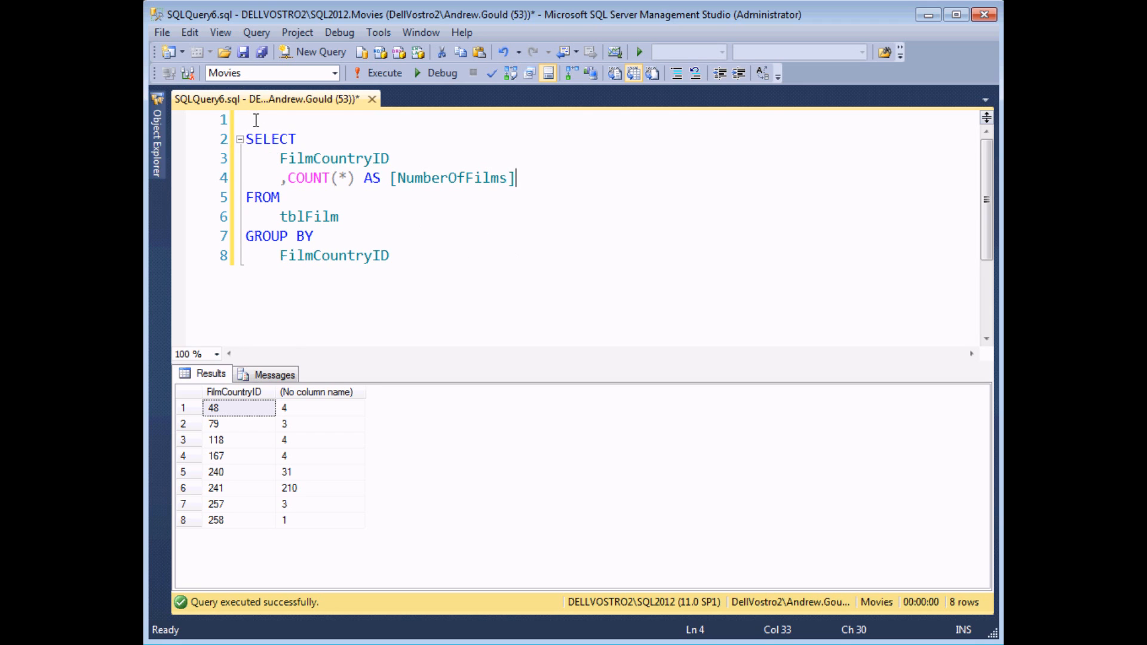
Wrap the per-country count query in 'WITH FilmCounts AS ( ... )'
type("WIT")
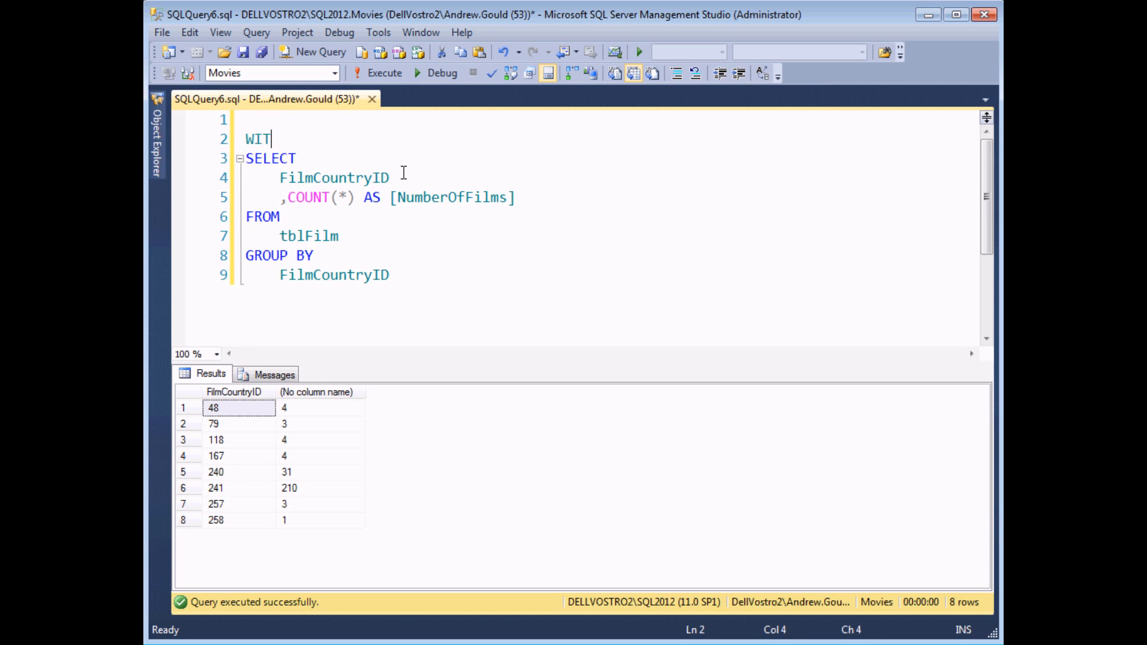
type("H")
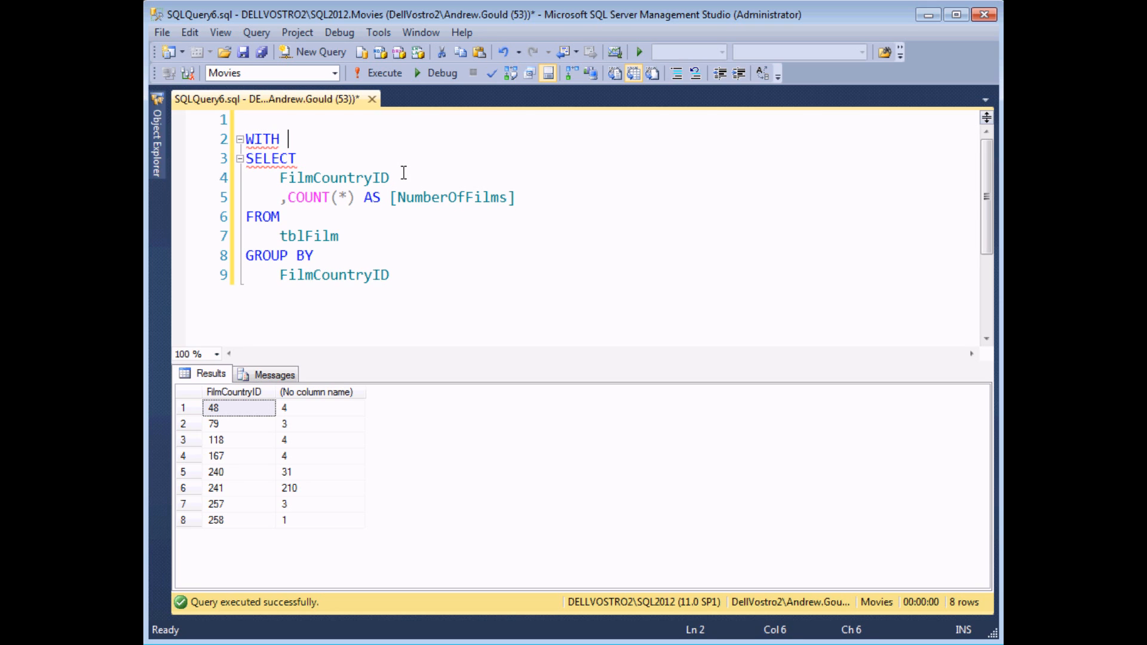
type("FilmCounts AS")
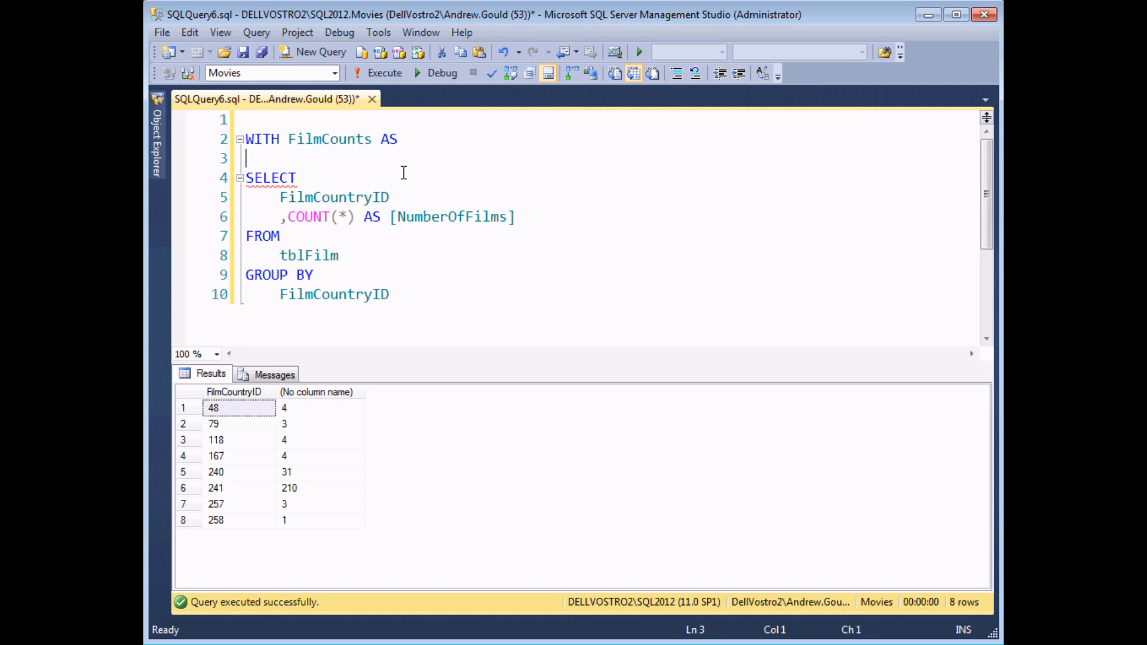
type("(")
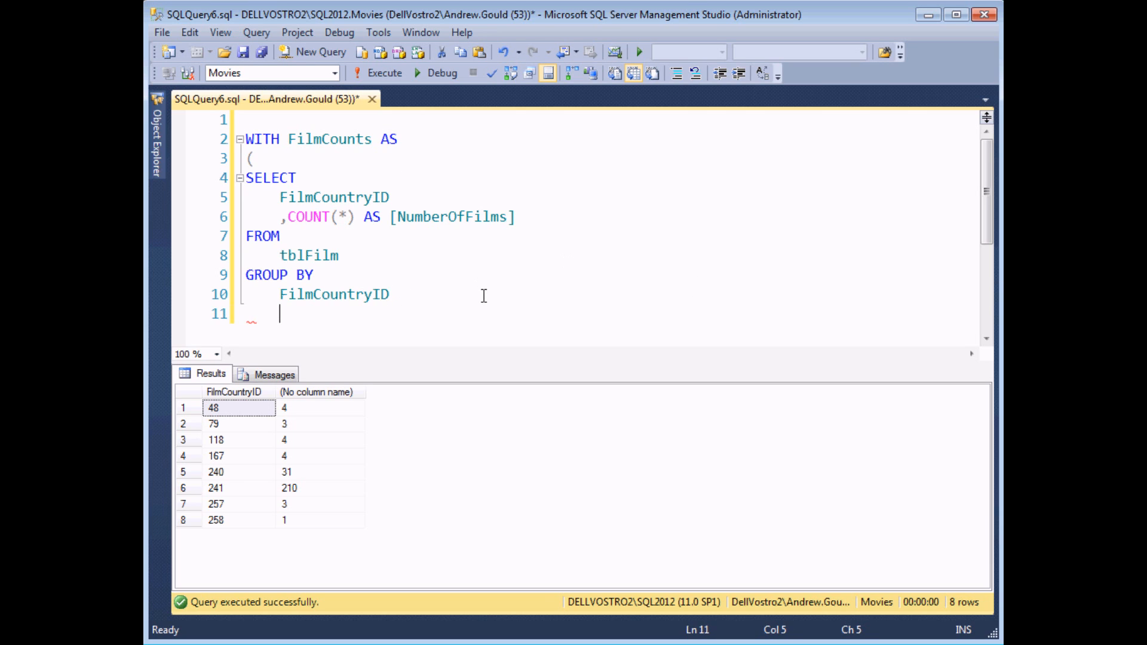
type(")")
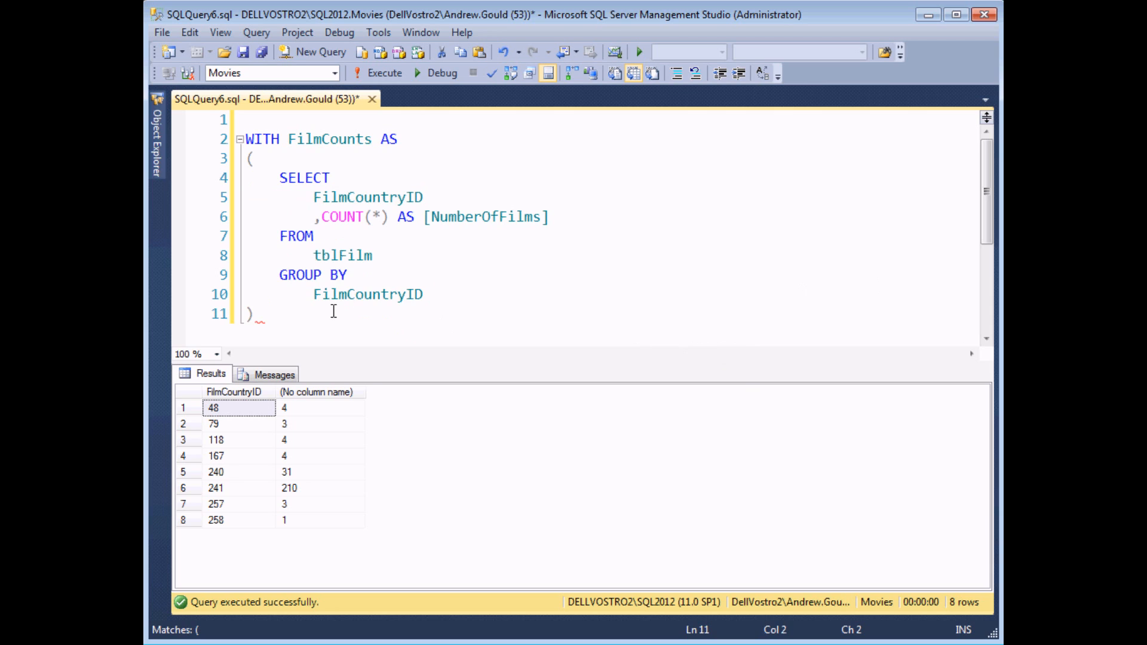
mouse_move(286, 316)
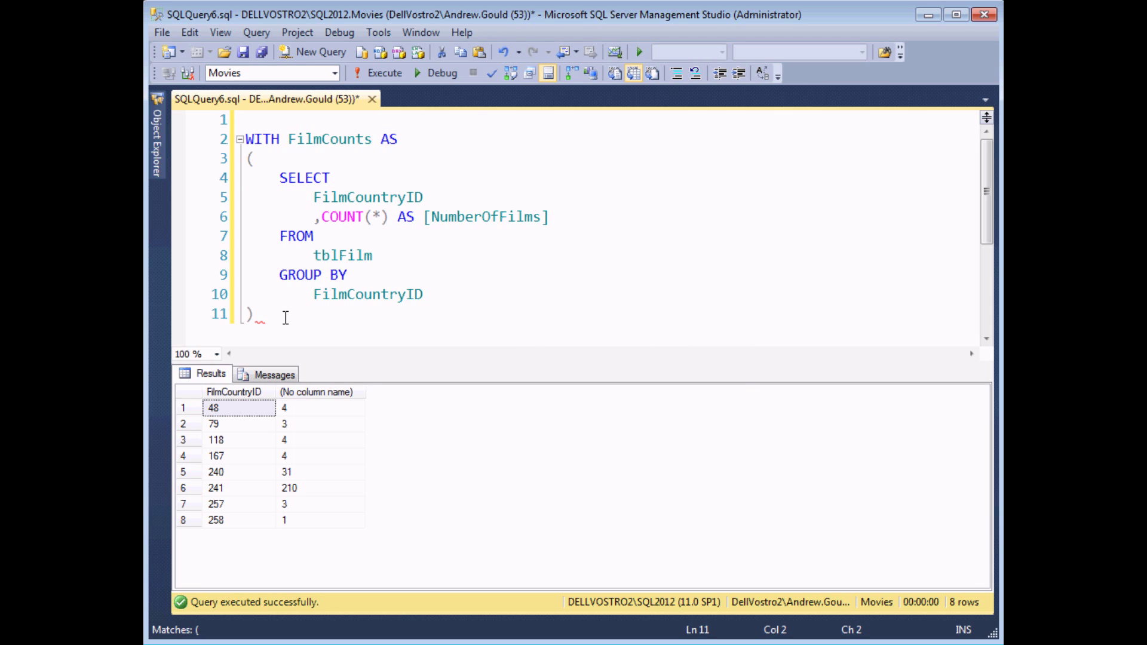
mouse_move(406, 282)
type("FROM")
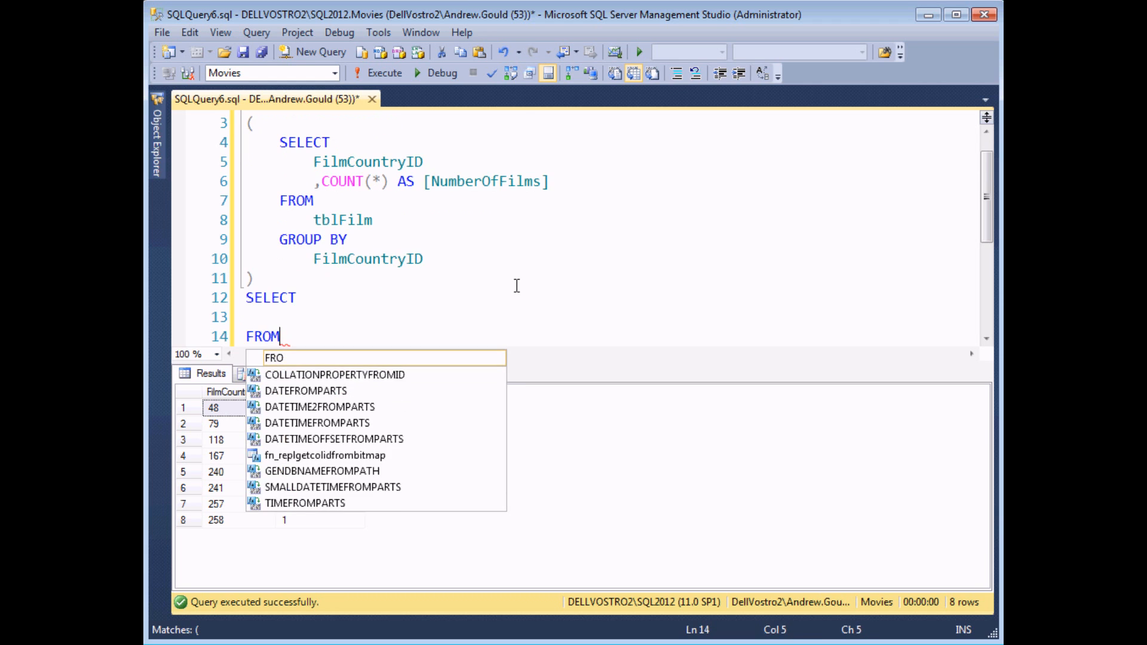
Add outer SELECT AVG(NumberOfFilms) FROM FilmCounts and run it, returning 32
key("enter")
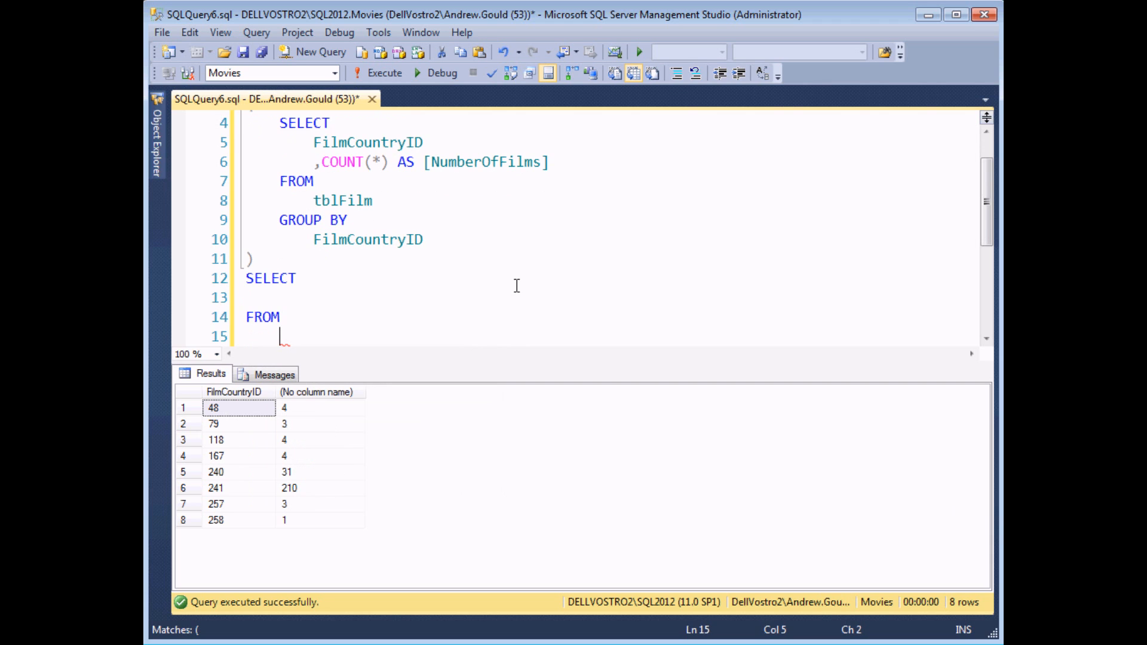
scroll("up", 3)
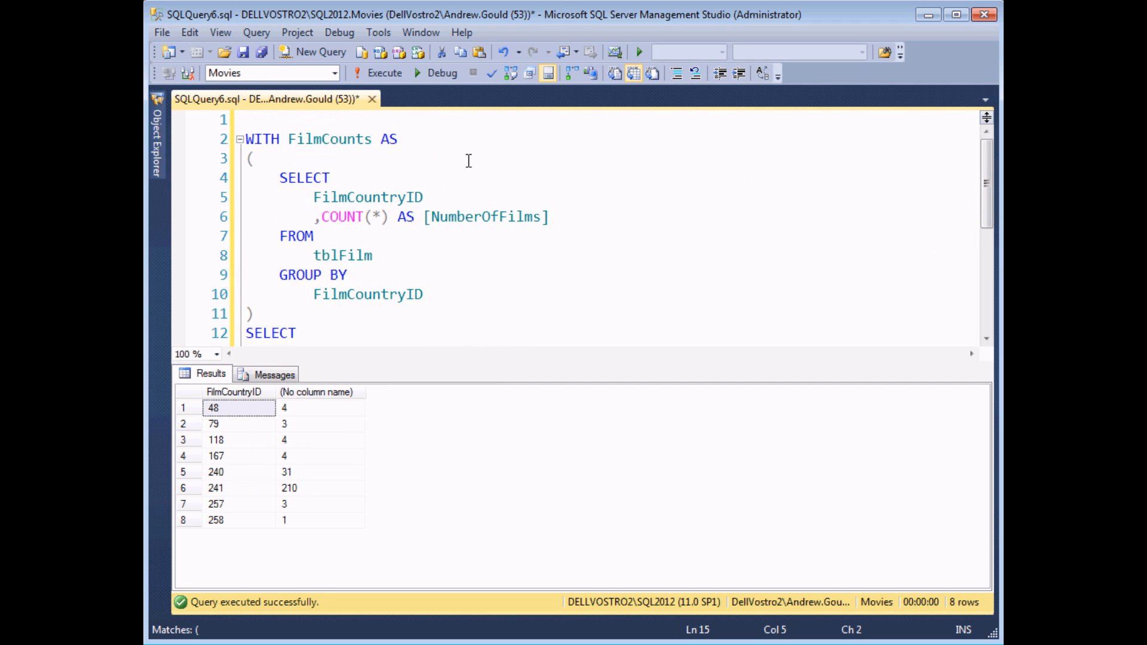
scroll("down", 3)
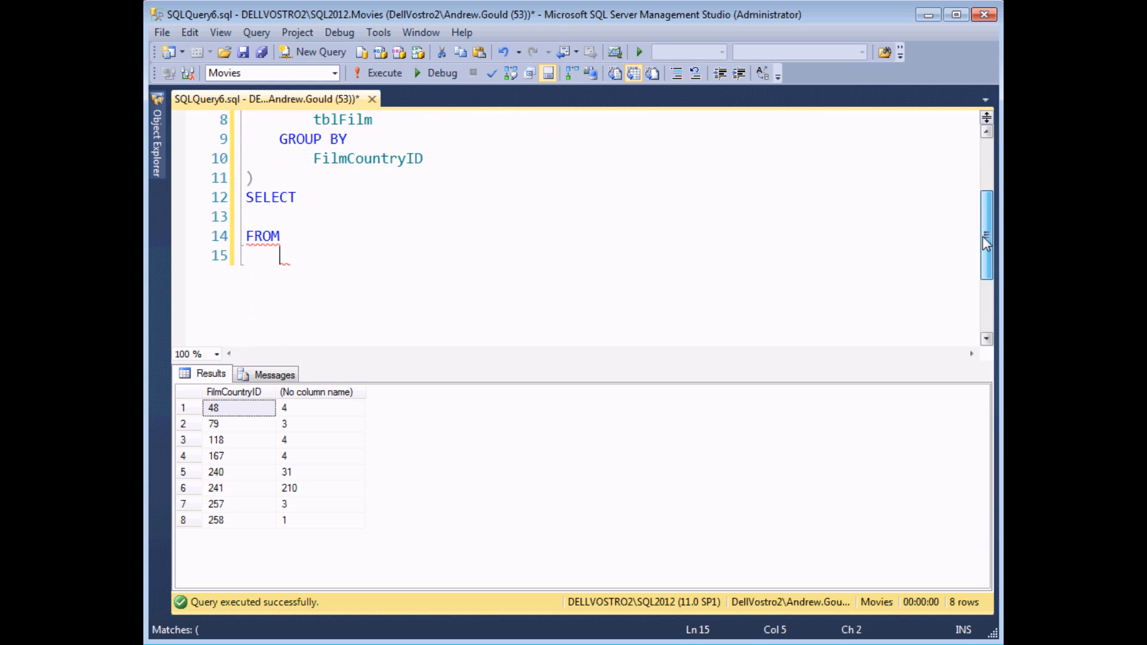
type("filmc")
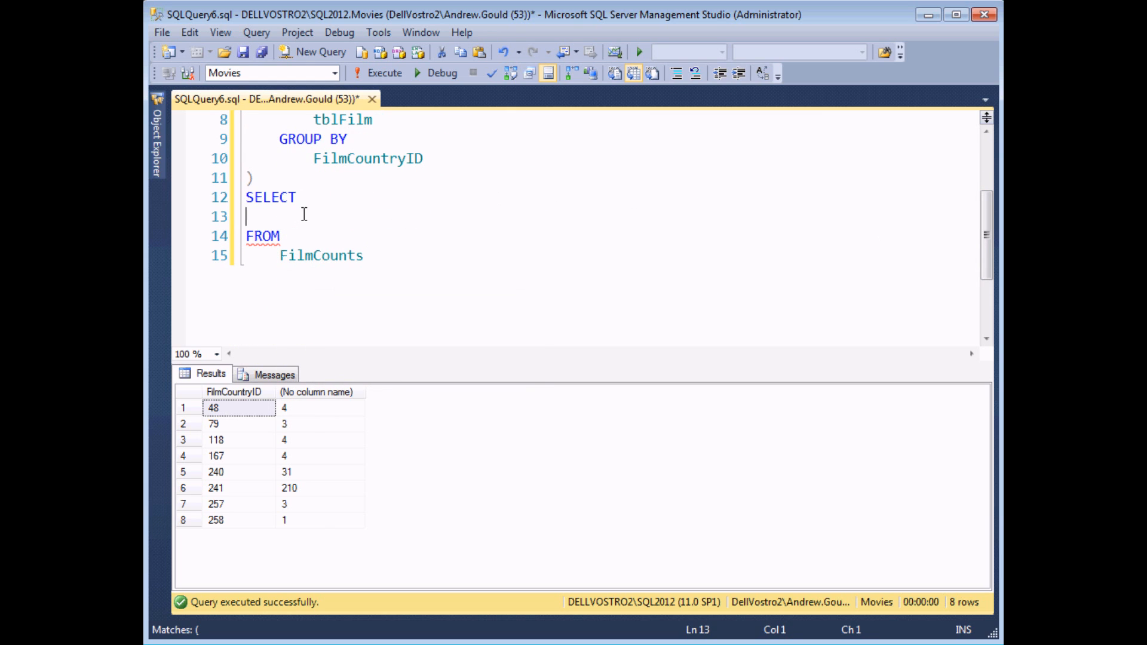
type("AVG(")
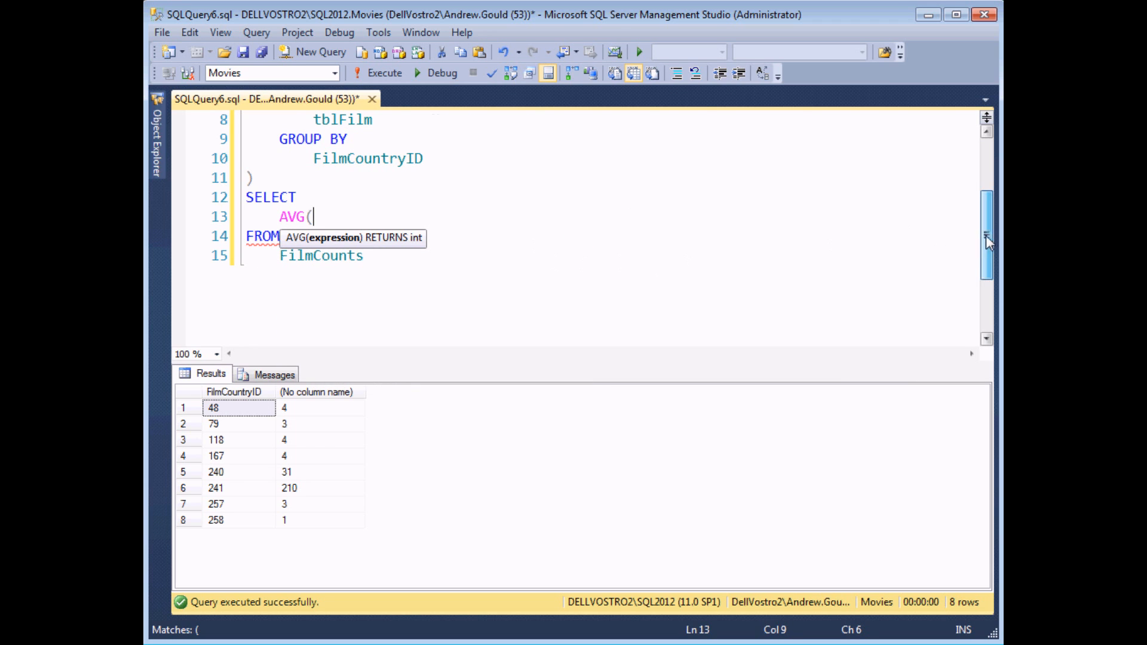
scroll("up", 3)
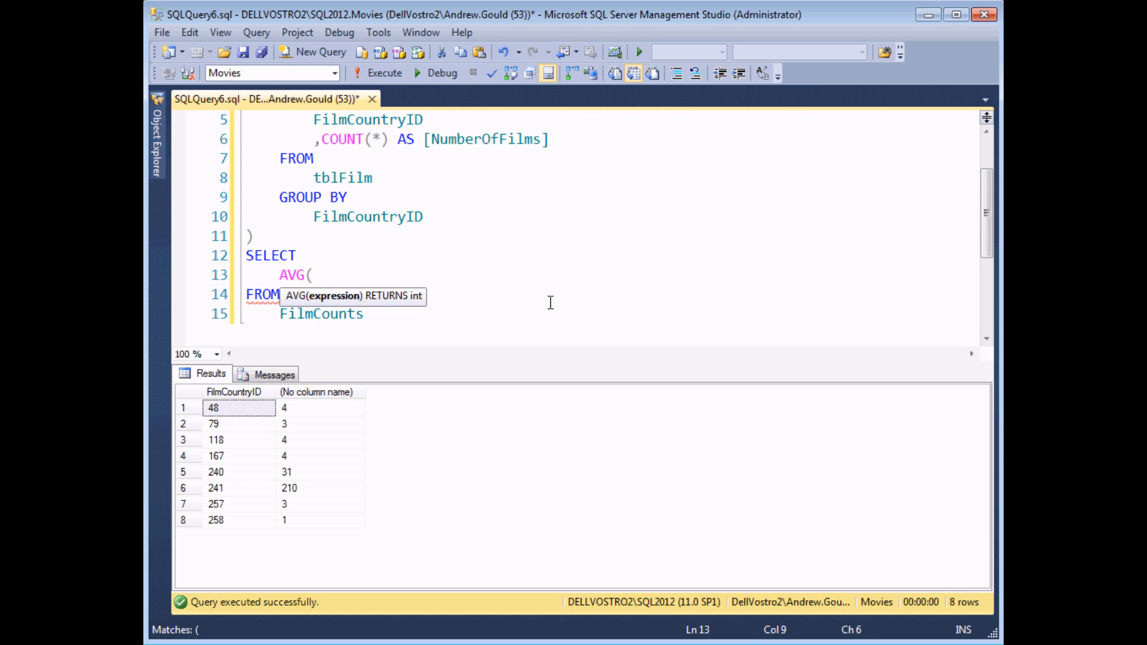
type("NumberOf")
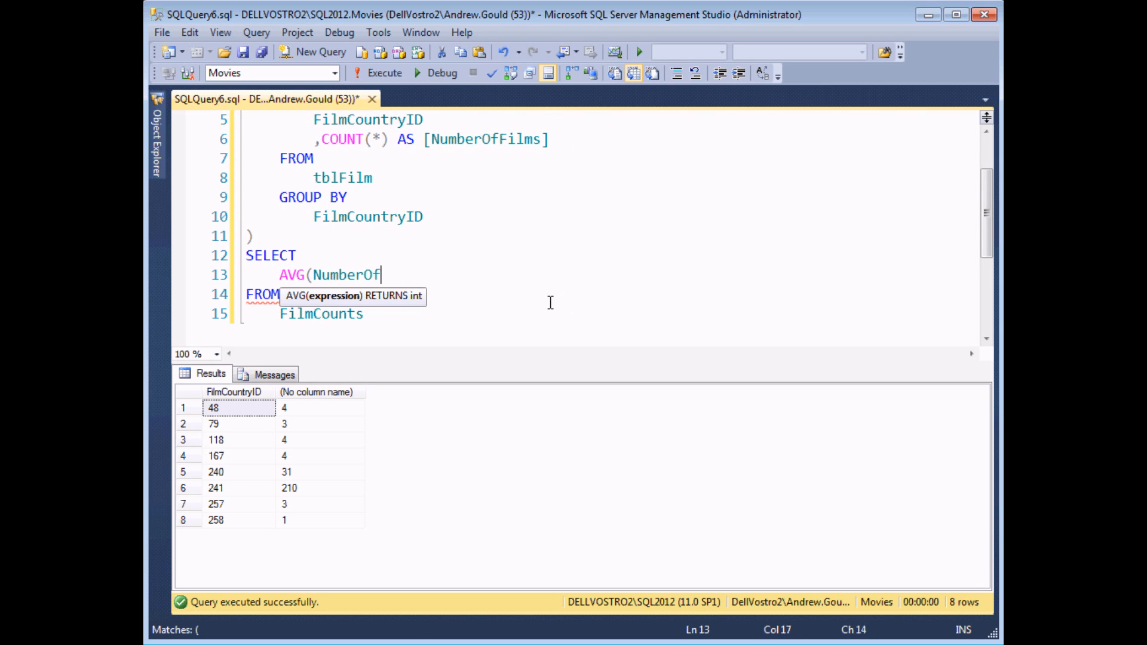
type("Films)")
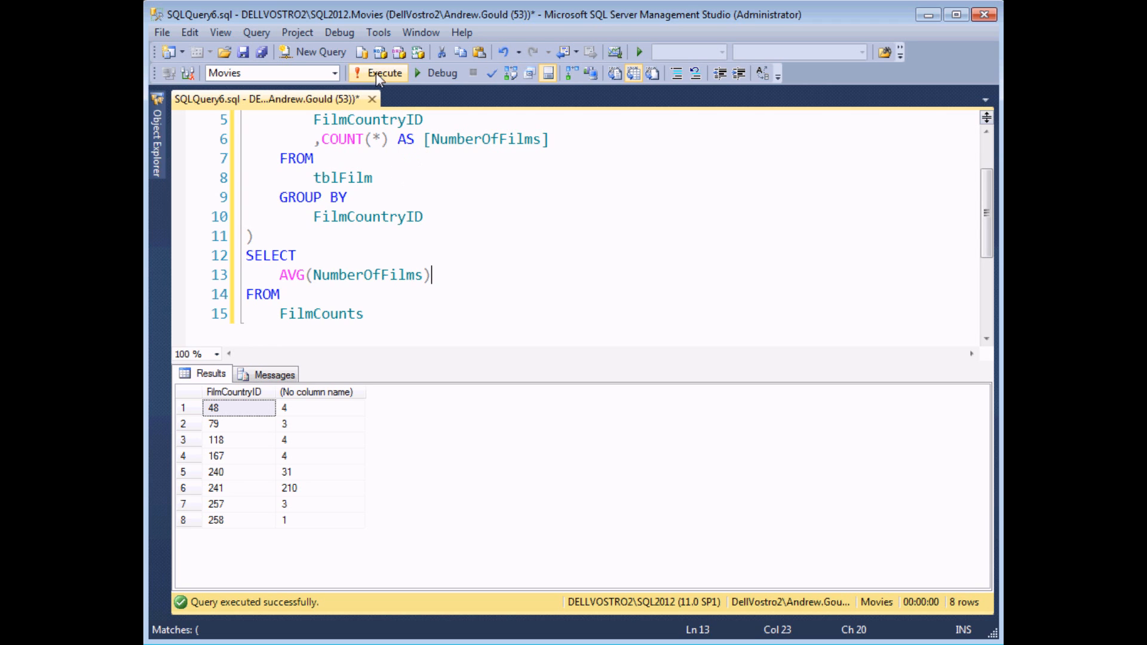
left_click(378, 72)
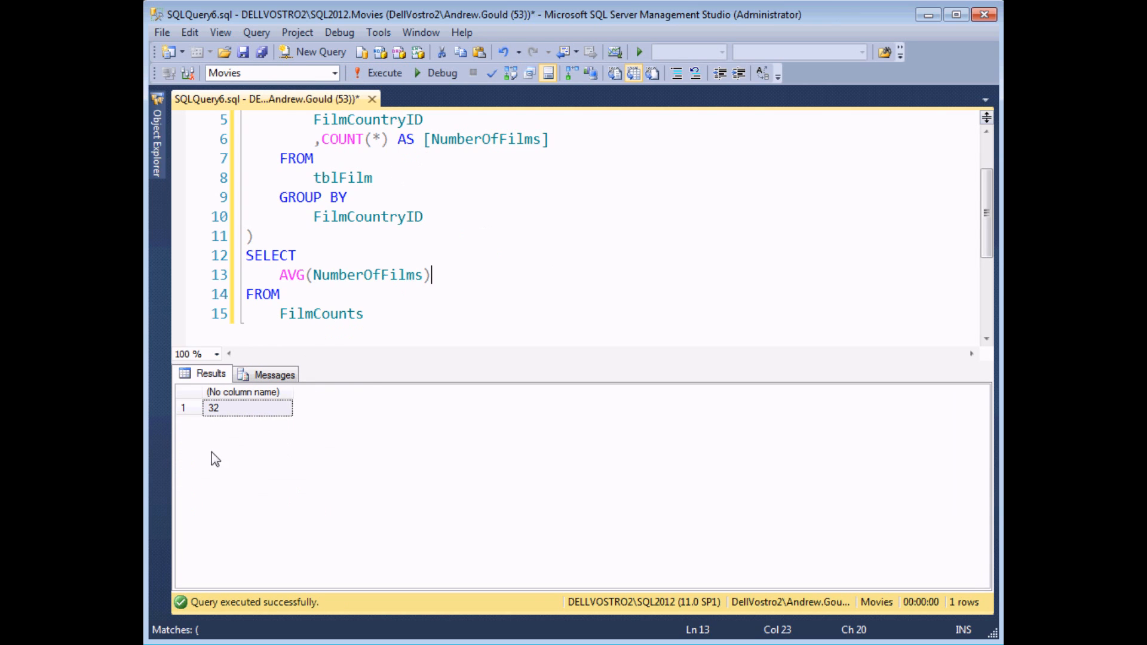
mouse_move(244, 428)
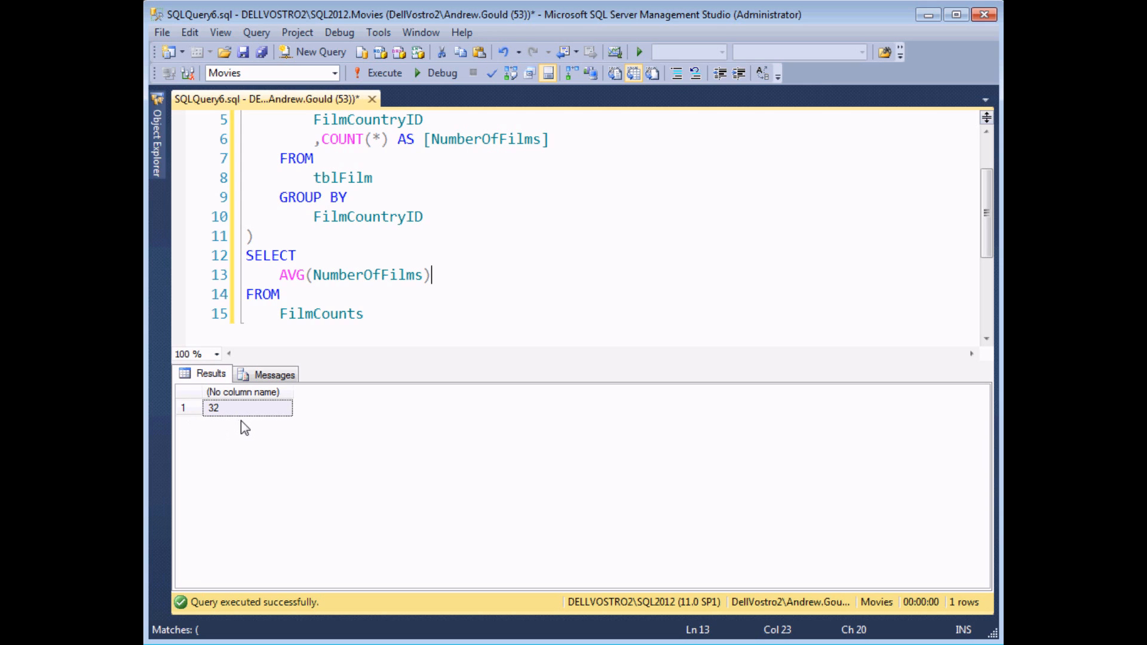
mouse_move(255, 430)
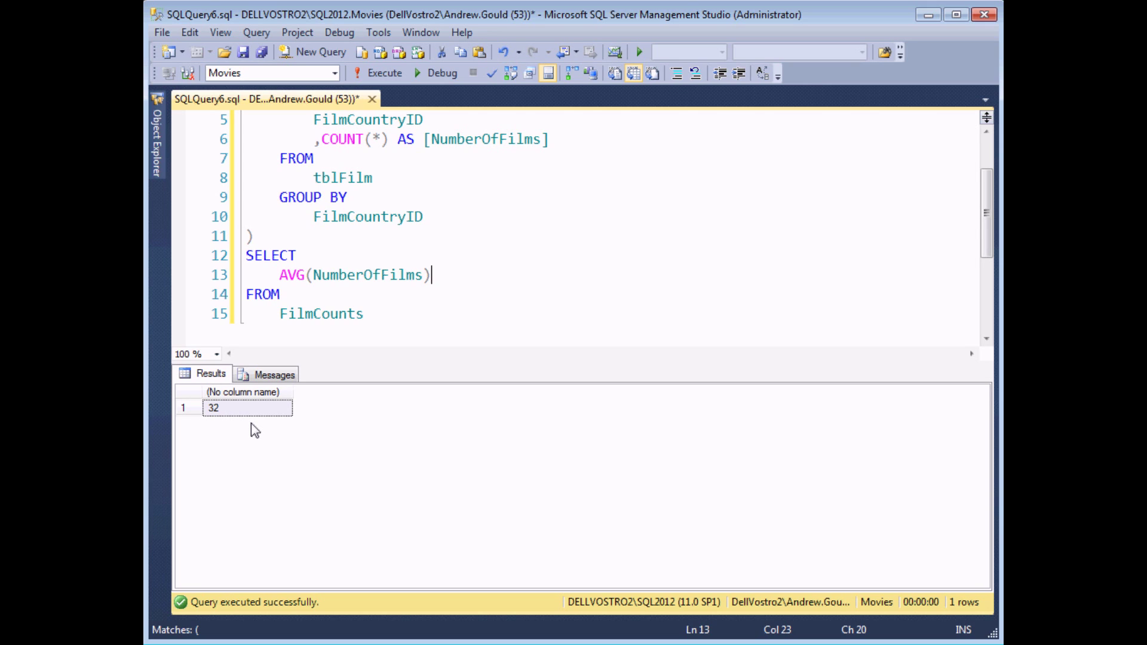
mouse_move(412, 364)
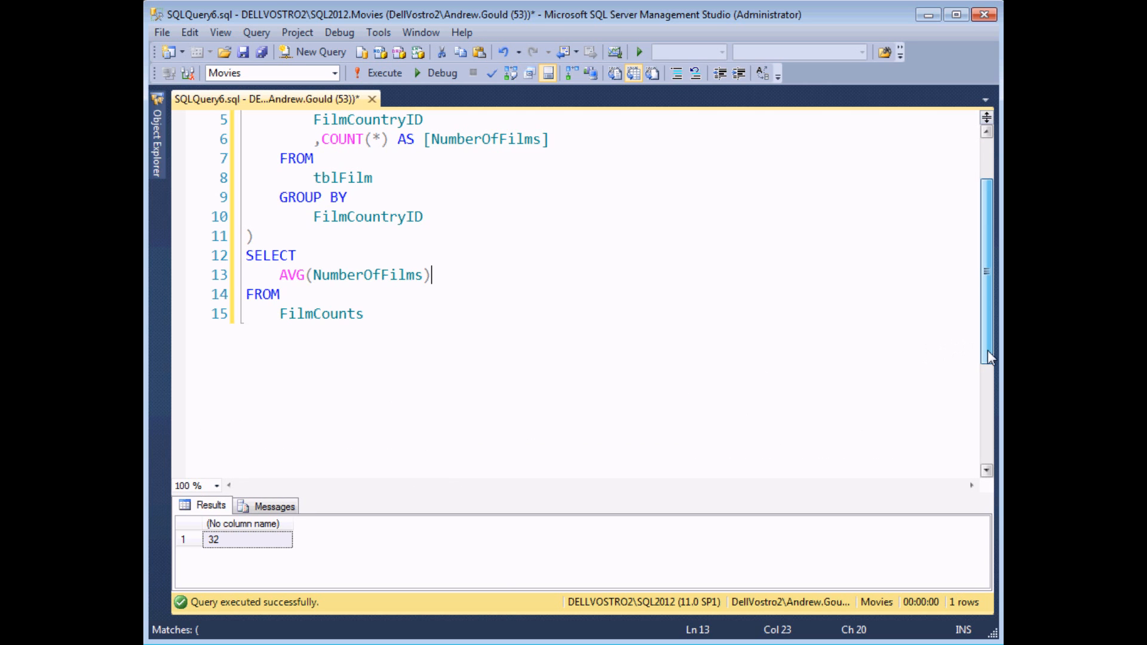
Scroll up to view the full FilmCounts average query
scroll("up", 3)
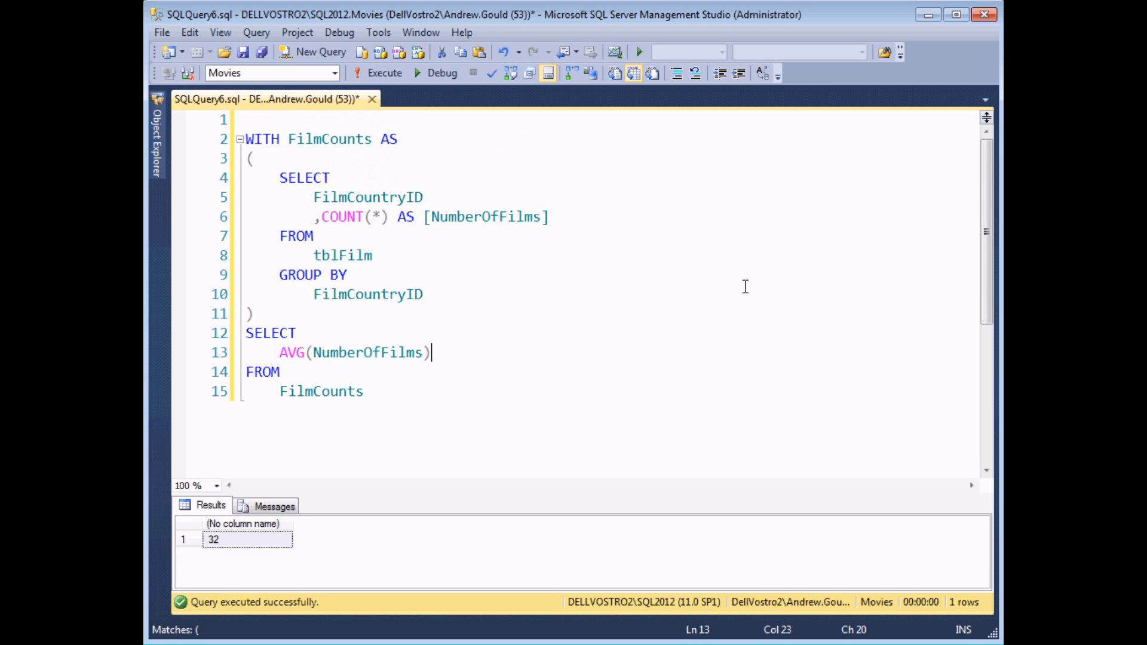
mouse_move(489, 281)
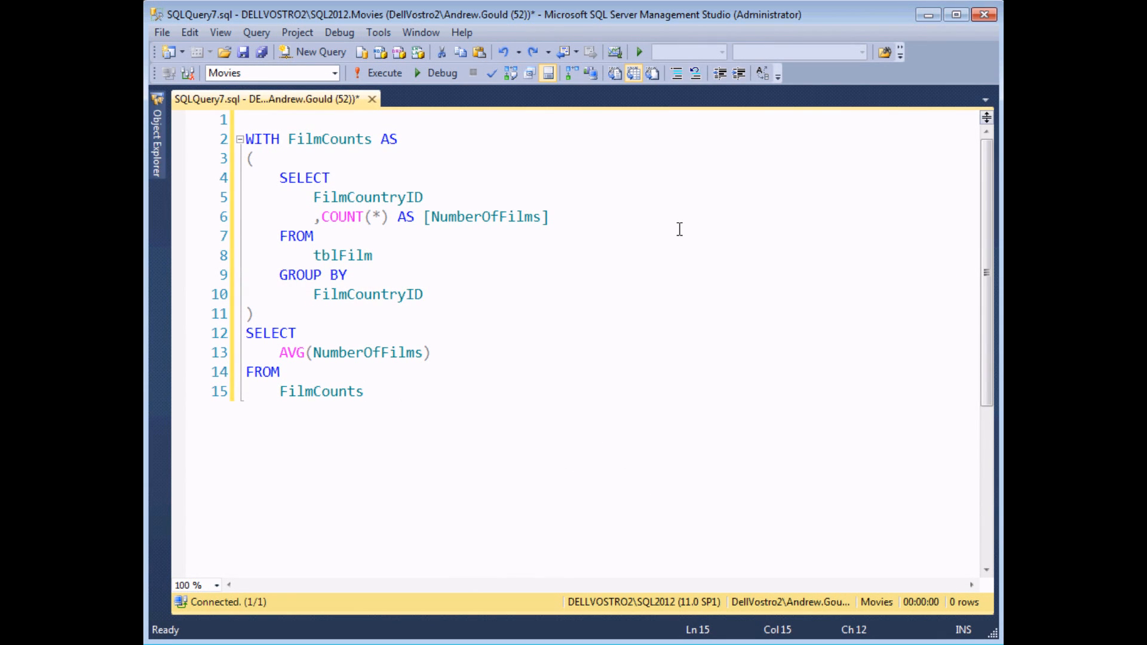
Drop the NumberOfFilms alias, declare FilmCounts (Country, NumberOfFilms), and rerun, still returning 32
left_click(364, 392)
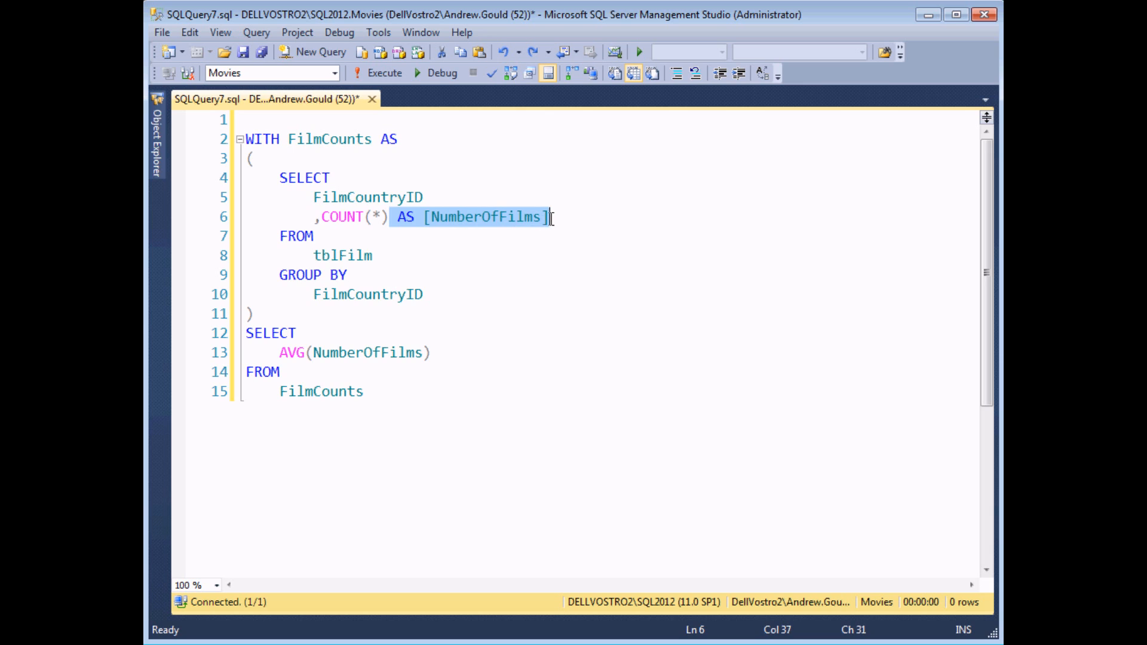
key("Delete")
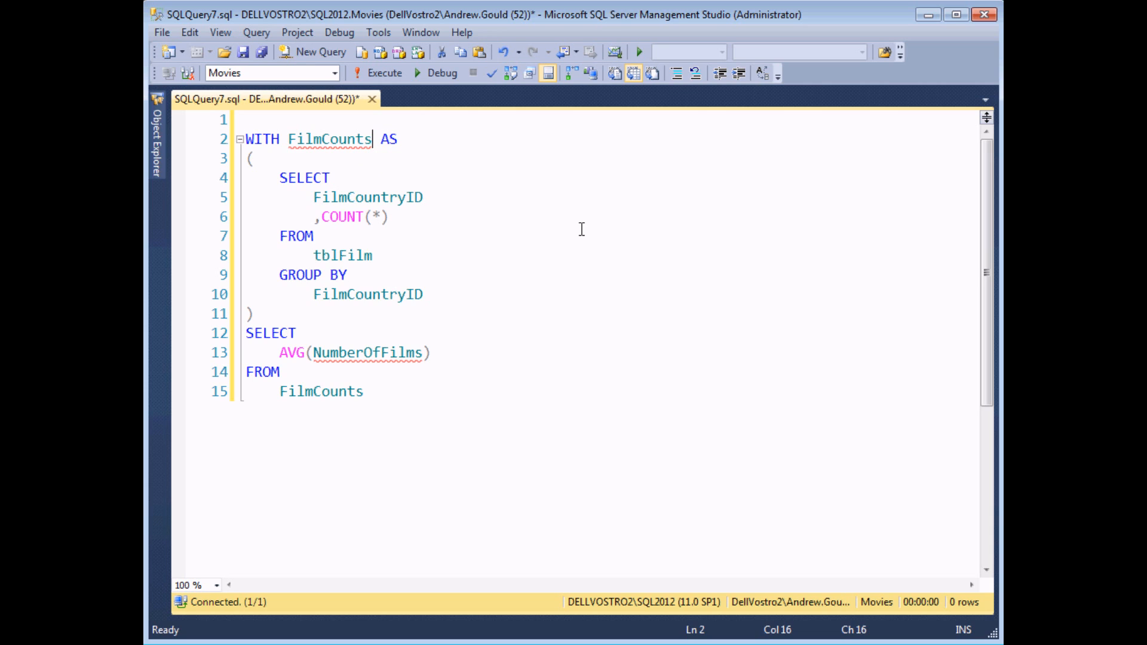
type("(")
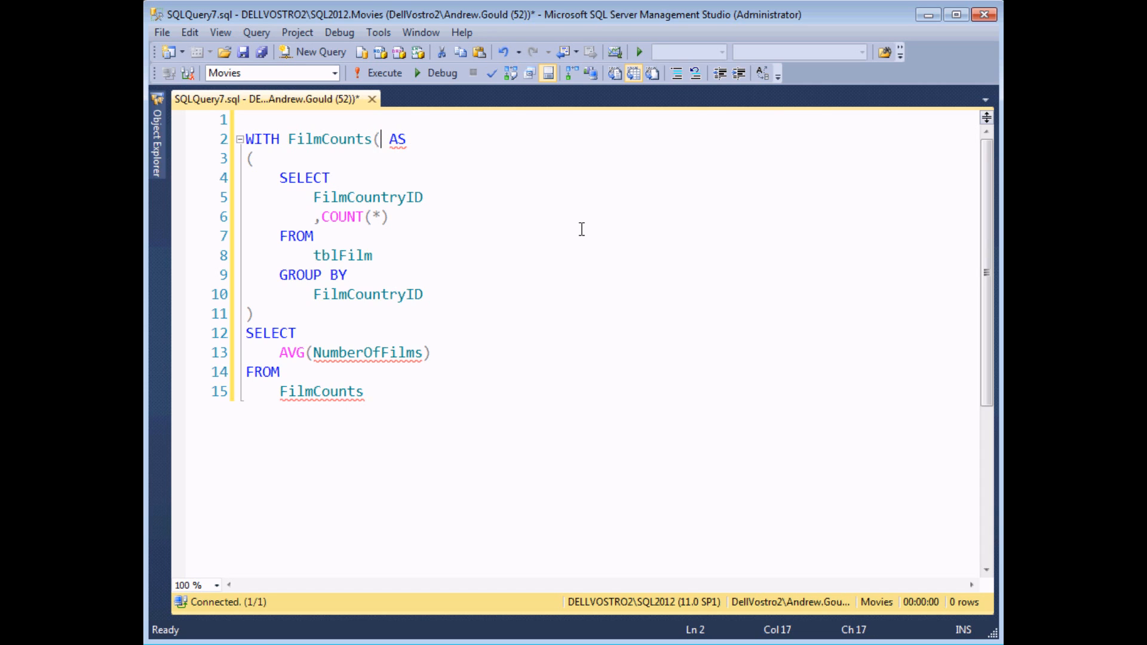
type("Country,")
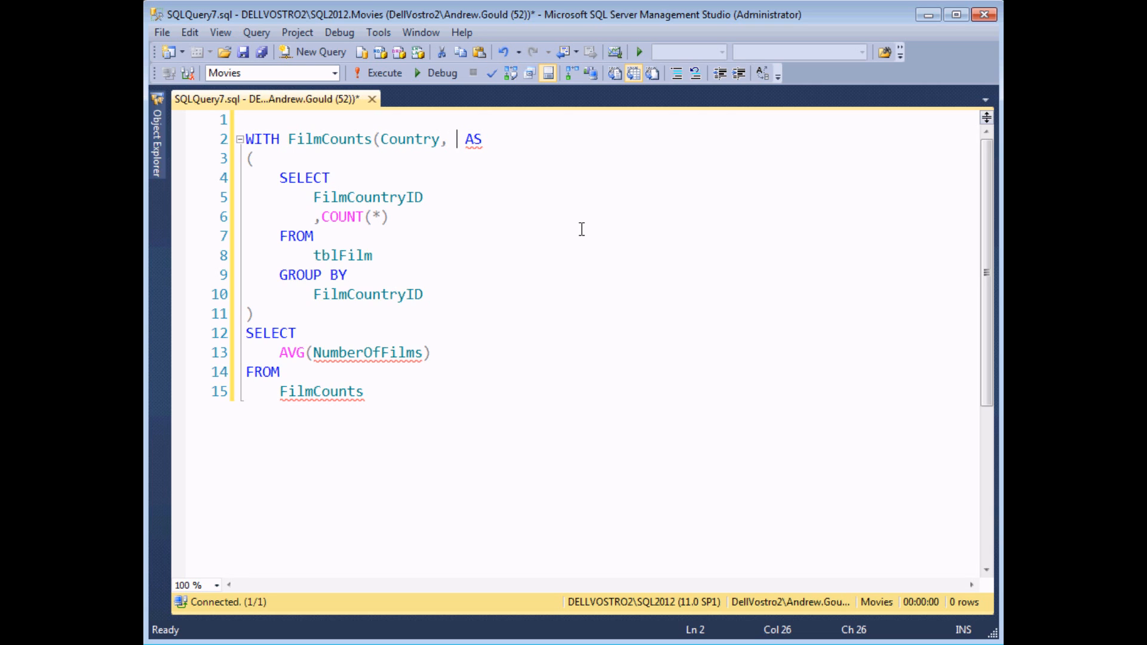
type("NumberOF")
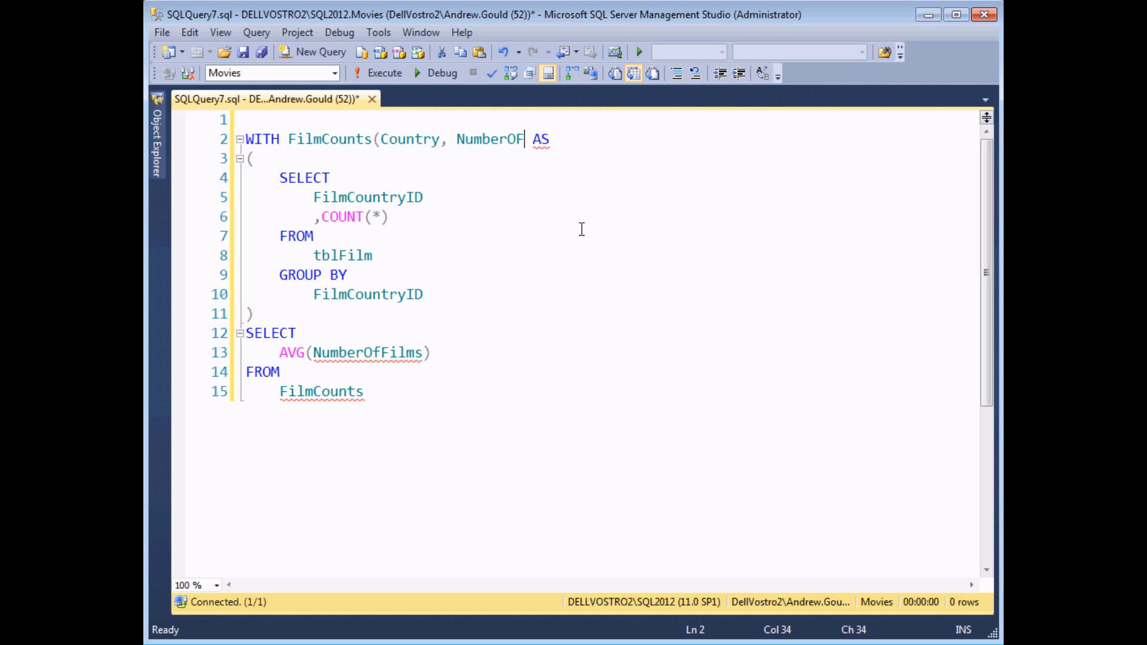
type("Films")
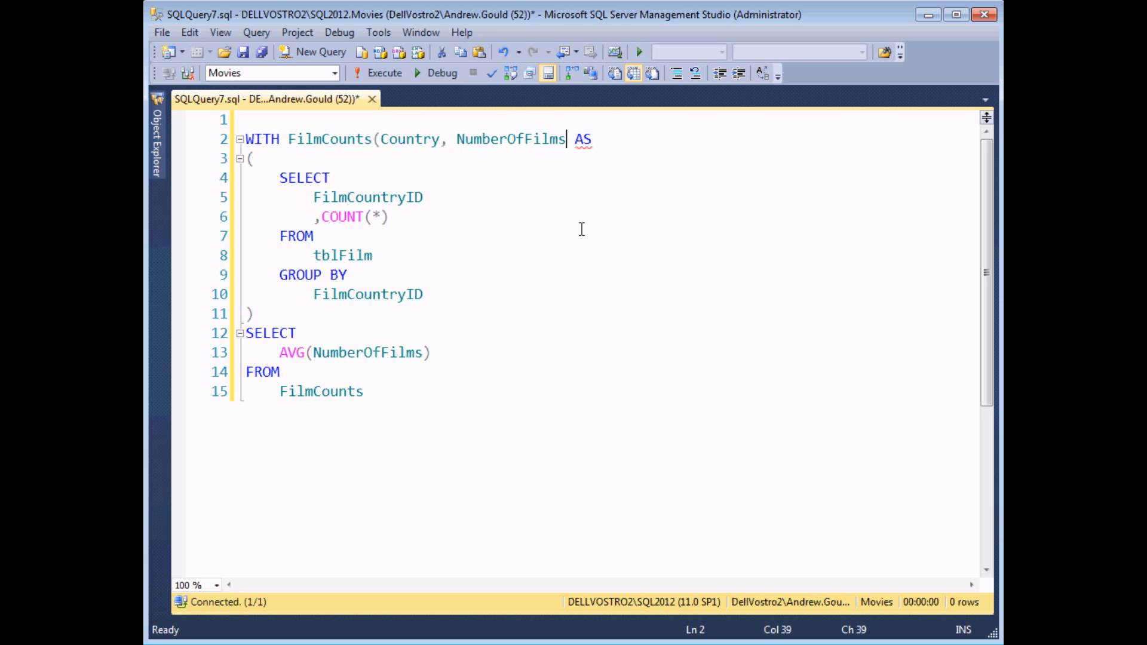
type(")")
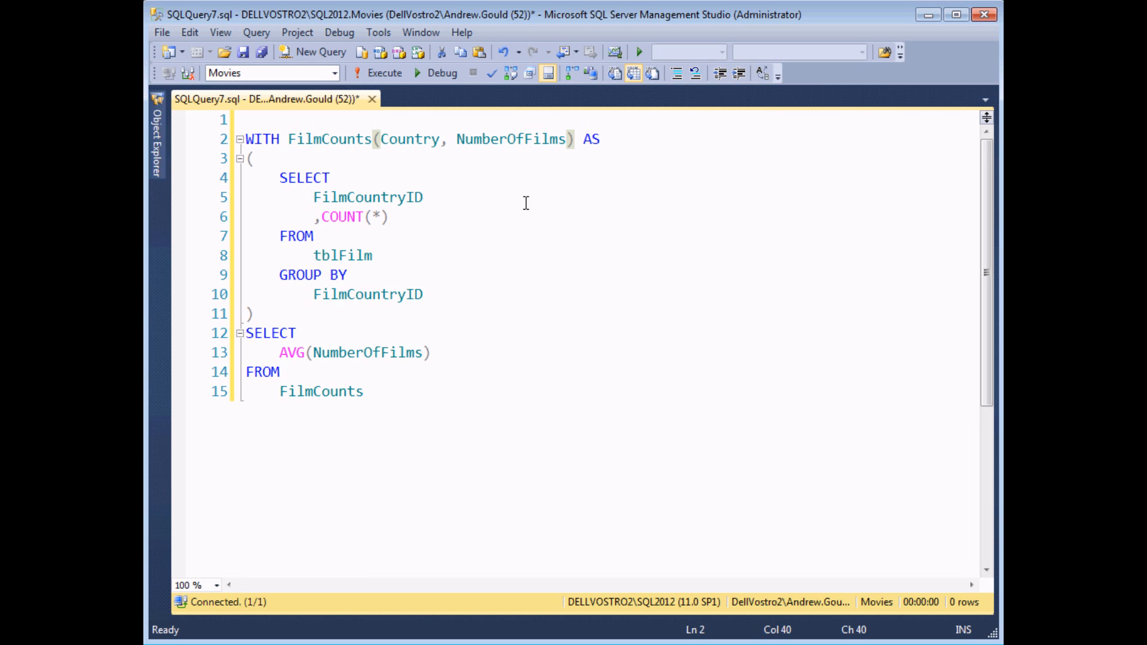
mouse_move(443, 178)
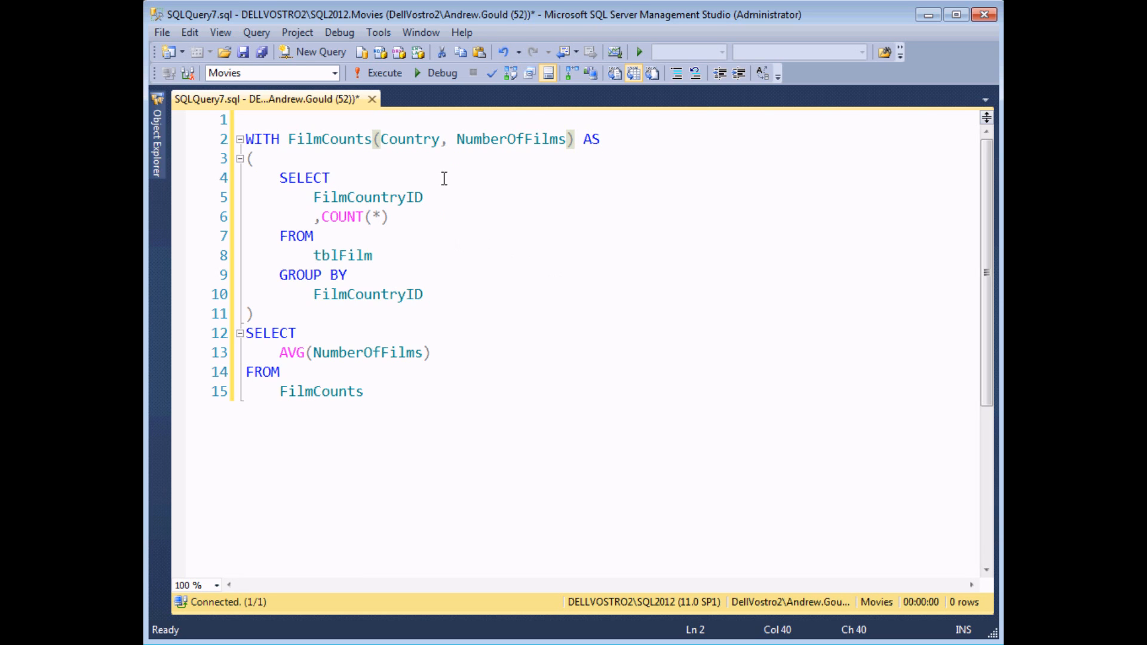
left_click(382, 72)
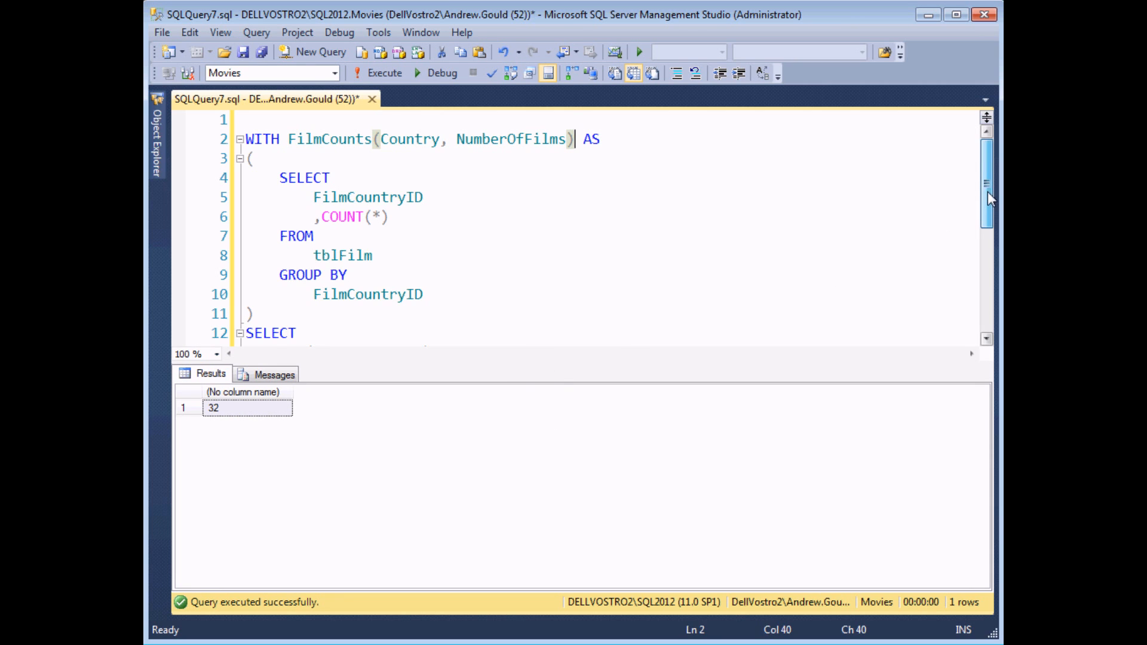
Select Country, NumberOfFilms from FilmCounts and run it, returning 8 rows
scroll("down", 3)
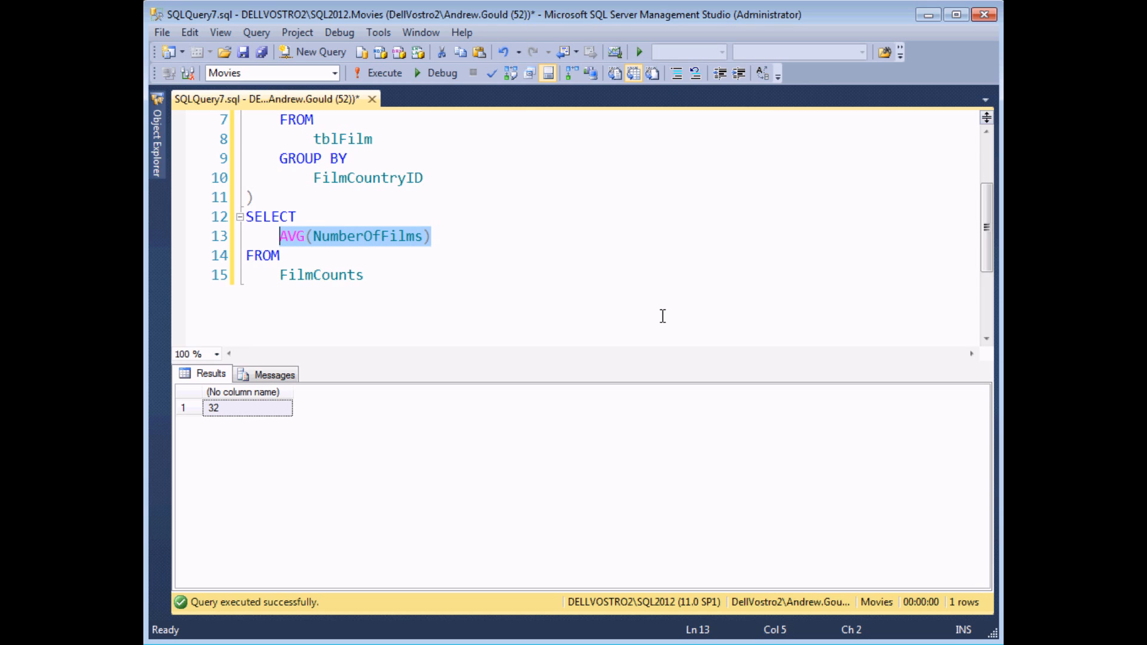
type("c")
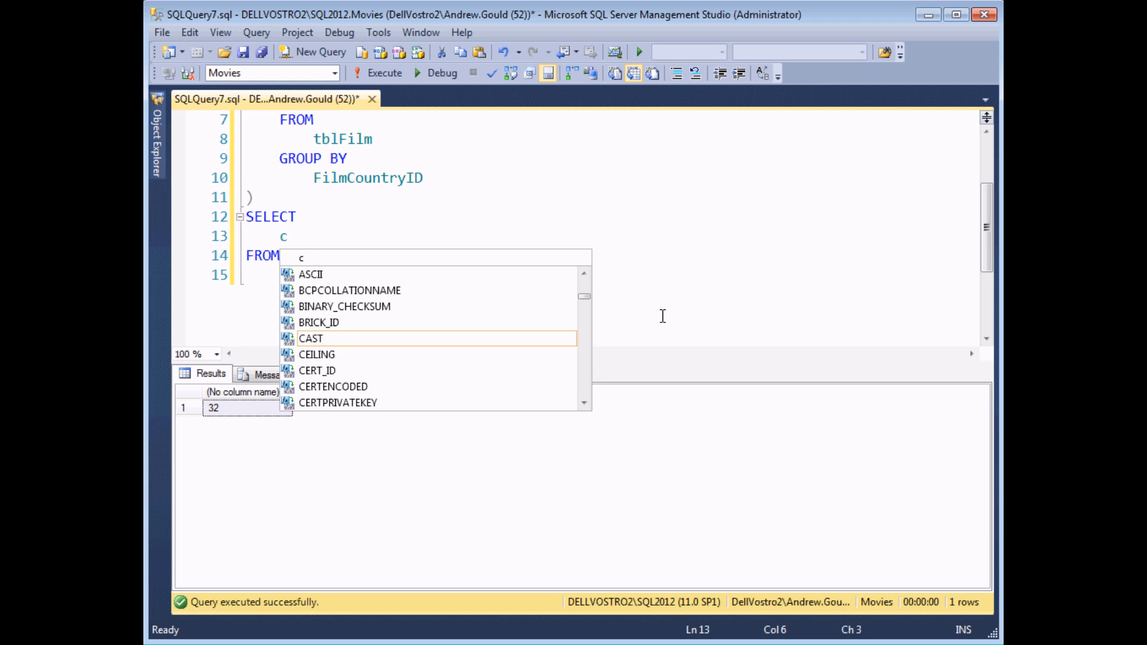
type("ountry")
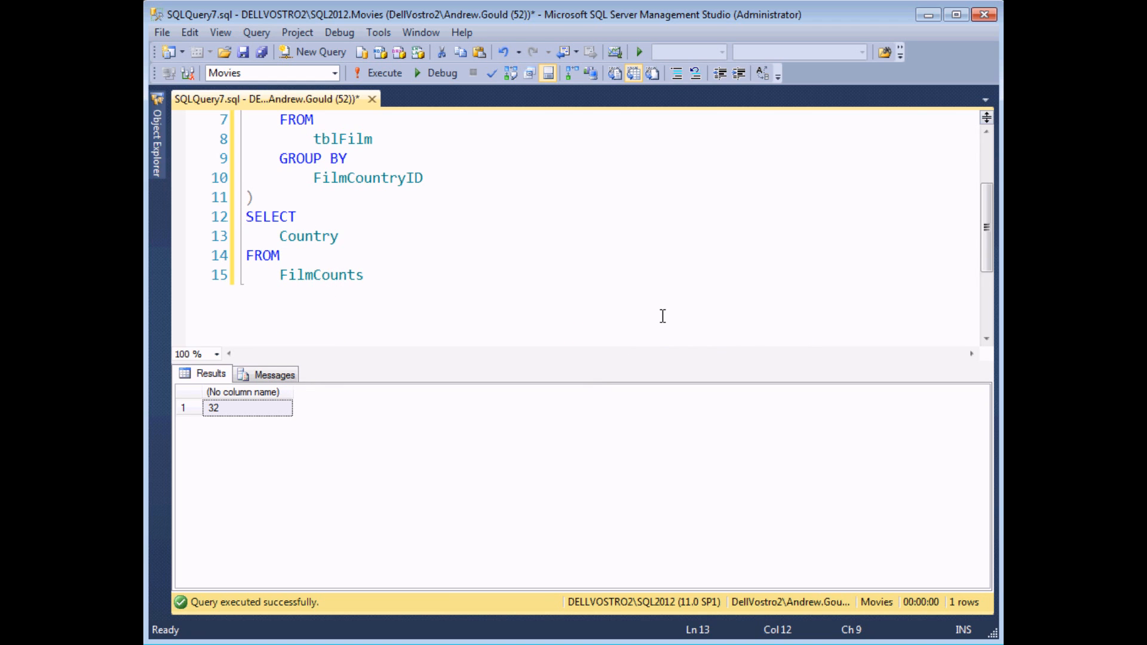
type(",num")
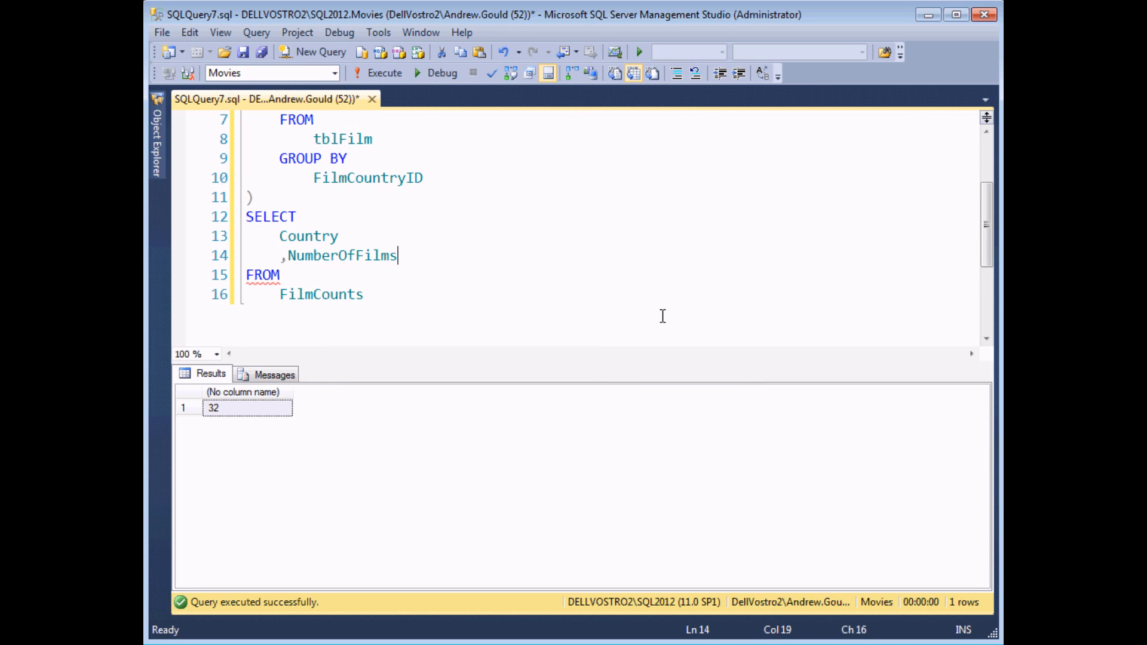
left_click(378, 72)
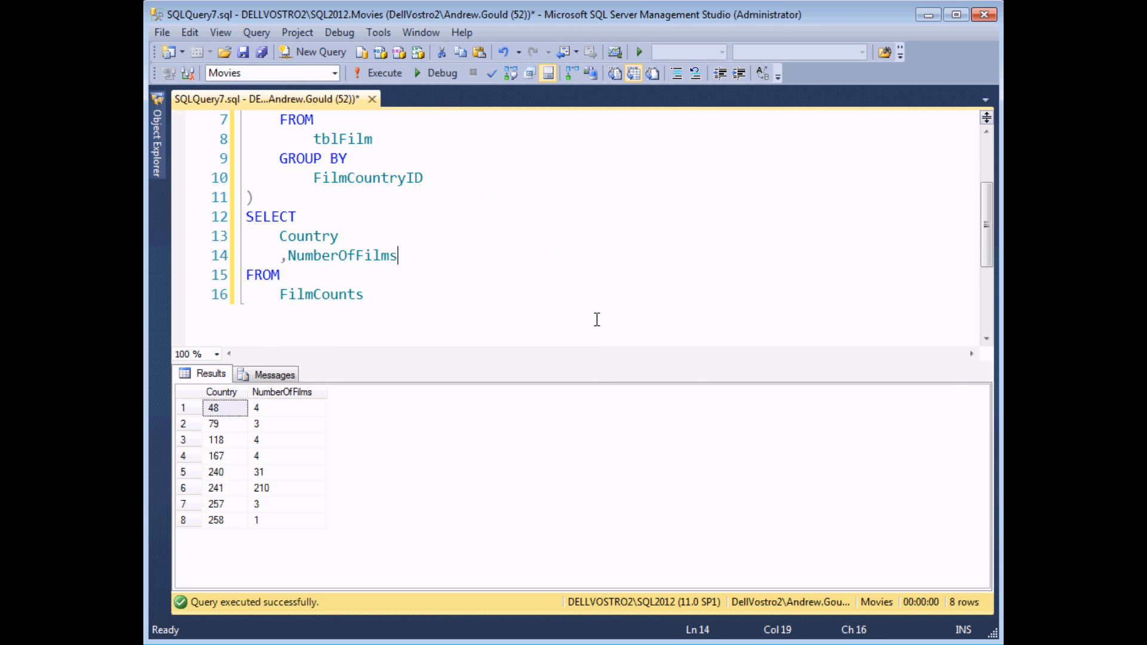
mouse_move(407, 479)
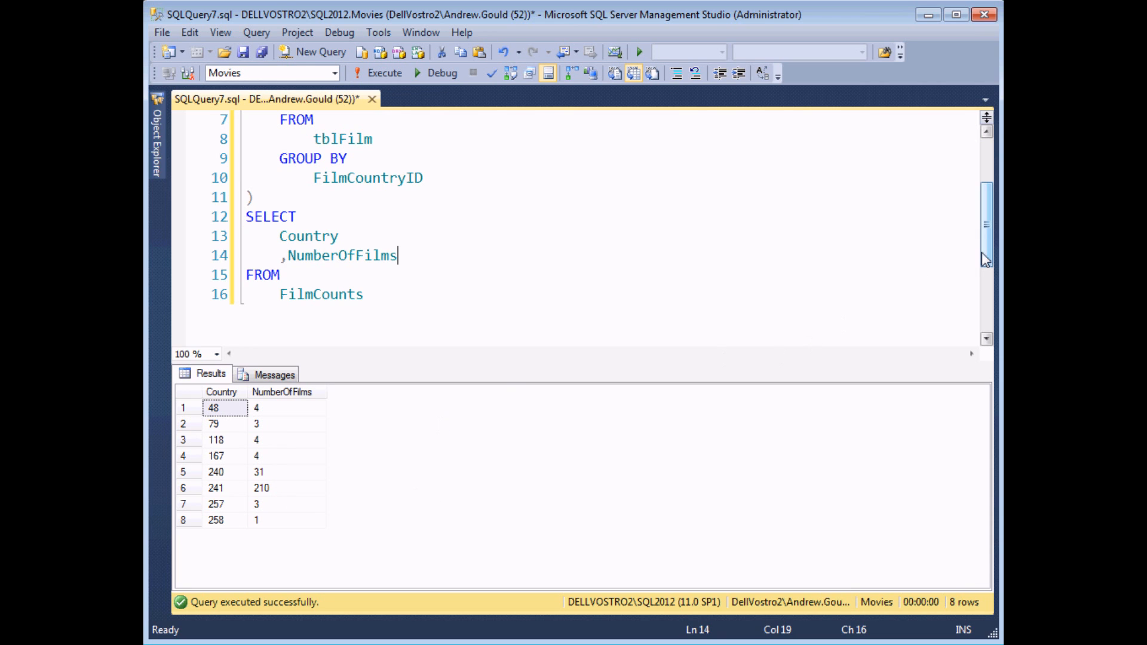
Highlight the FilmCounts name and the inner columns that feed its column list
scroll("up", 3)
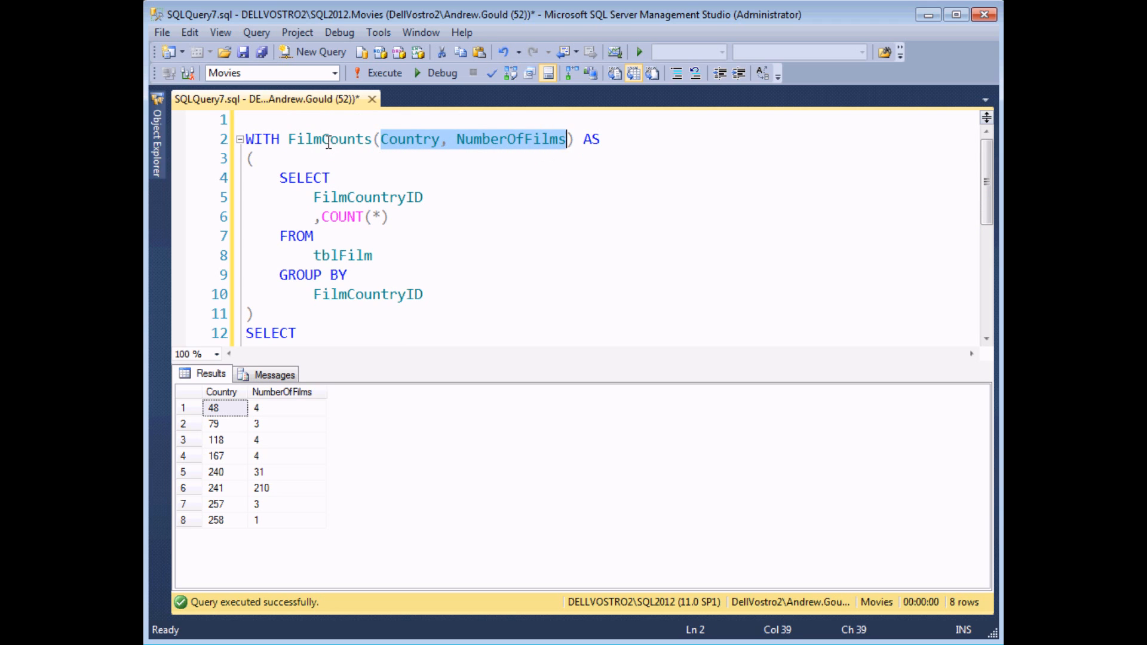
double_click(329, 139)
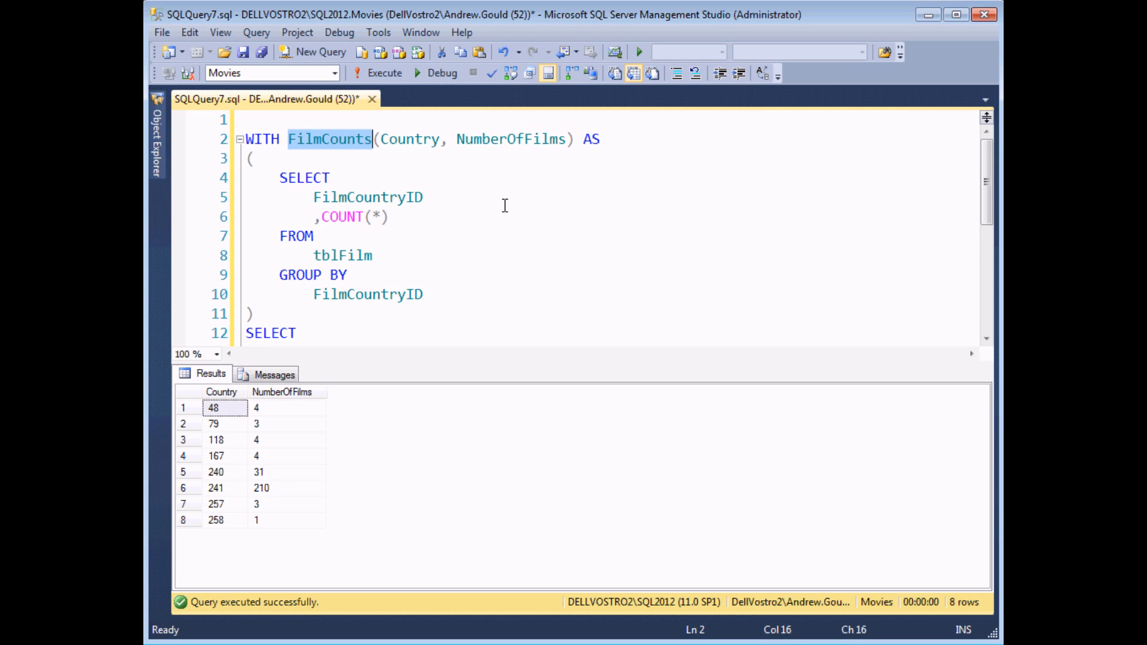
mouse_move(476, 222)
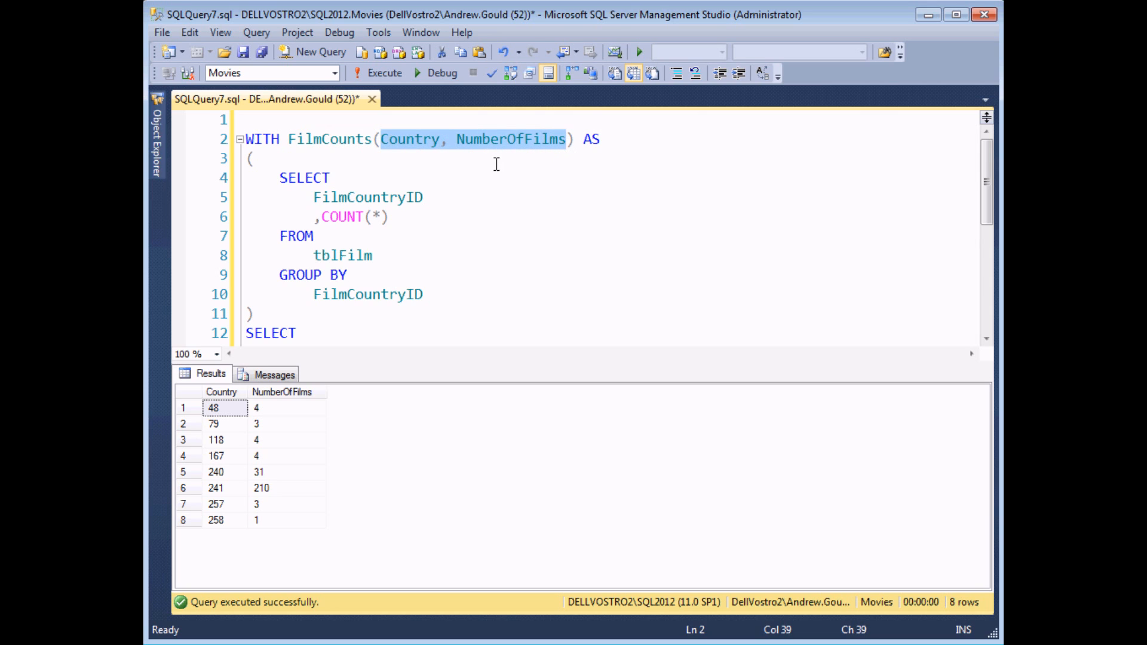
mouse_move(315, 196)
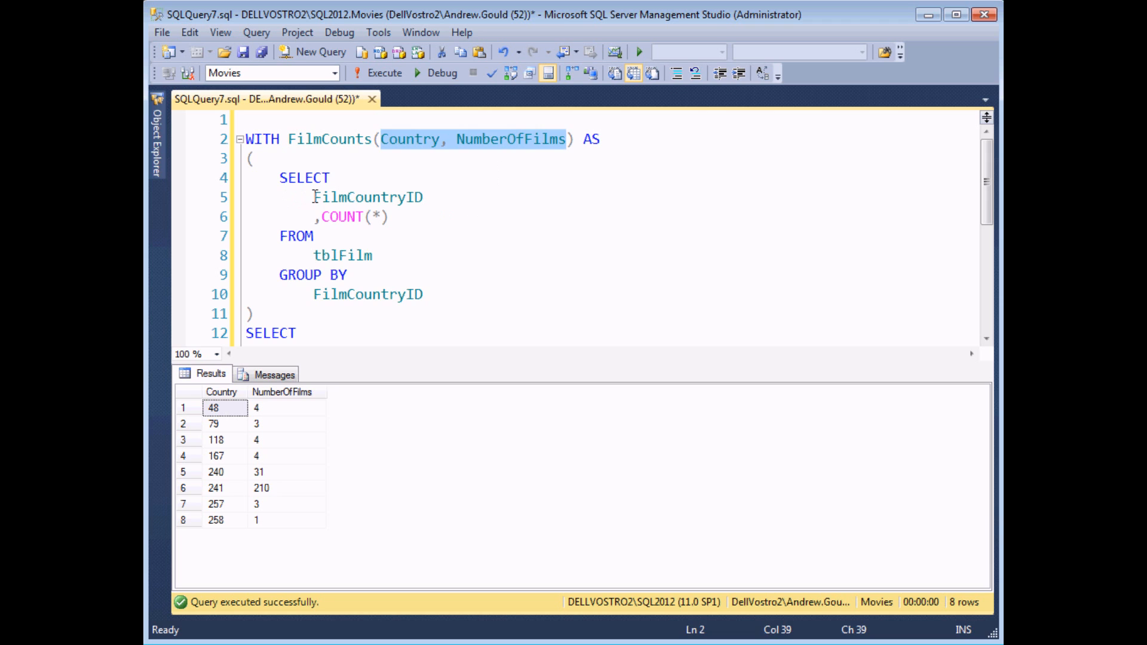
left_click_drag(313, 197, 390, 216)
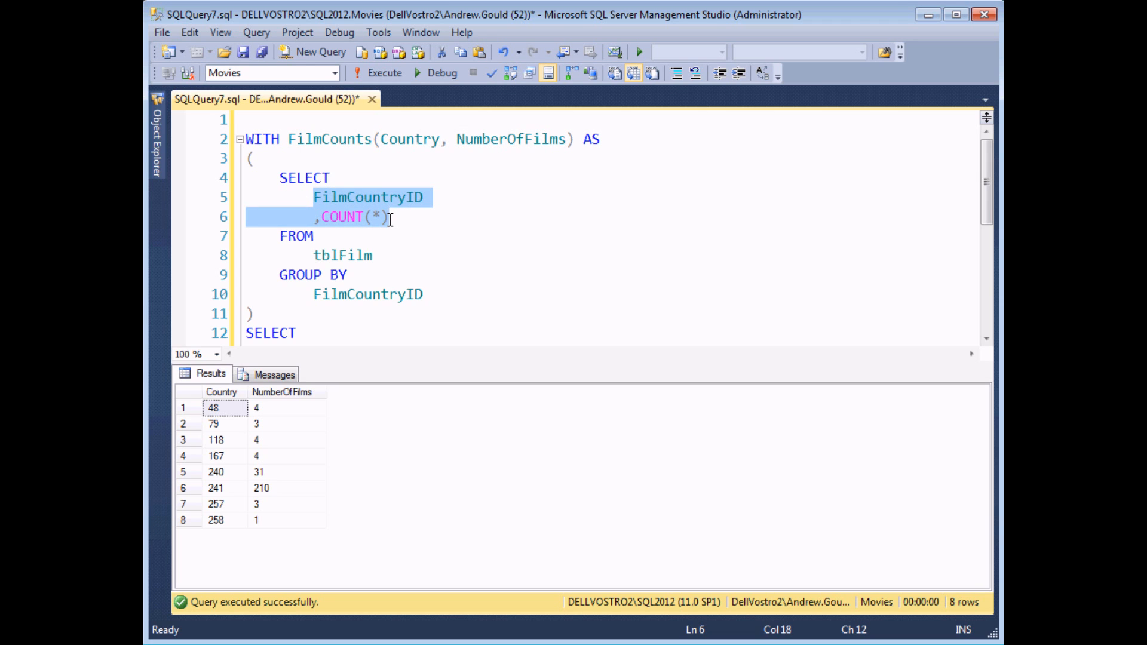
mouse_move(430, 248)
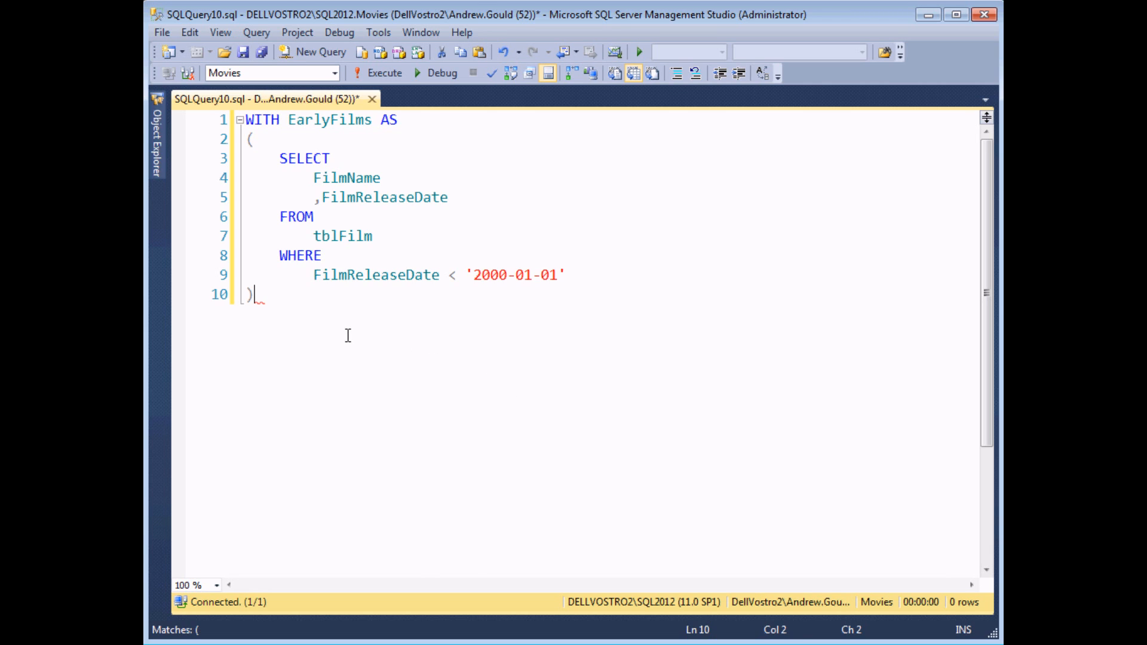
mouse_move(337, 327)
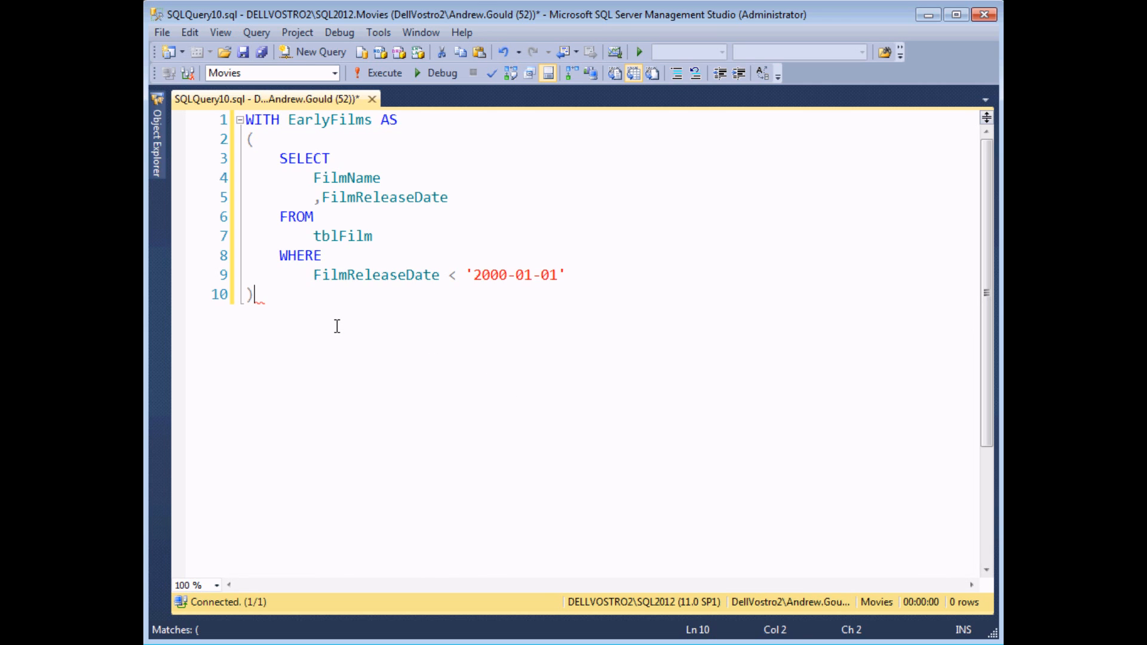
mouse_move(482, 290)
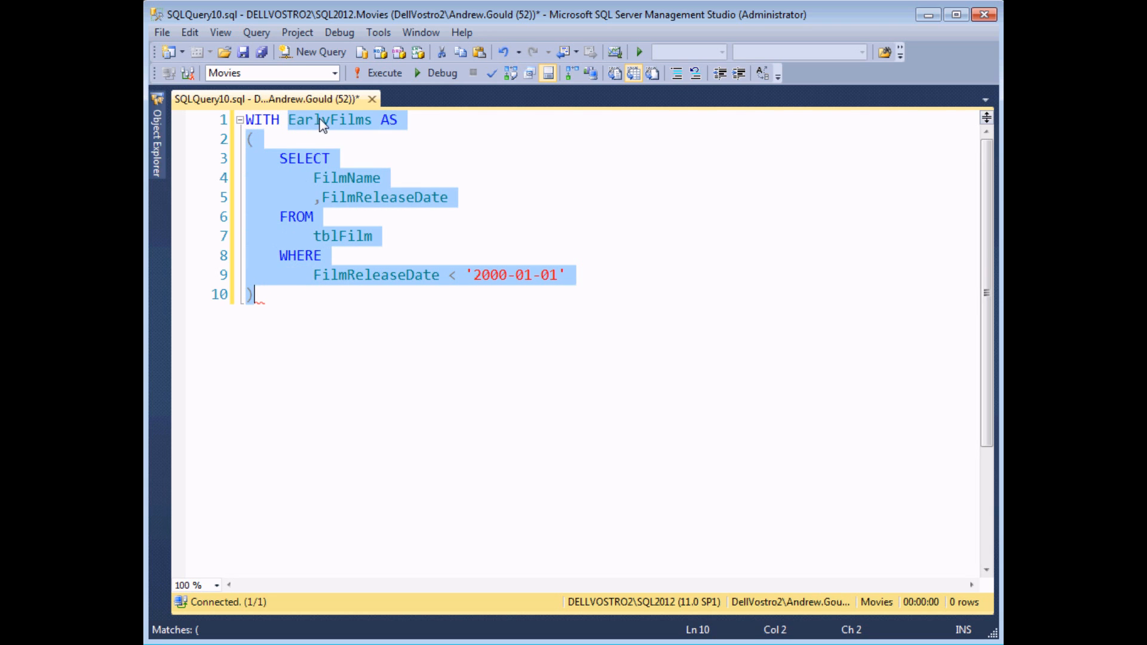
mouse_move(263, 139)
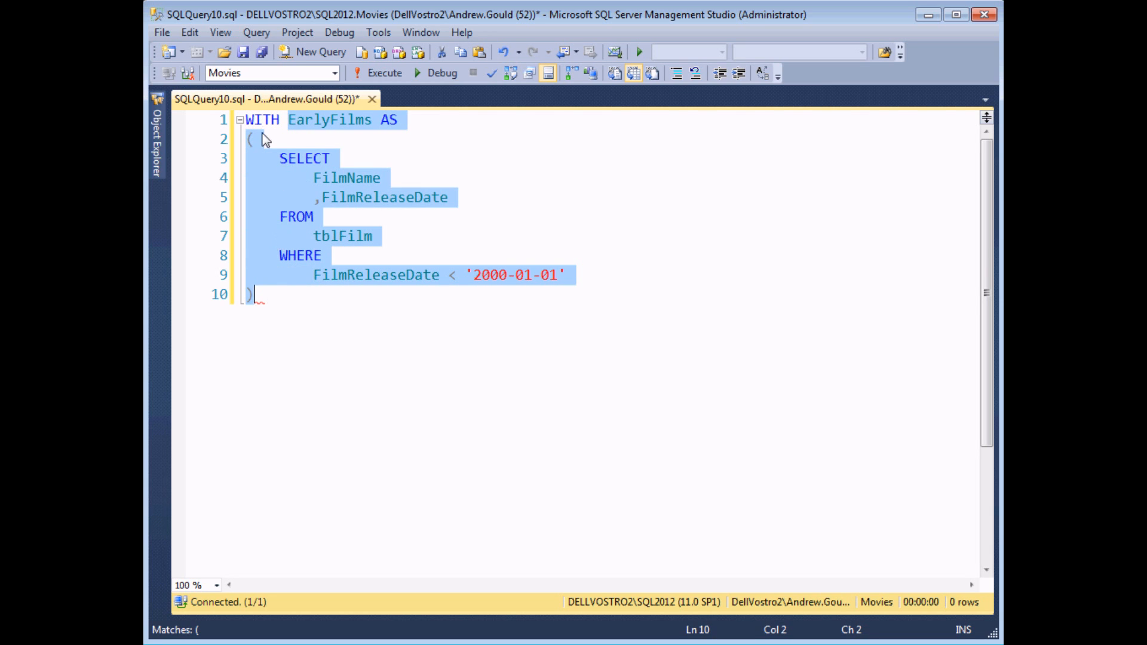
mouse_move(281, 123)
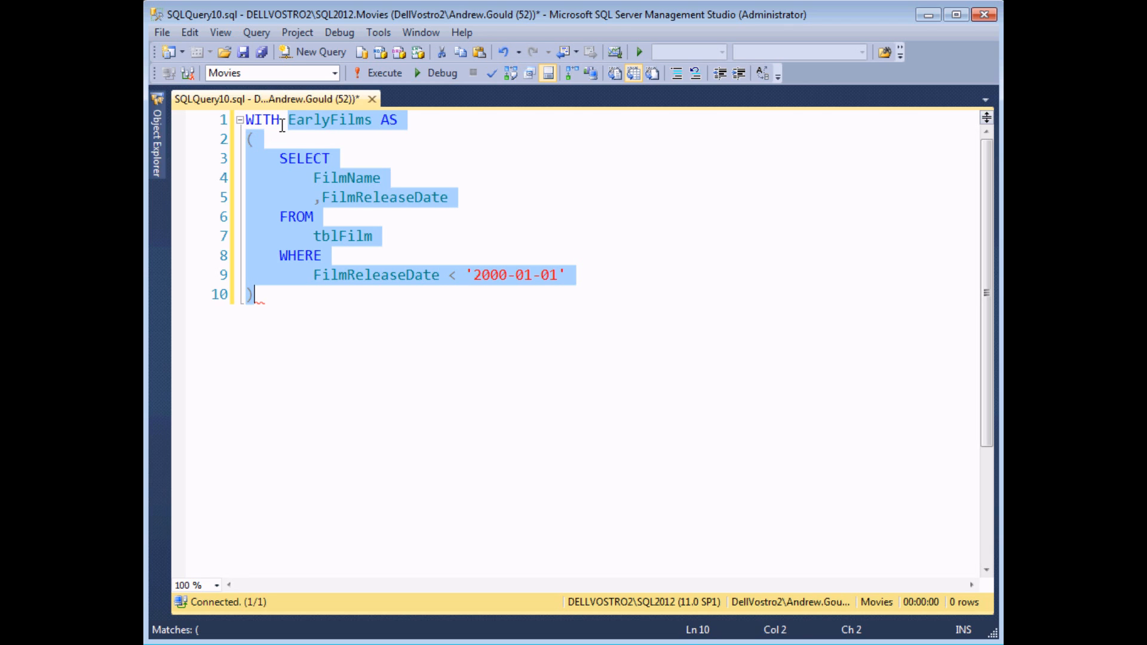
Add a RecentFilms CTE after EarlyFilms, filtering release dates >= 2000-01-01
left_click(312, 304)
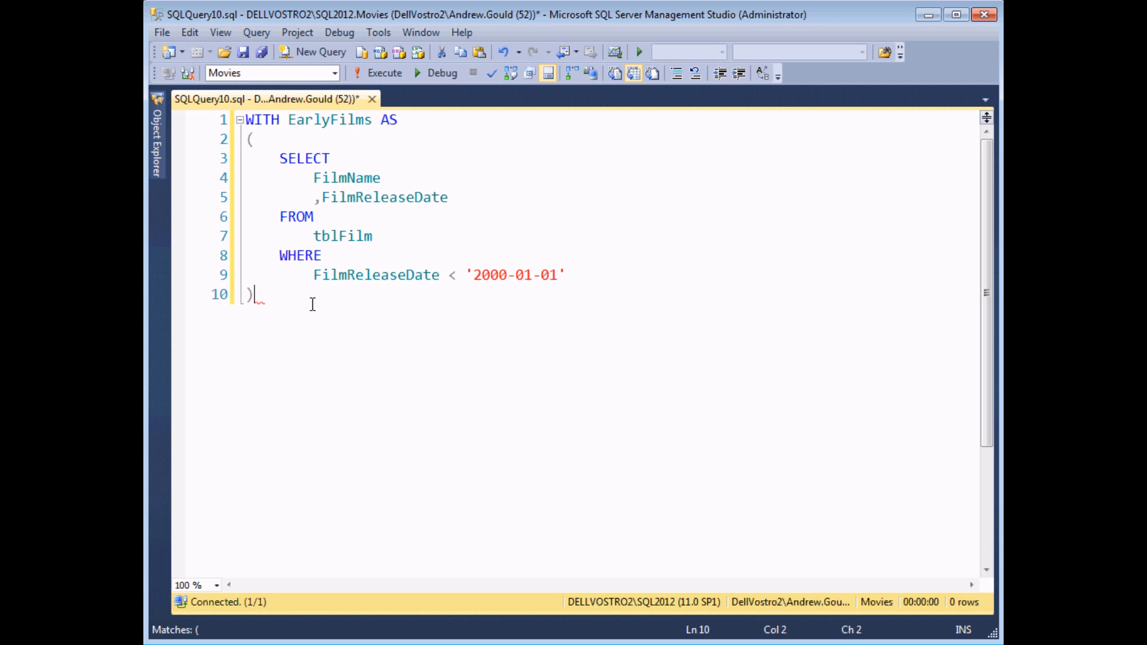
type(",")
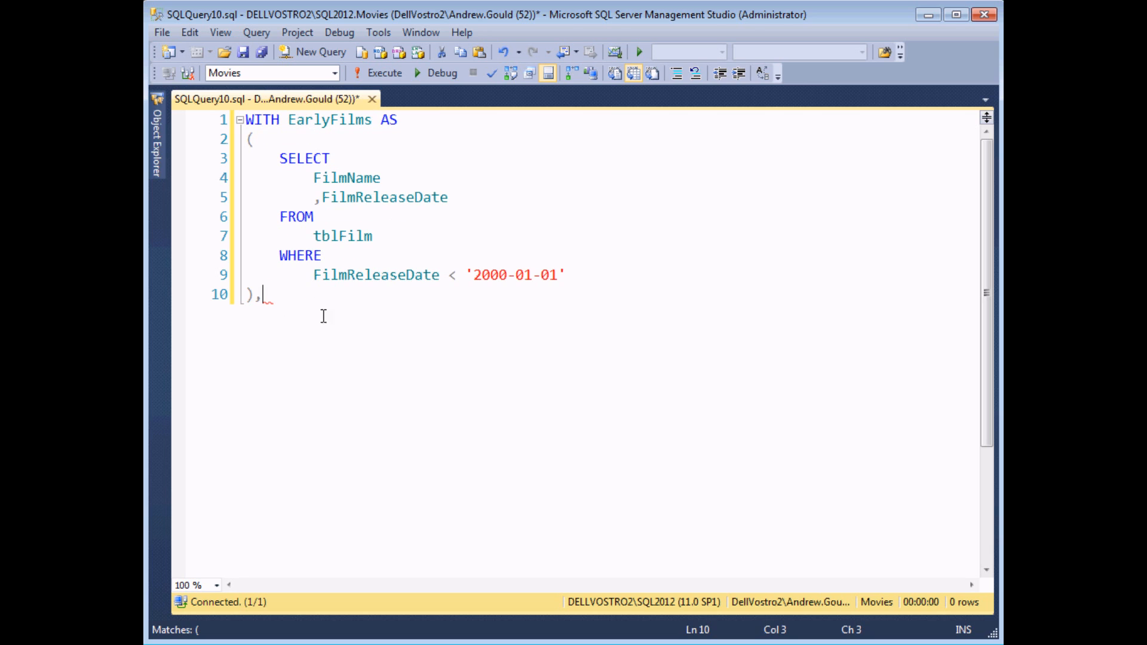
key("Return")
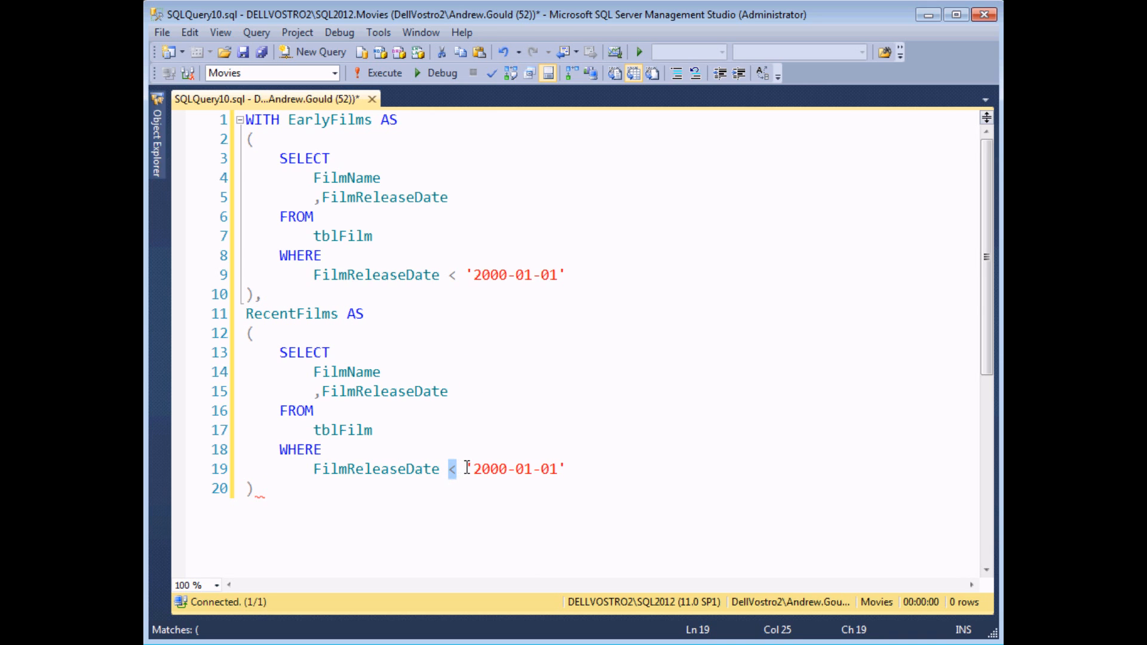
type(">=")
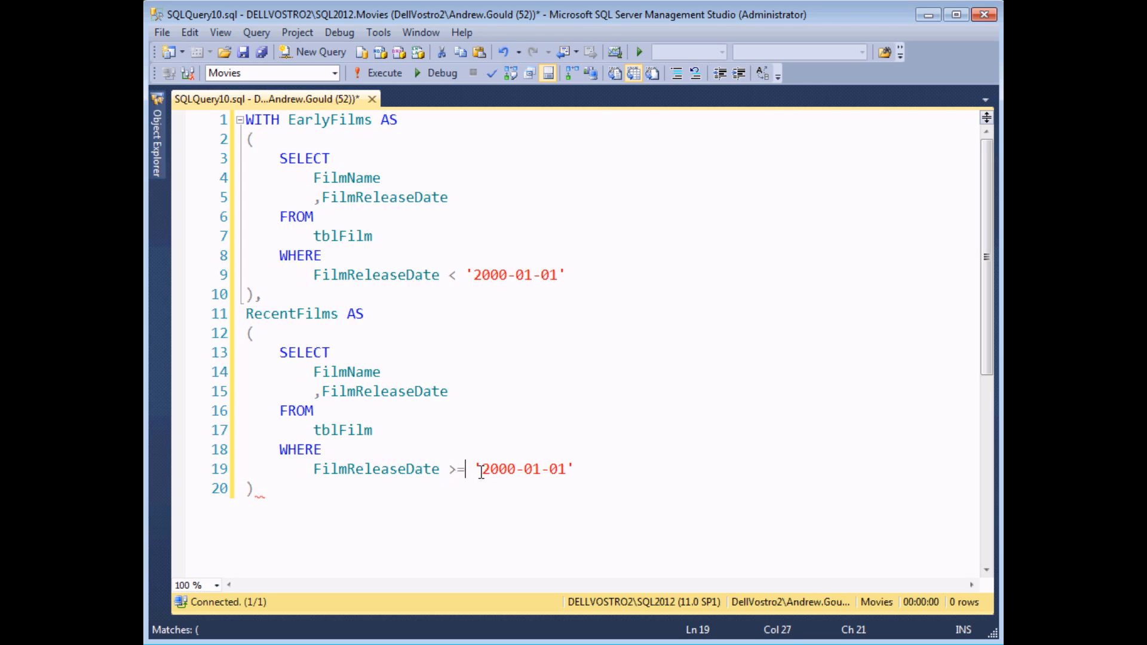
mouse_move(446, 495)
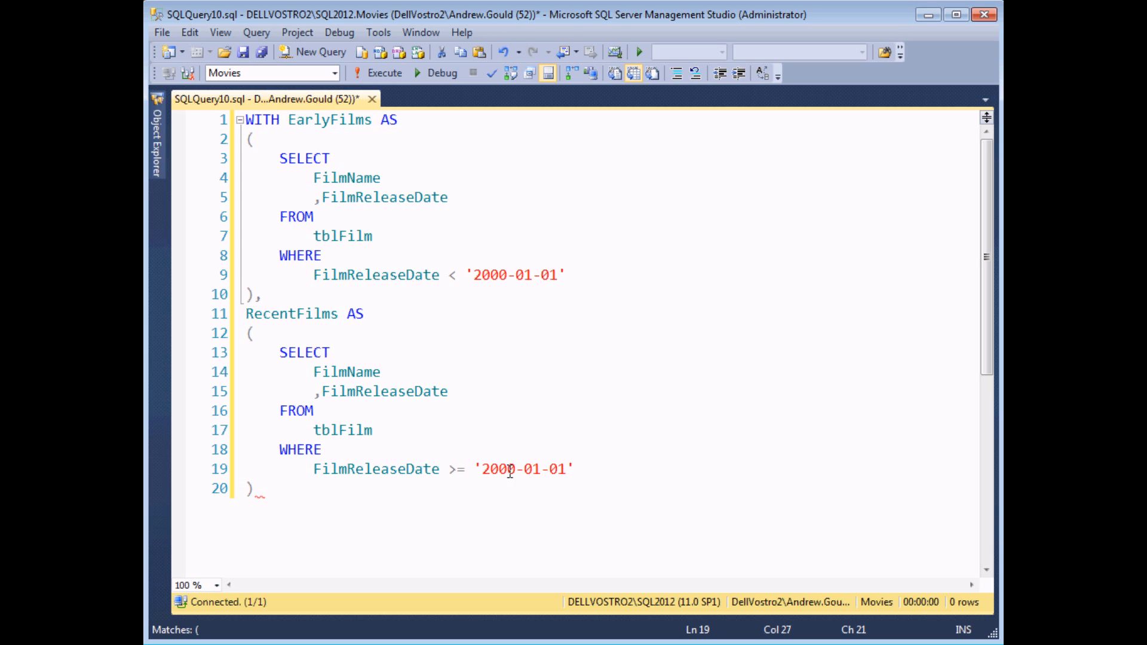
mouse_move(564, 420)
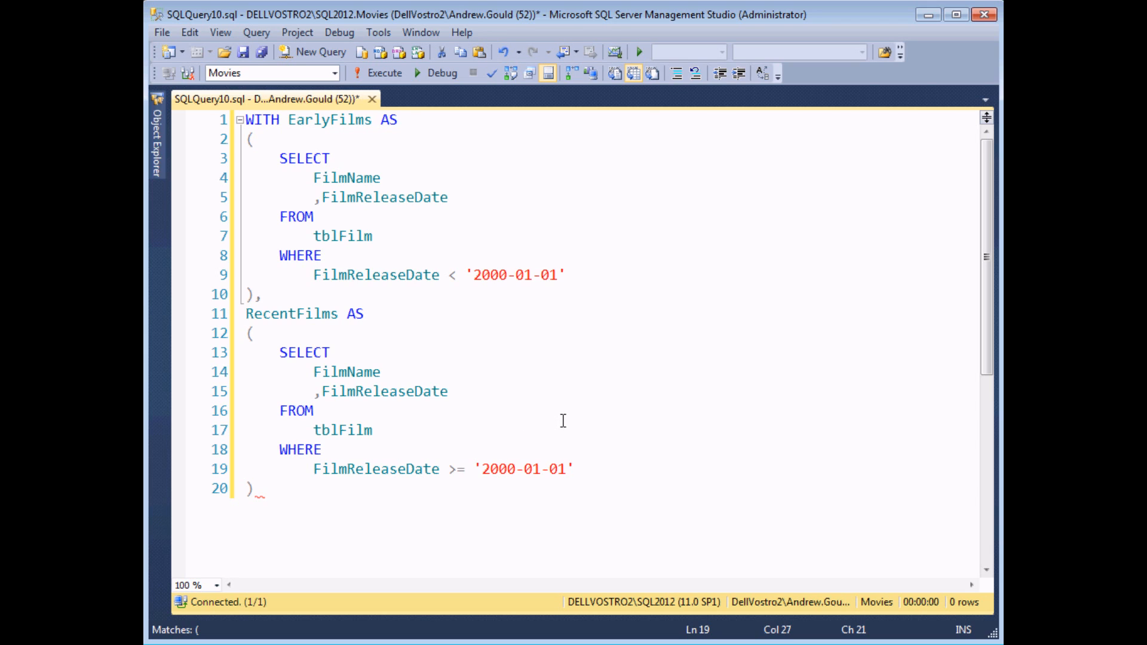
mouse_move(262, 490)
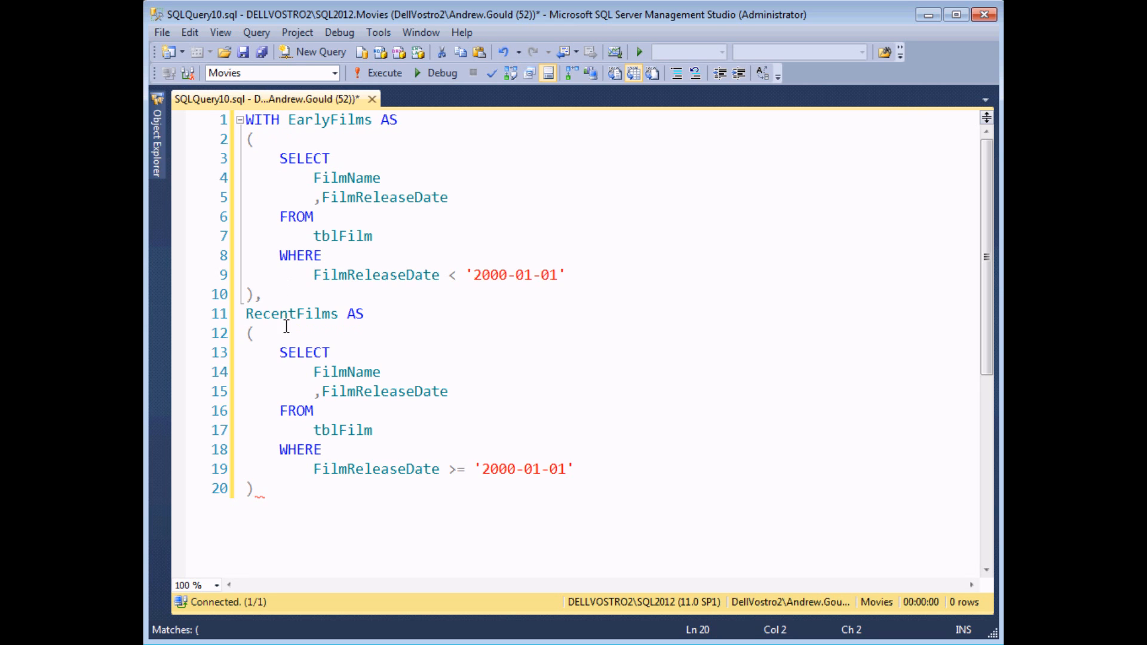
scroll("down", 3)
type("SELECT")
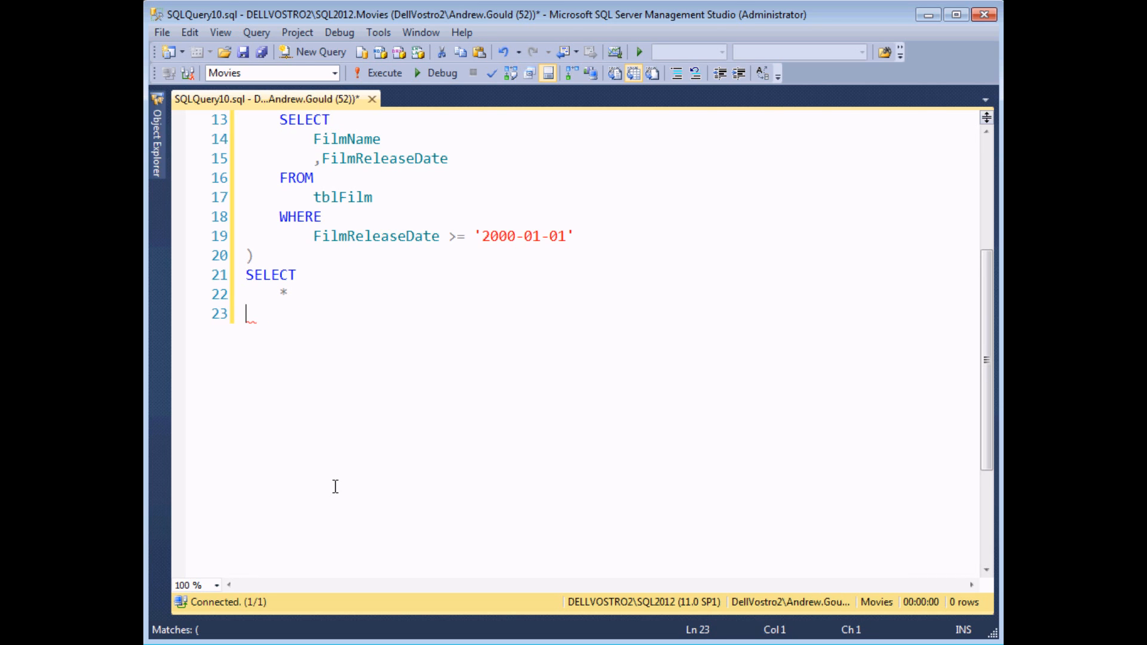
Write the outer query FROM EarlyFilms AS e INNER JOIN RecentFilms AS r ON e.FilmName=r.FilmName
type("FROM")
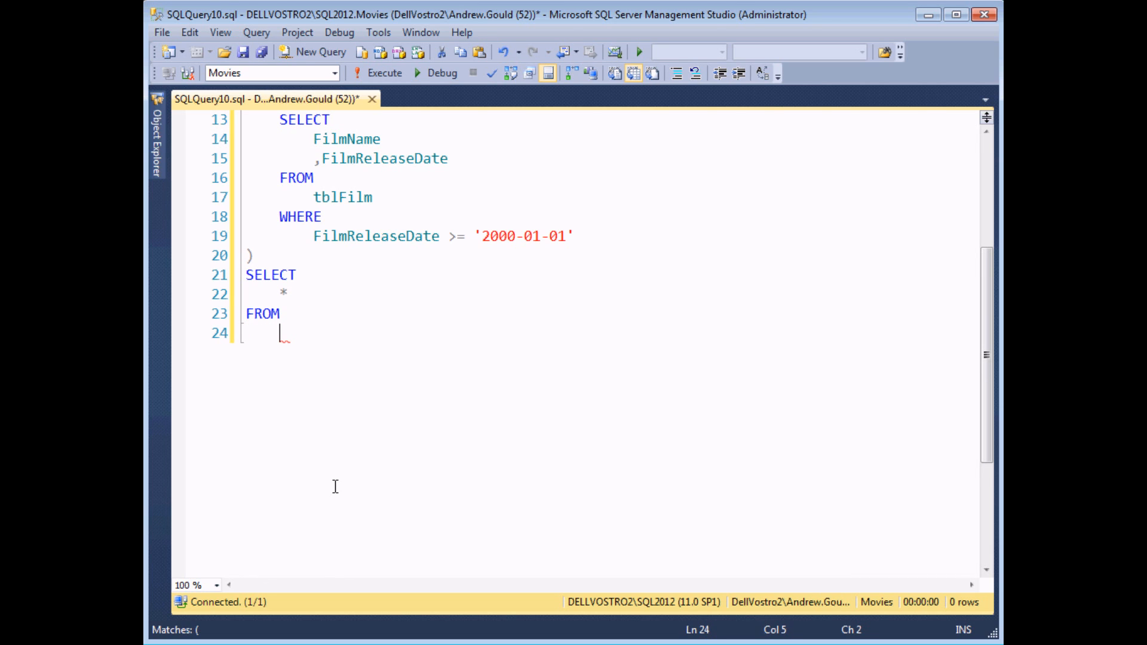
type("EarlyFilms")
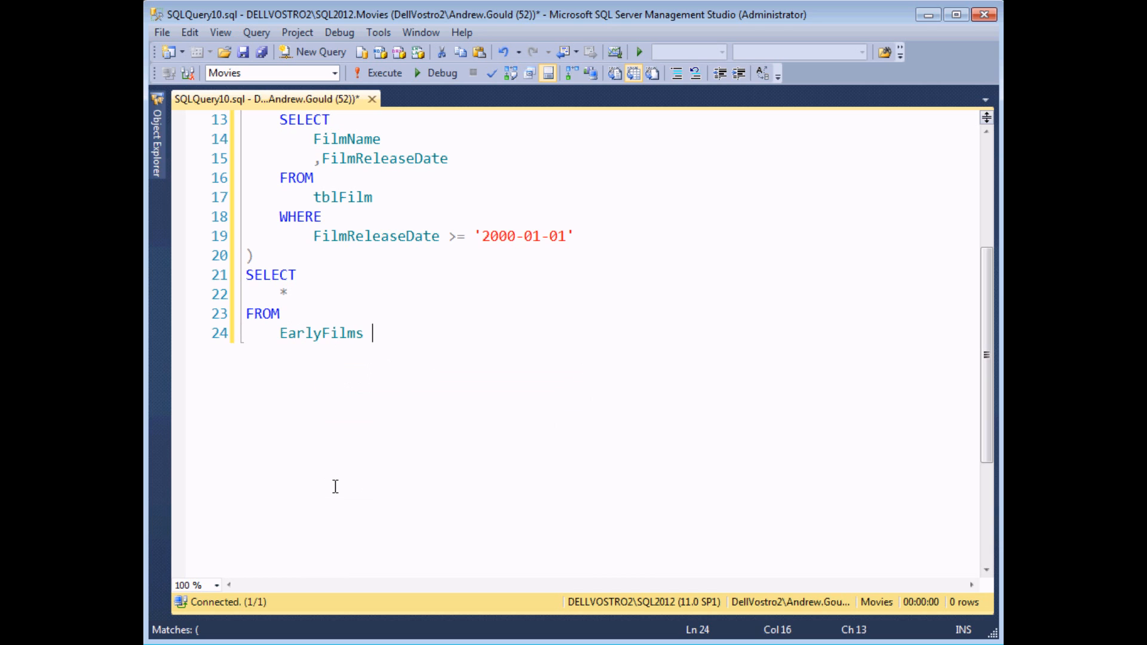
type("AS e")
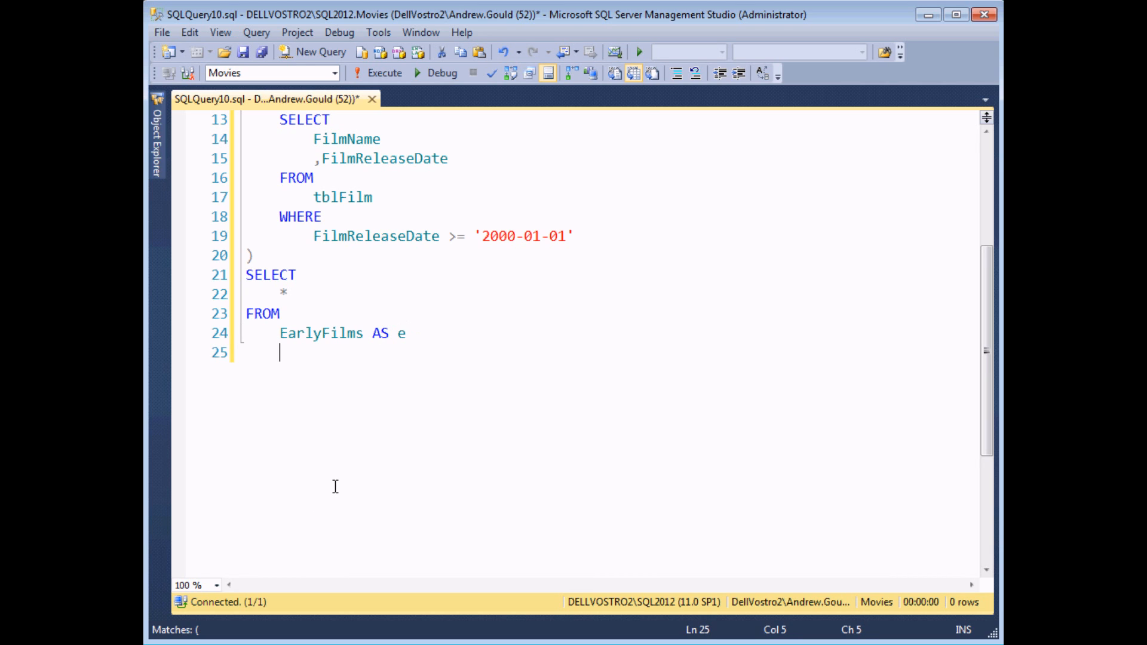
type("INNER JOI")
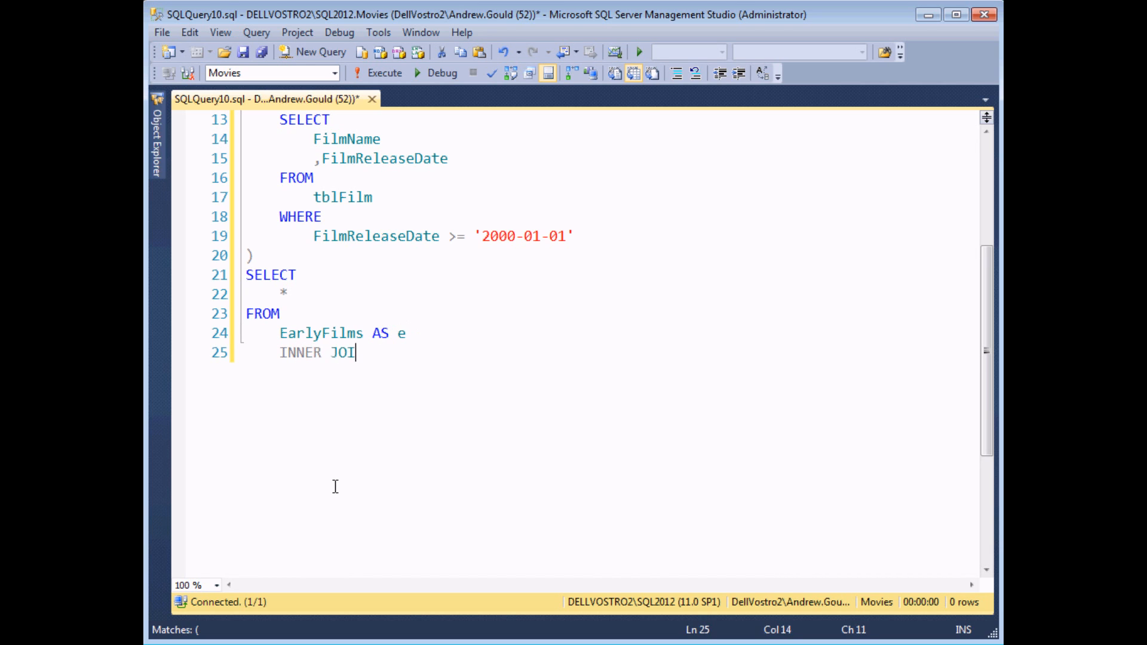
type("N")
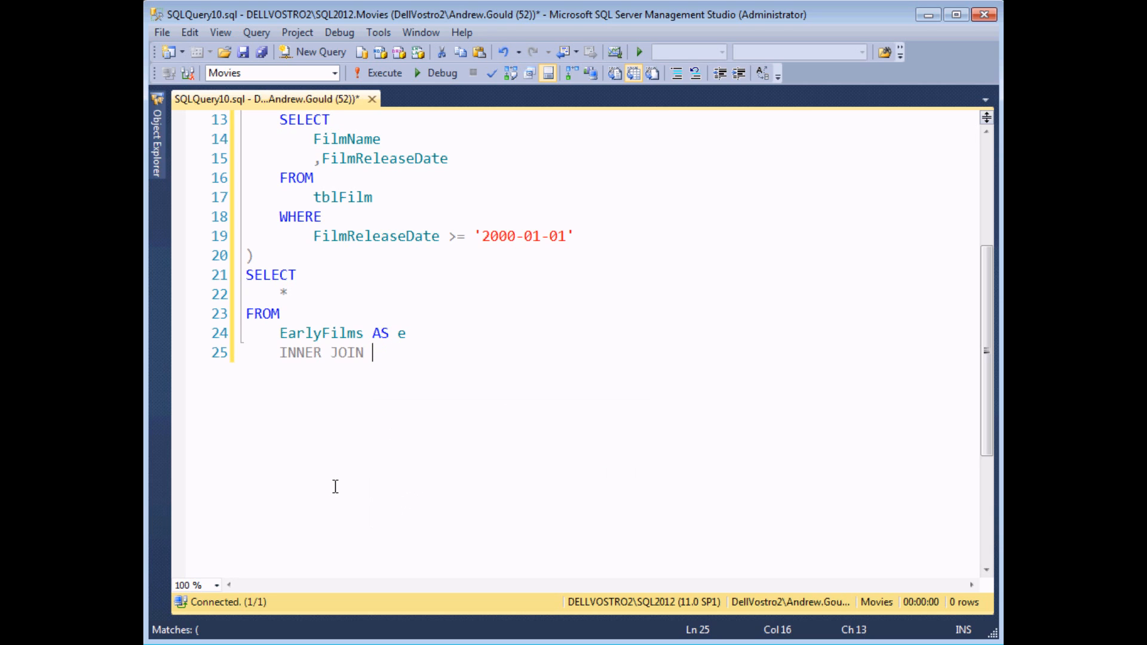
type("RecentFilms AS r")
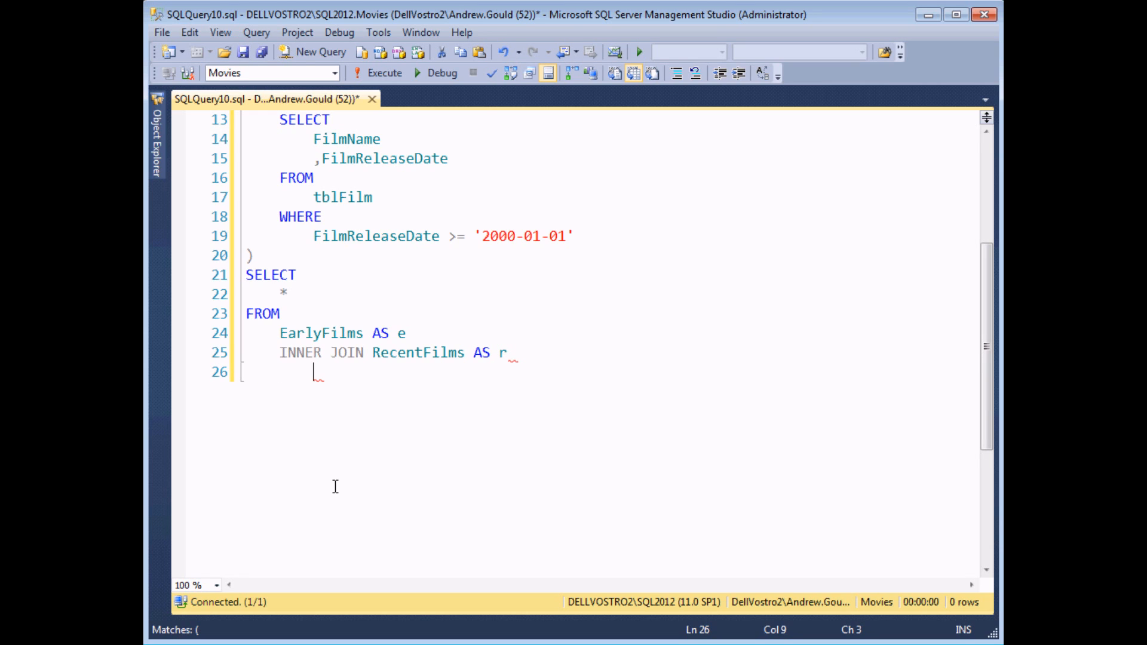
type("ON")
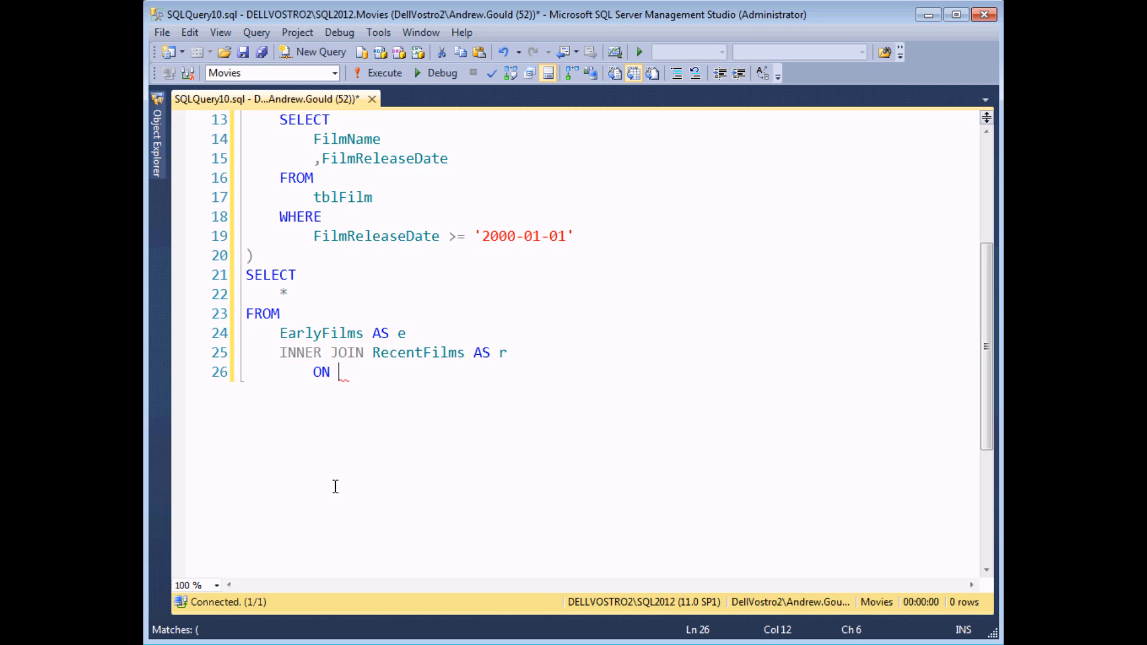
type("e.filmName=r.FilmName")
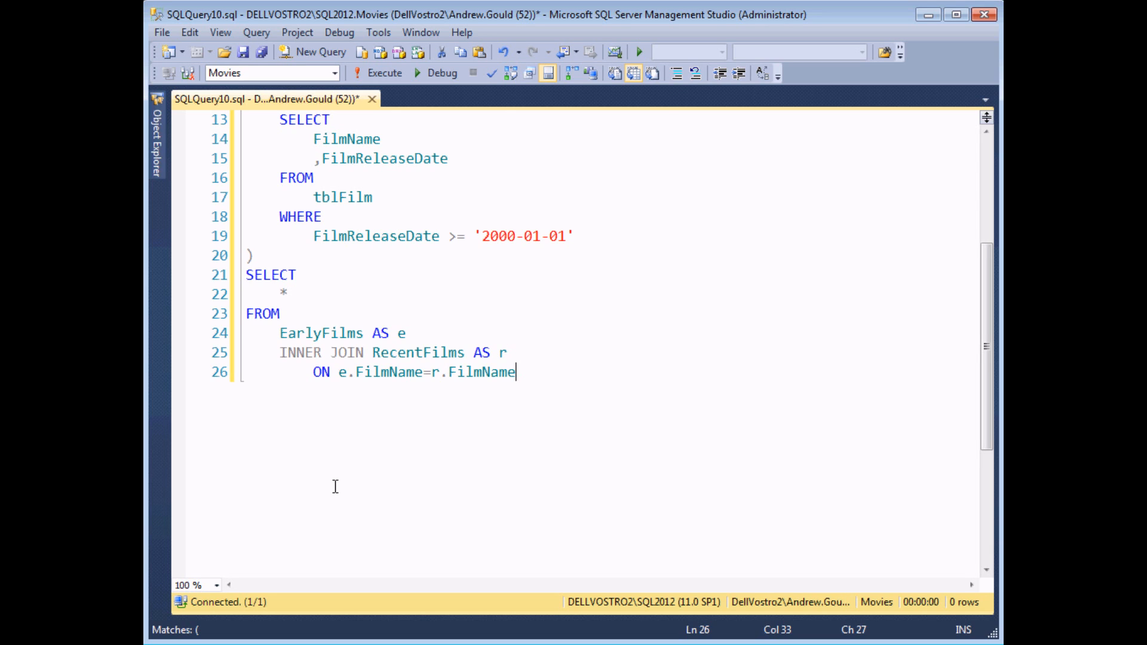
mouse_move(328, 480)
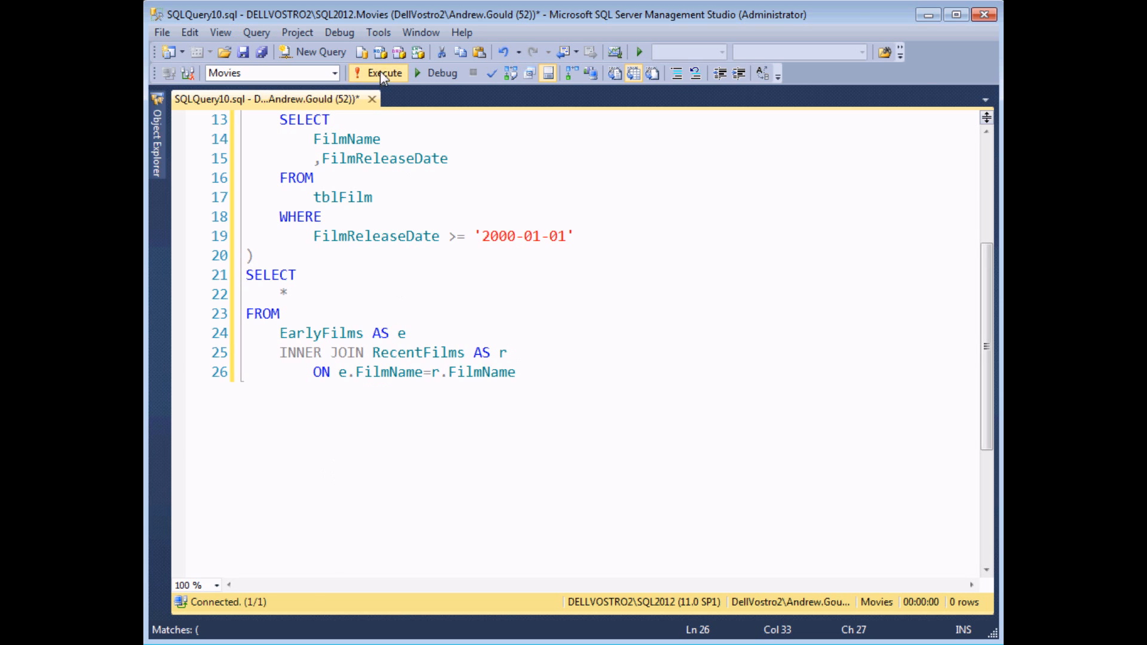
Execute the query and review the 4 matching films, such as King Kong and Casino Royale
left_click(378, 73)
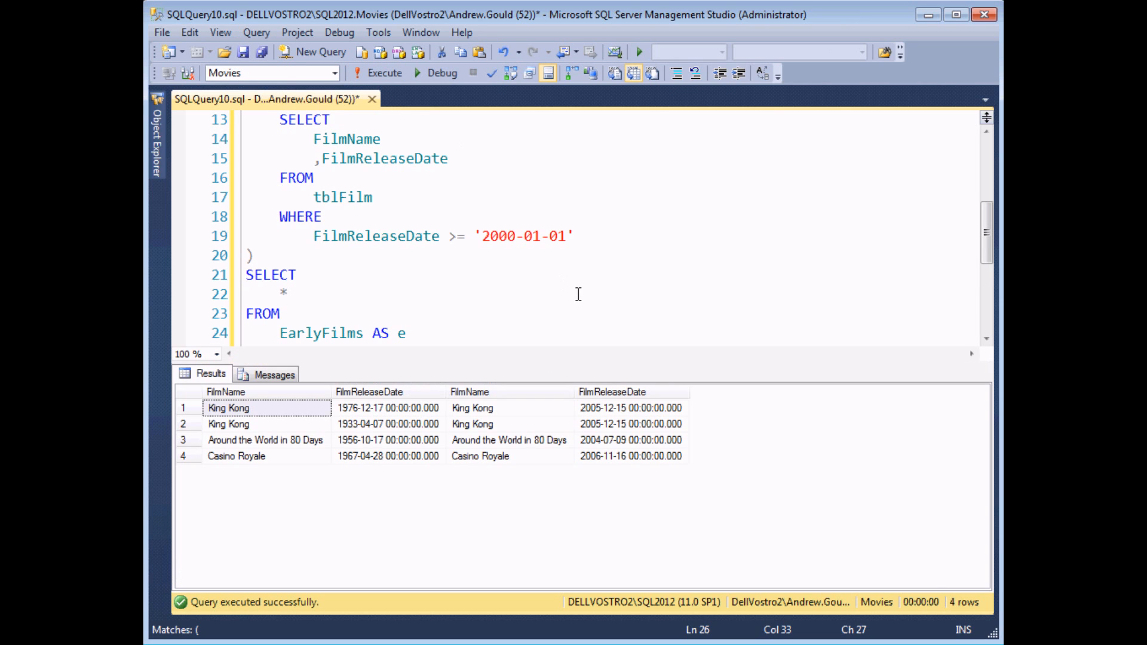
mouse_move(352, 416)
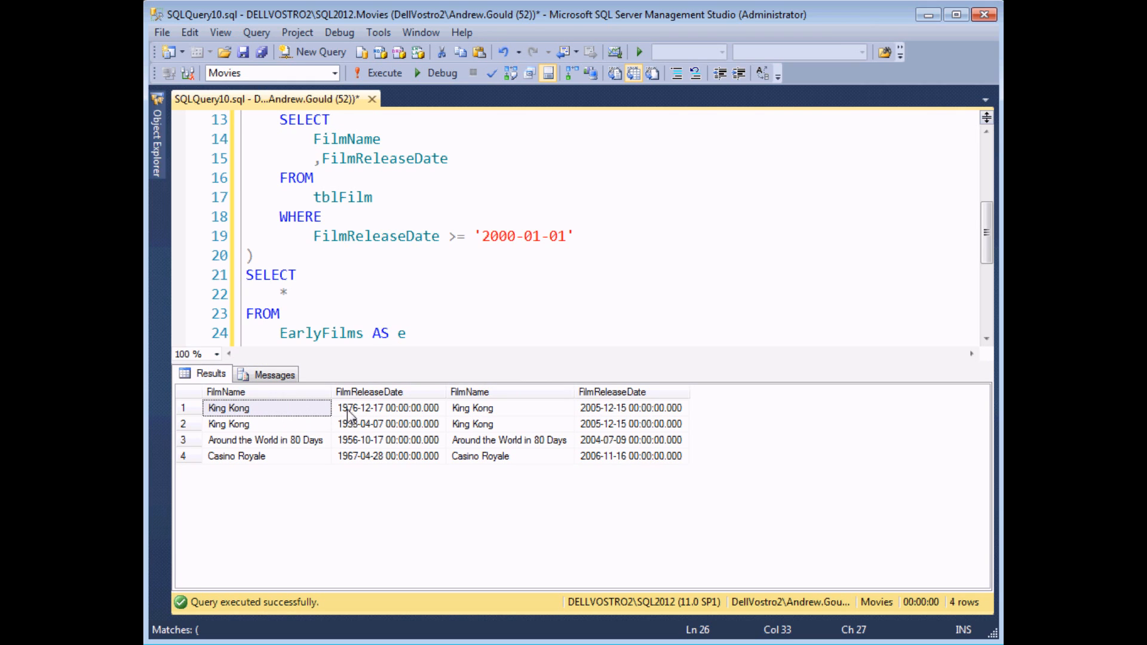
mouse_move(352, 436)
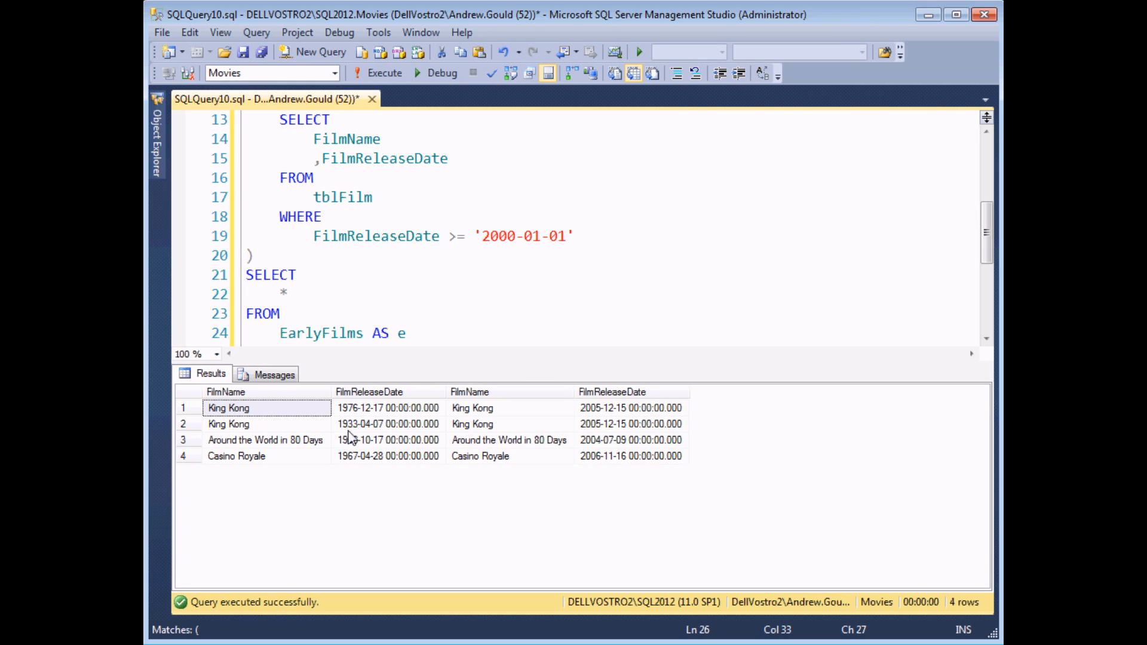
mouse_move(599, 407)
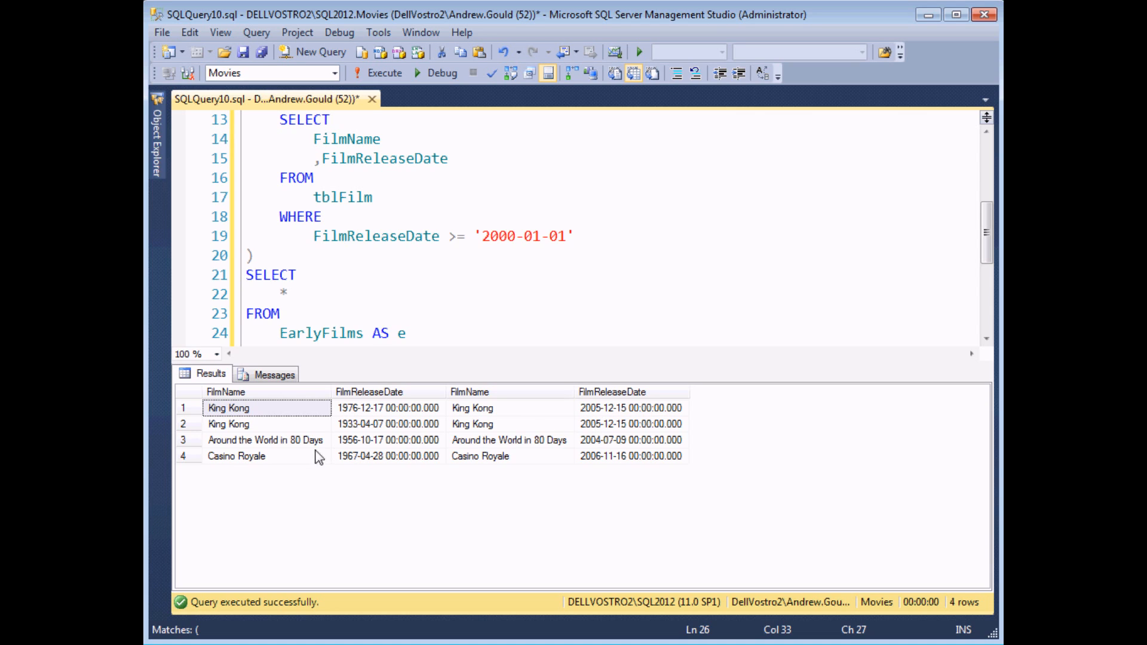
mouse_move(427, 499)
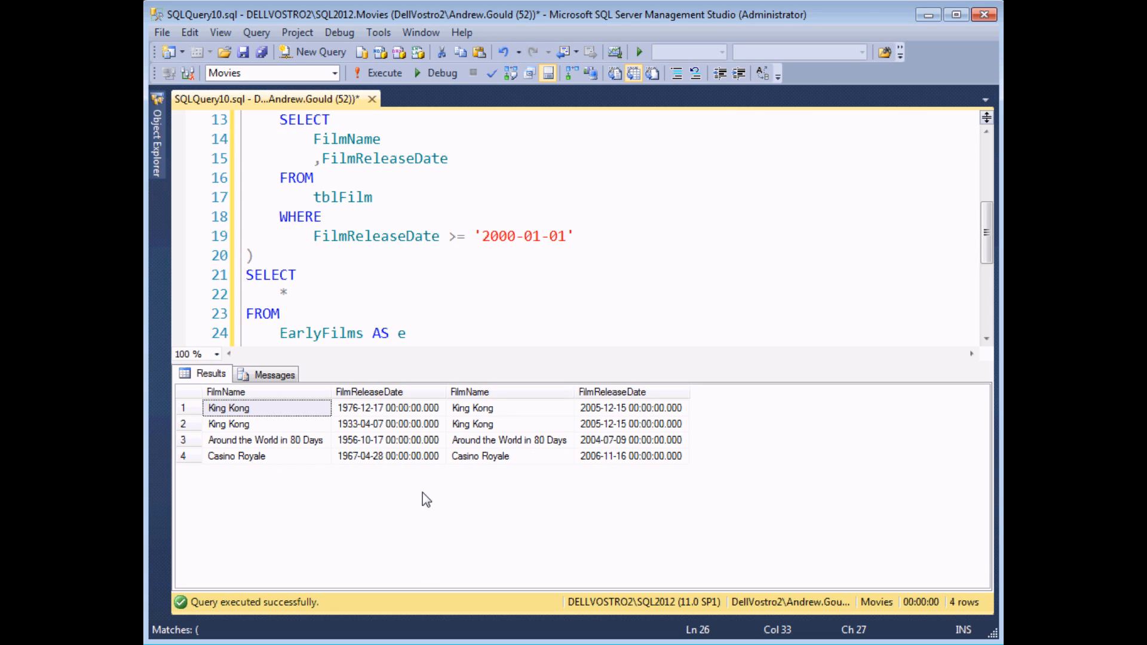
mouse_move(578, 446)
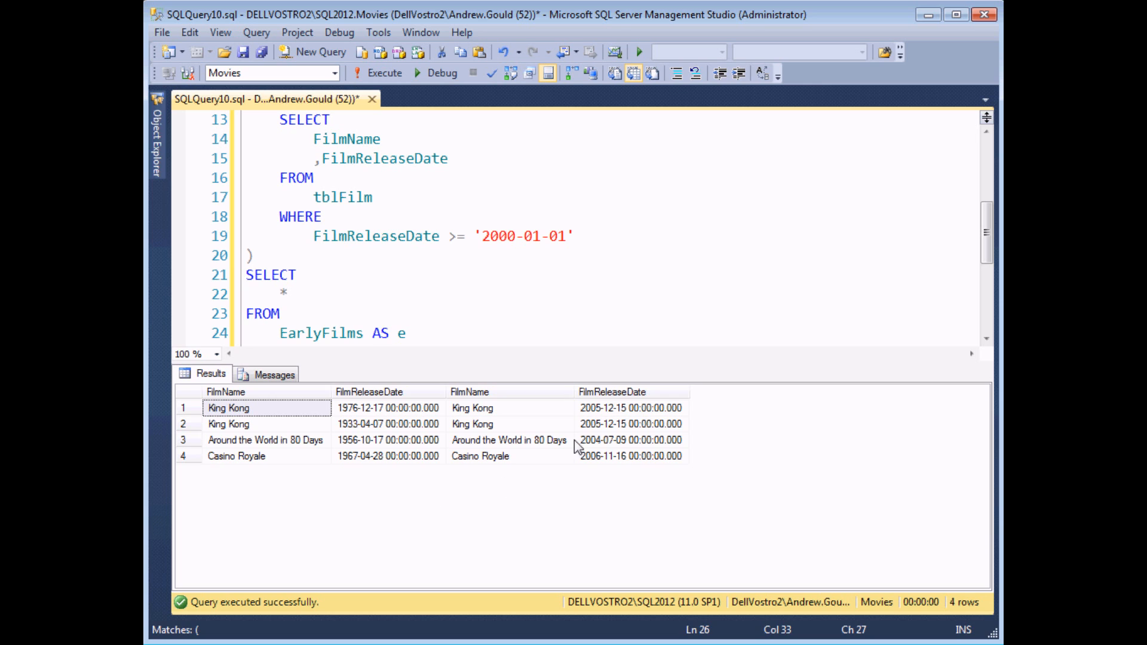
scroll("up", 3)
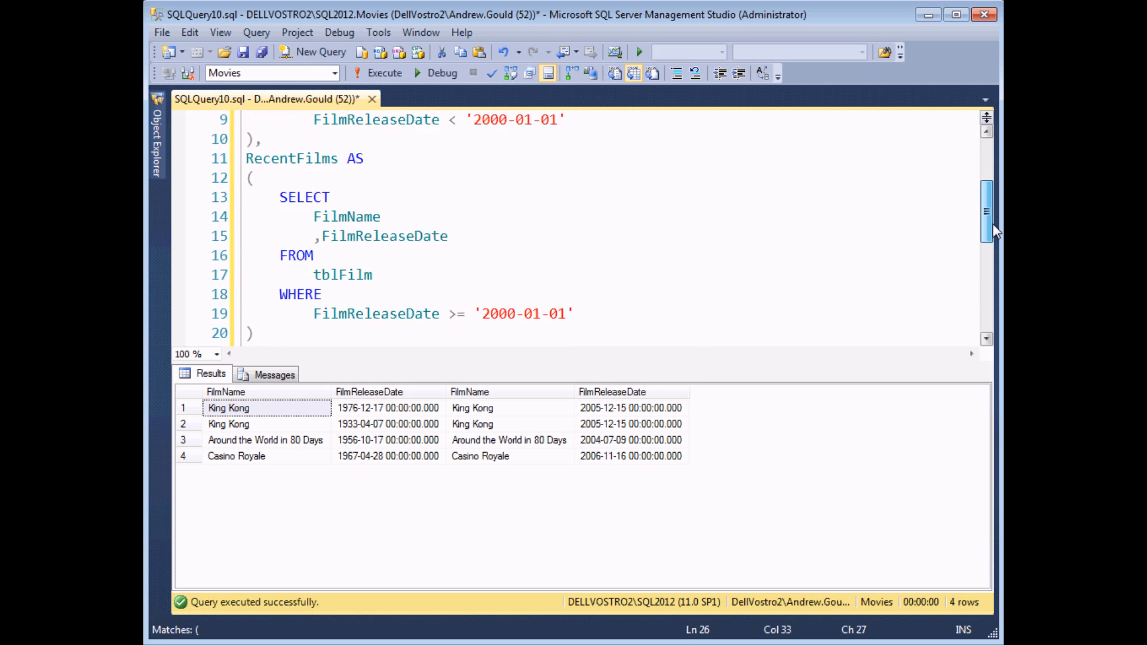
scroll("up", 3)
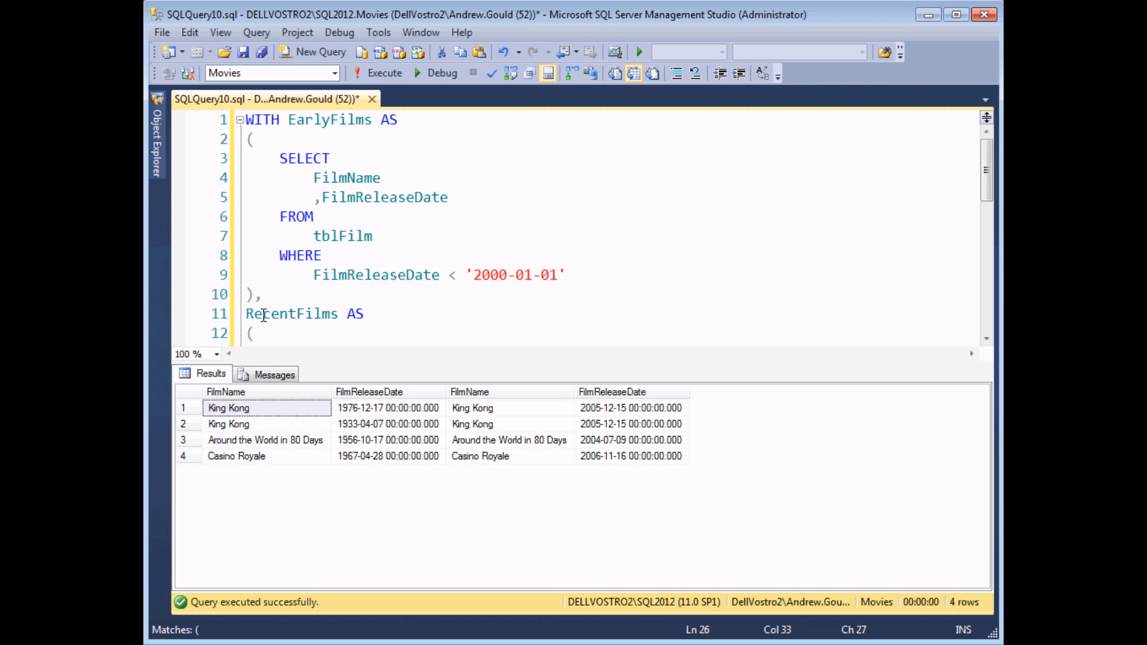
mouse_move(969, 186)
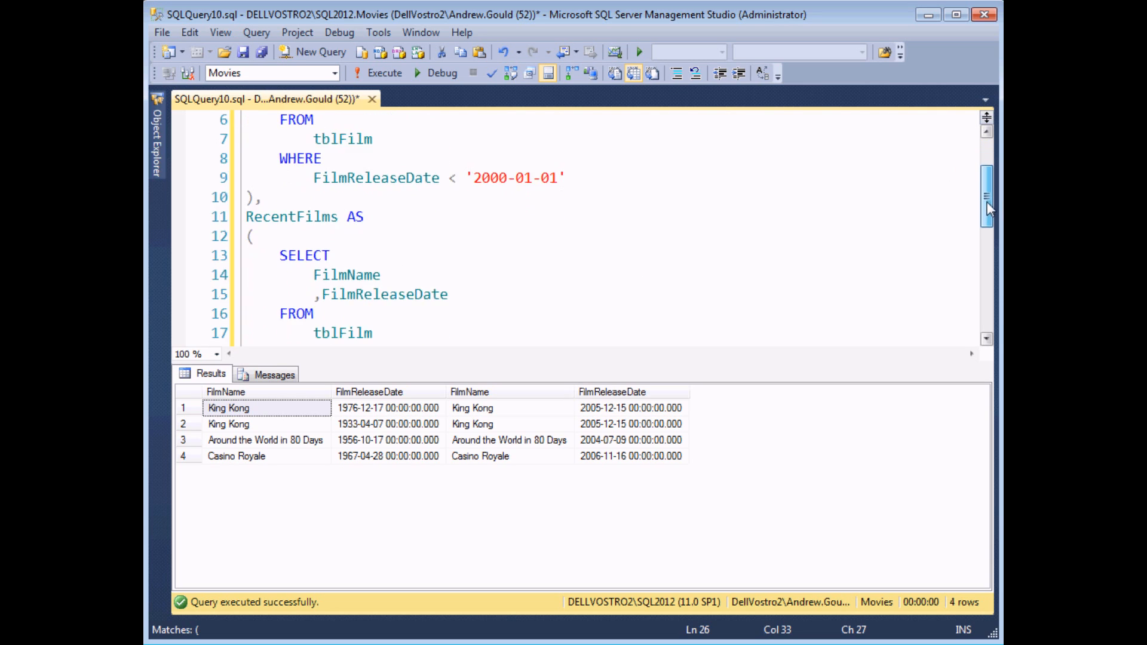
scroll("down", 3)
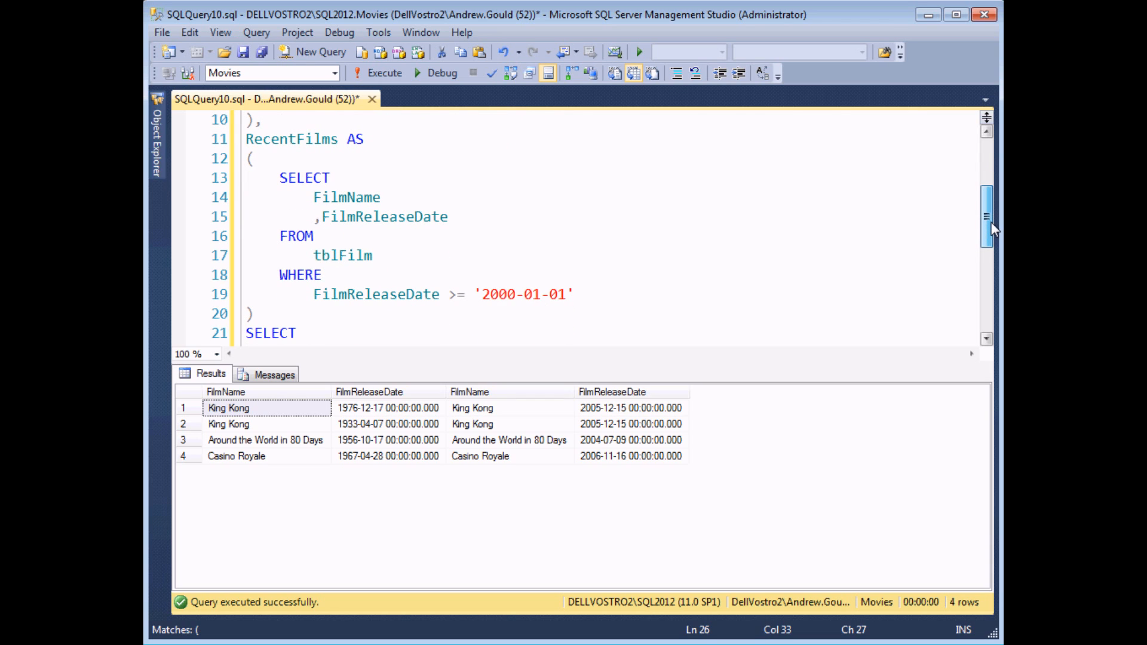
scroll("down", 3)
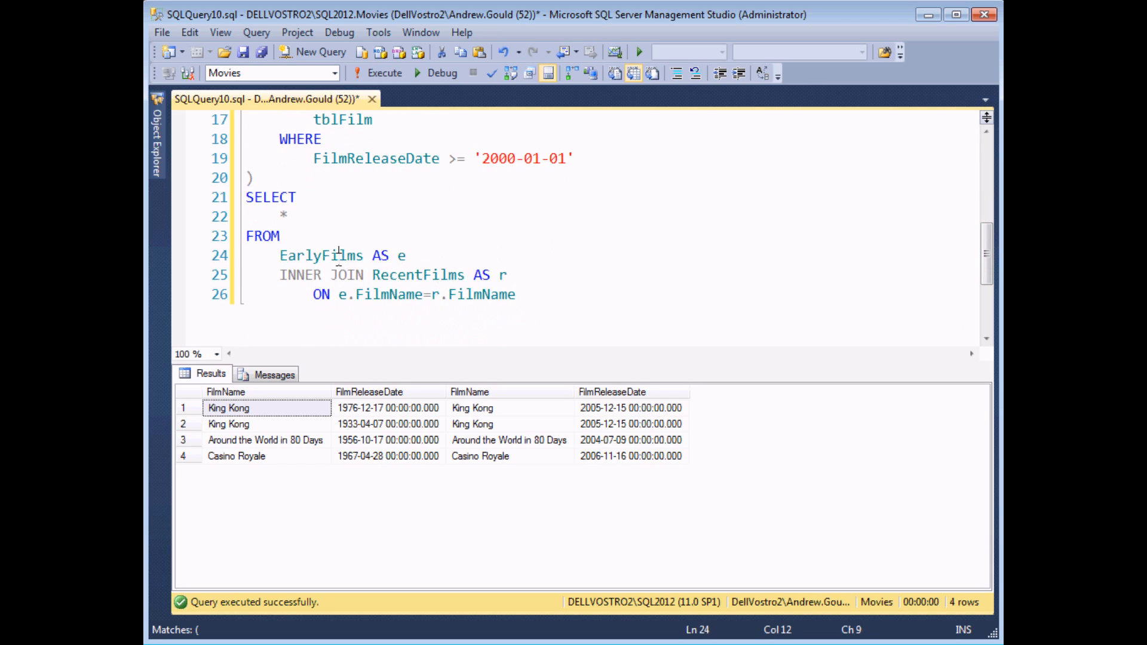
double_click(418, 274)
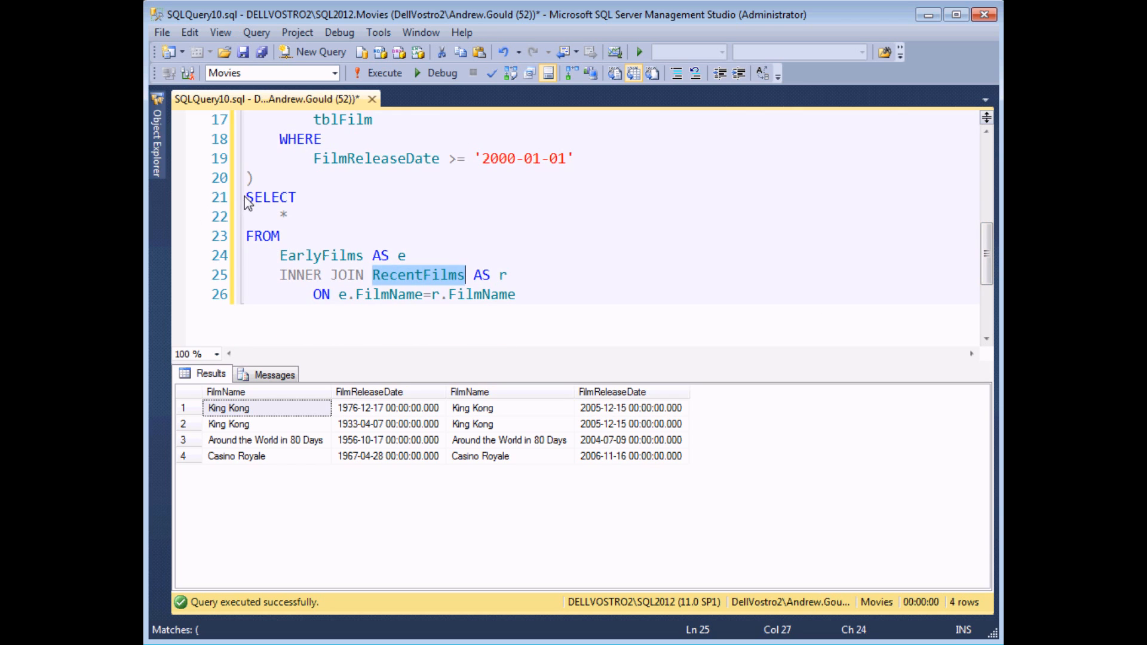
left_click(515, 293)
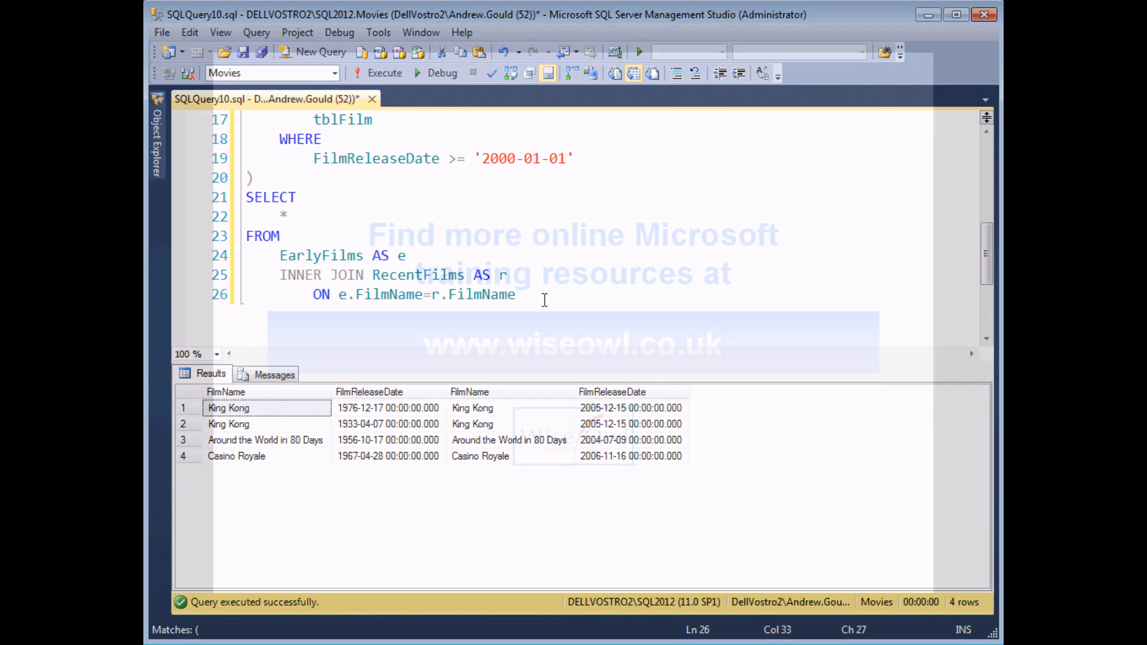